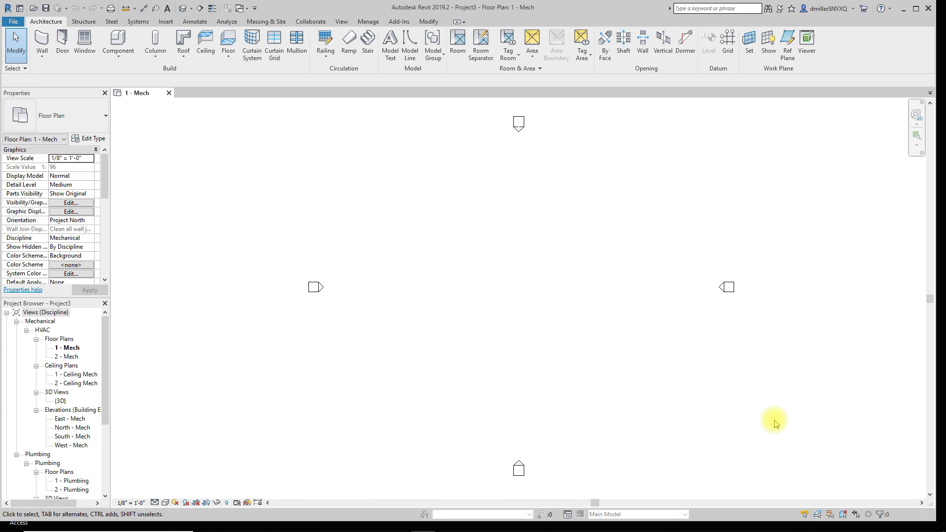
pyautogui.moveTo(710, 514)
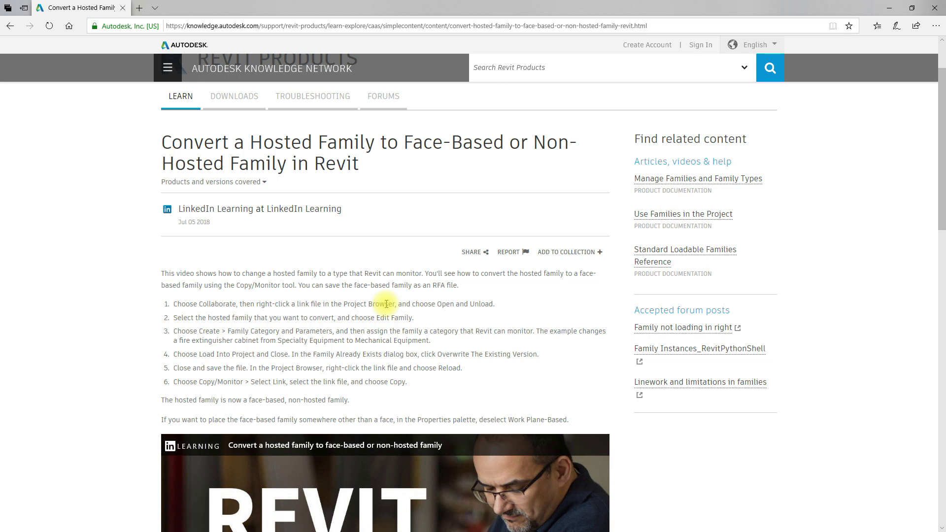
pyautogui.moveTo(313, 160)
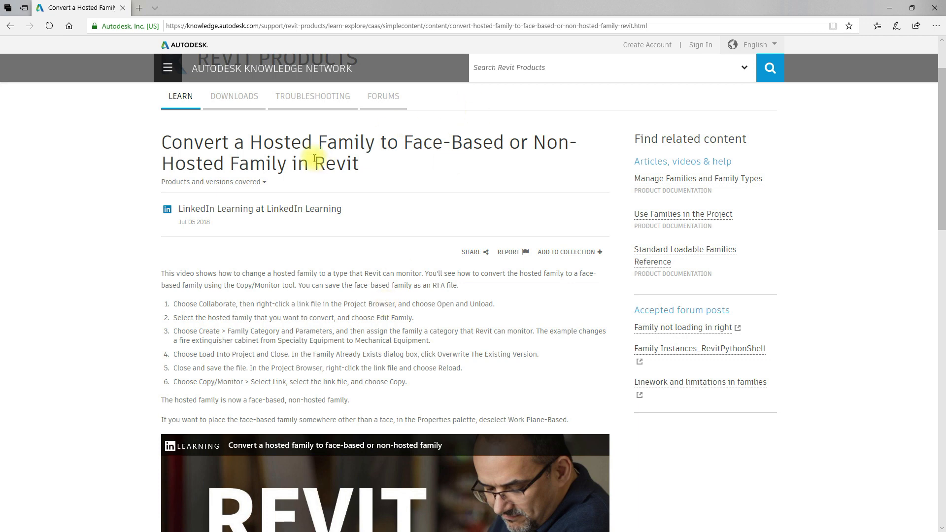
pyautogui.moveTo(332, 223)
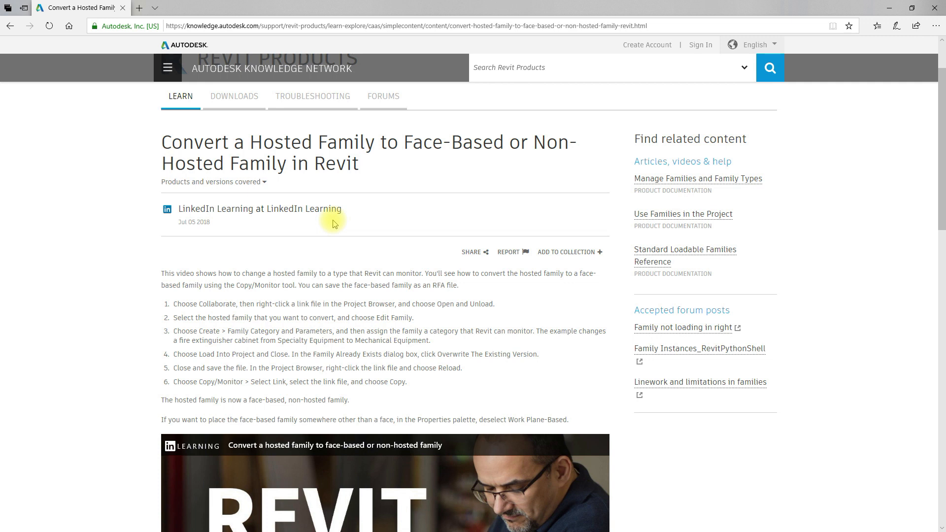
pyautogui.moveTo(226, 334)
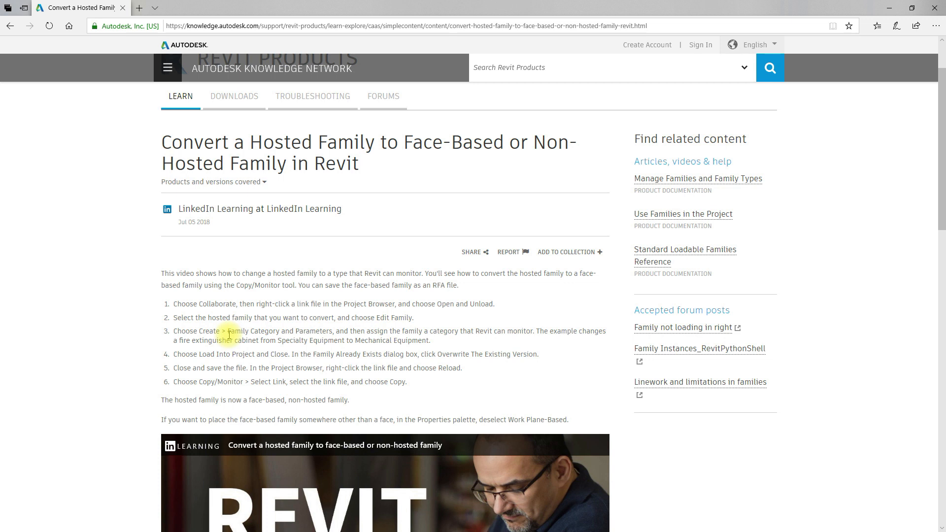
pyautogui.moveTo(520, 305)
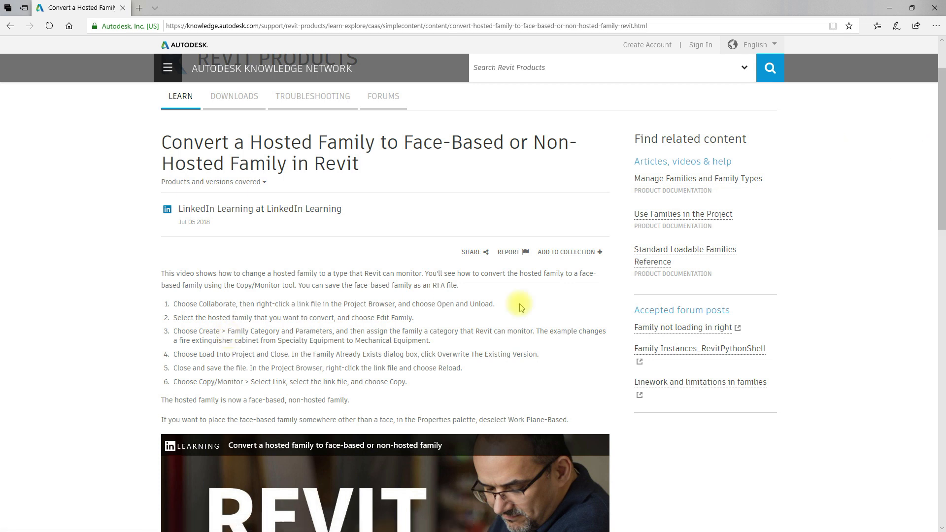
pyautogui.moveTo(525, 196)
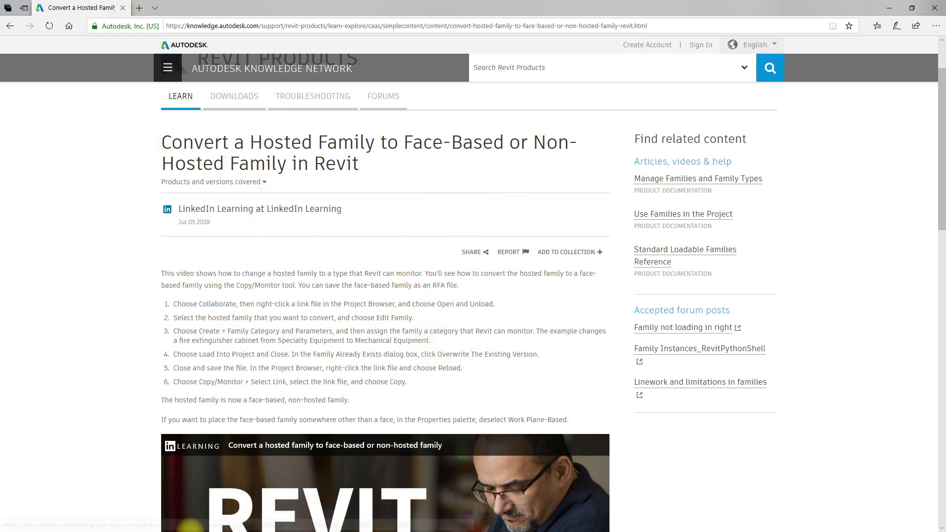
pyautogui.moveTo(528, 315)
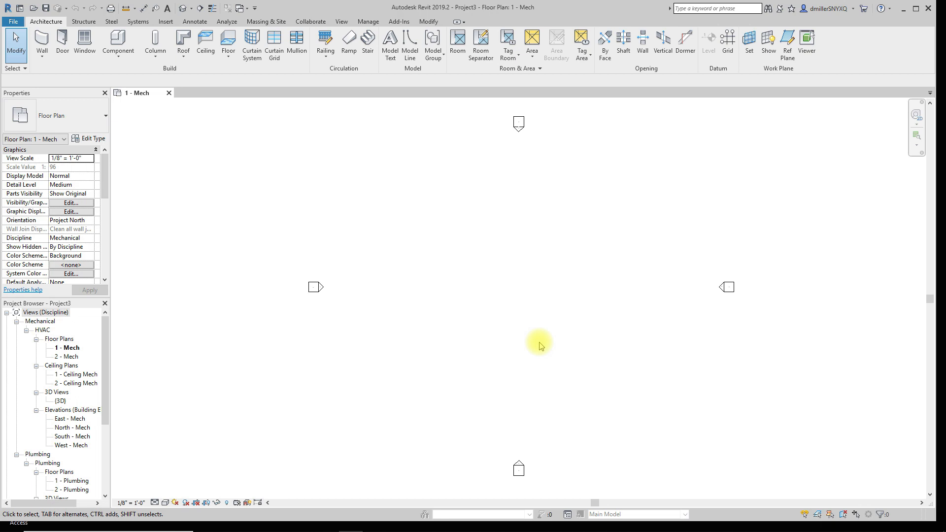
pyautogui.moveTo(194, 21)
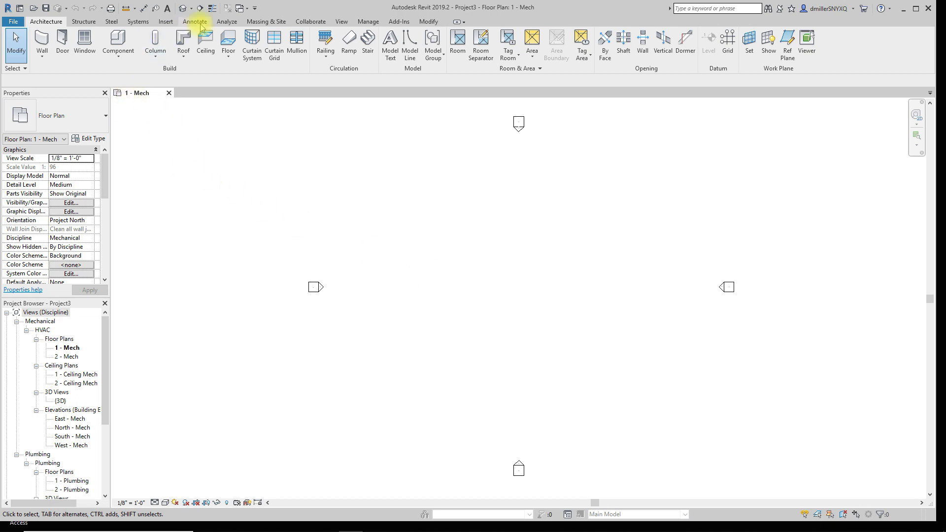
pyautogui.moveTo(165, 20)
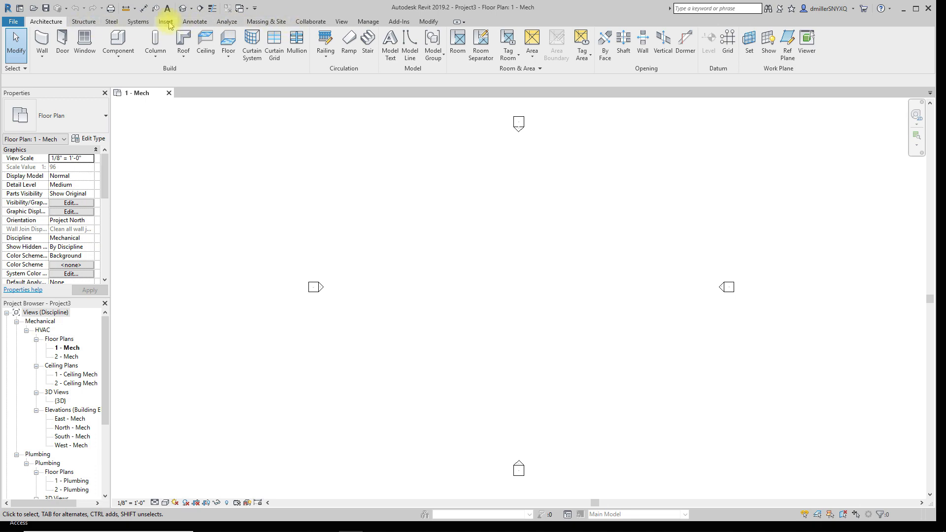
# Show the Insert ribbon commands for linking, importing and loading content.
pyautogui.click(165, 21)
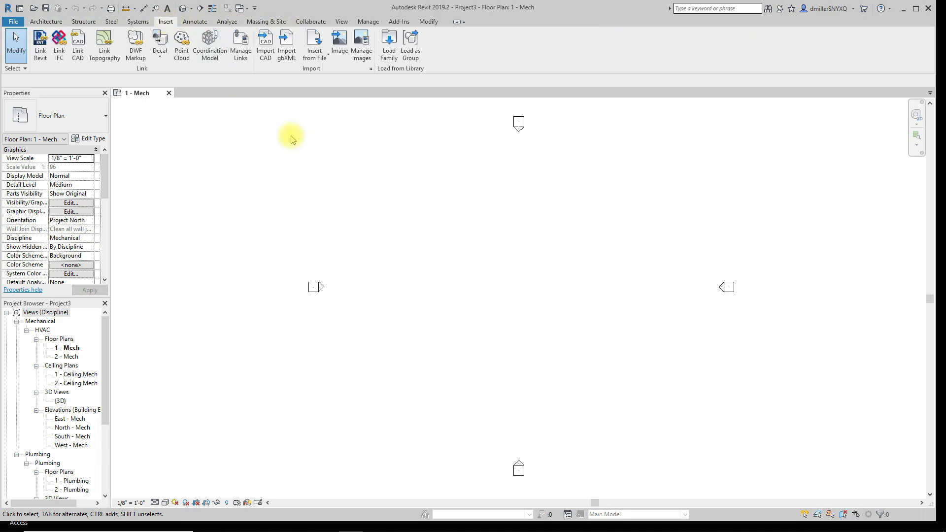
# Browse the Load Family dialog to MEP > Air-Side Components > Air Terminals.
pyautogui.click(388, 45)
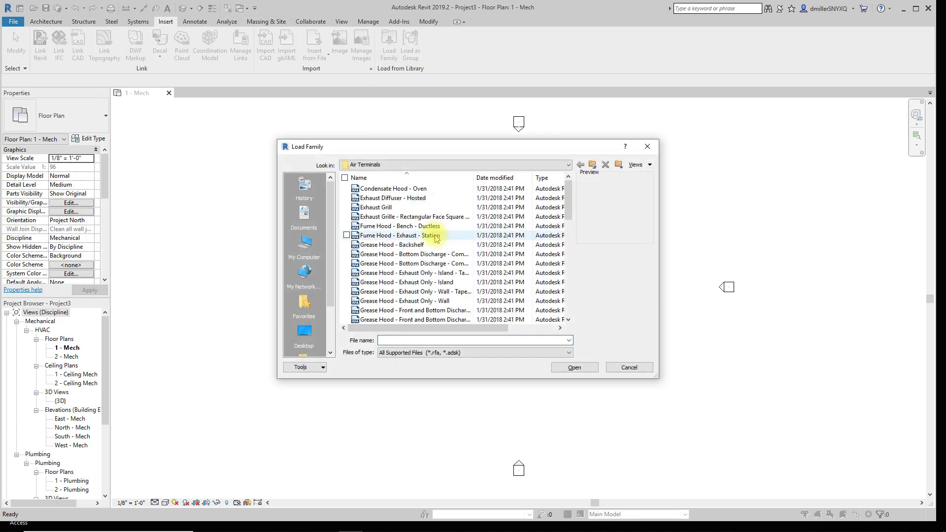
pyautogui.scroll(-3)
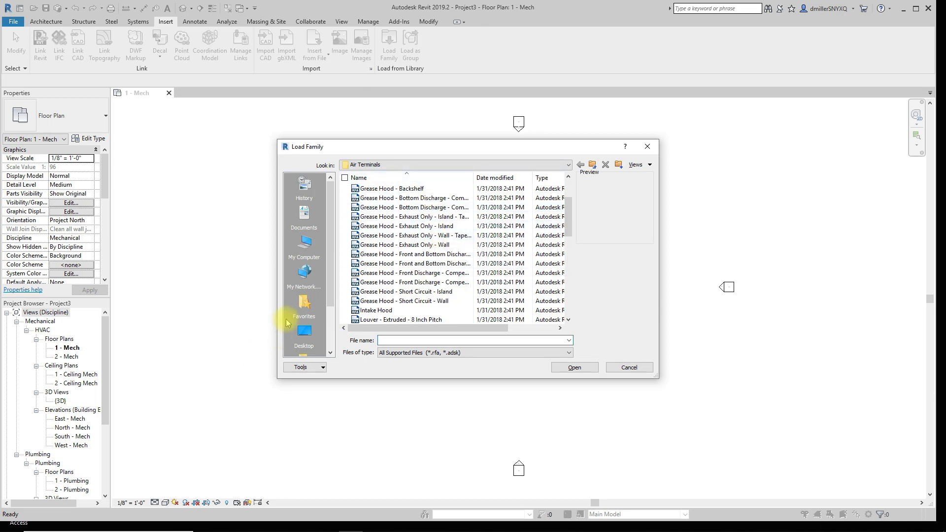
pyautogui.click(304, 304)
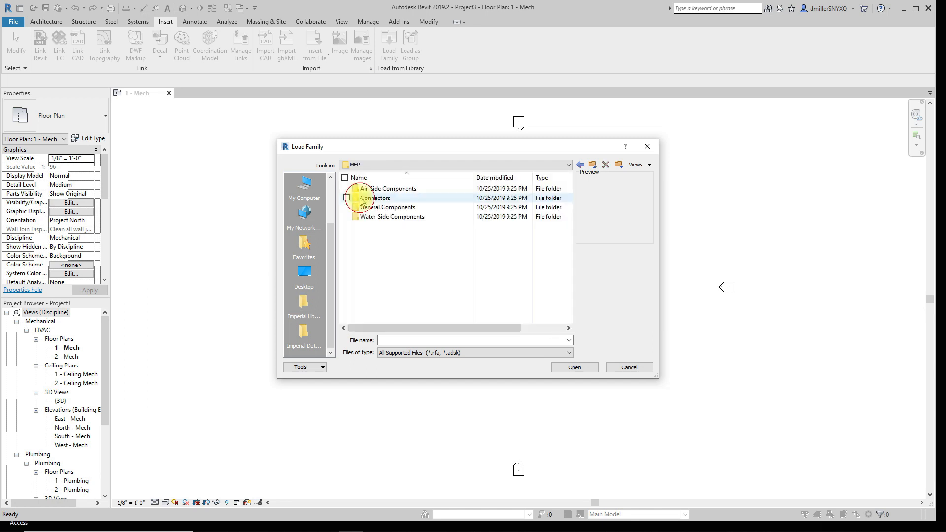
pyautogui.doubleClick(388, 188)
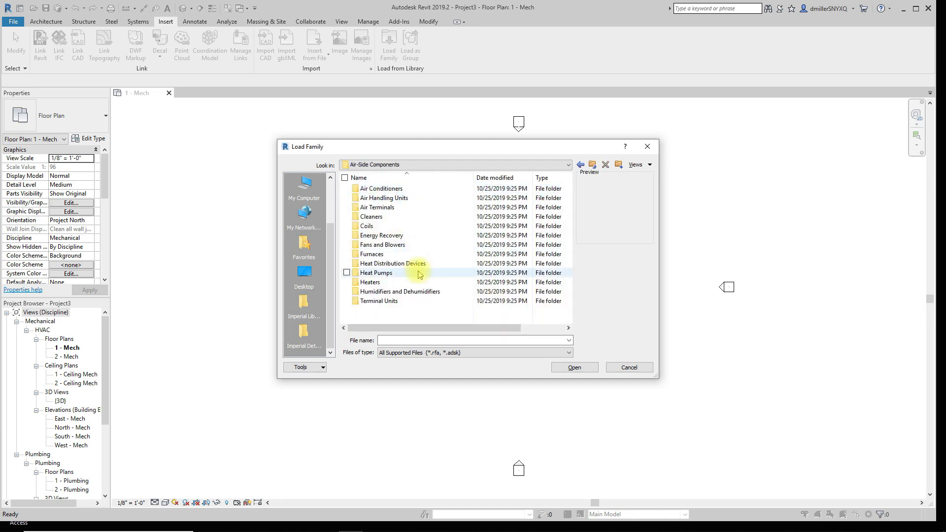
pyautogui.click(376, 207)
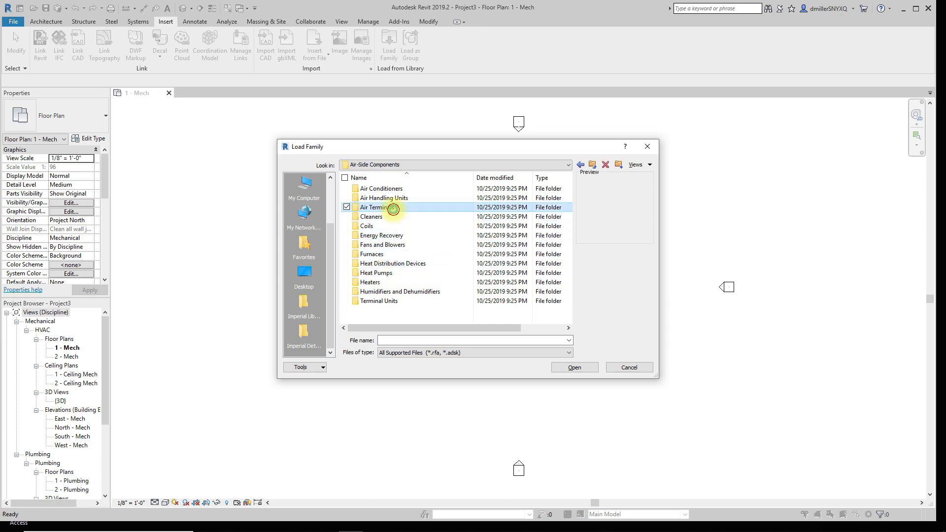
pyautogui.doubleClick(383, 207)
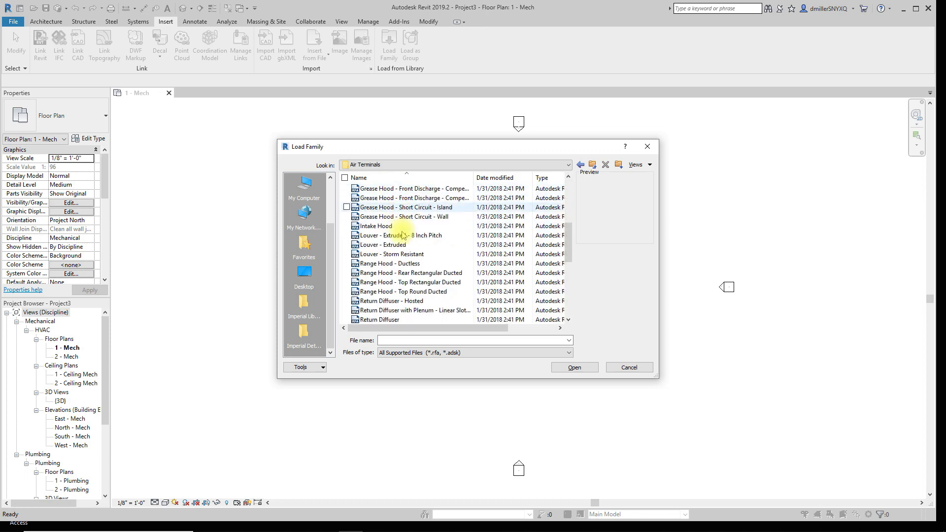
# Load Supply Diffuser - Hosted.rfa into the project.
pyautogui.scroll(-3)
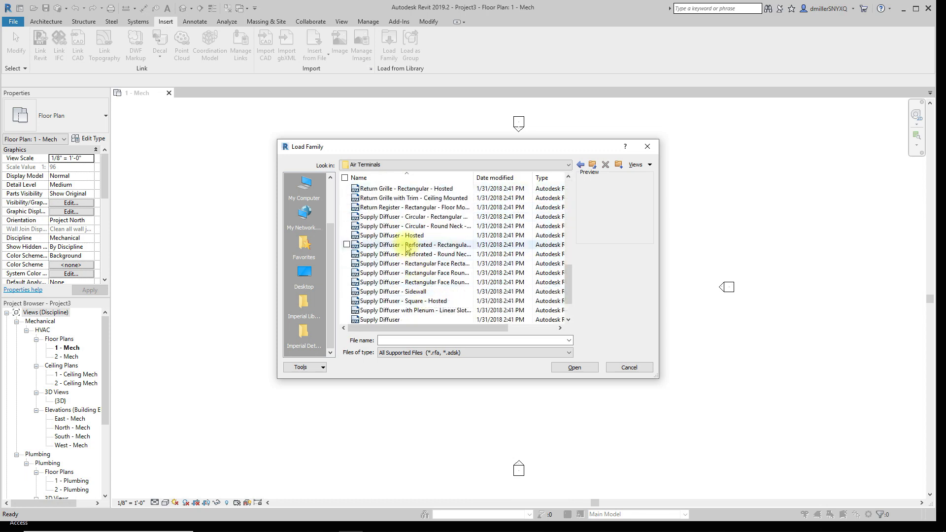
pyautogui.click(397, 235)
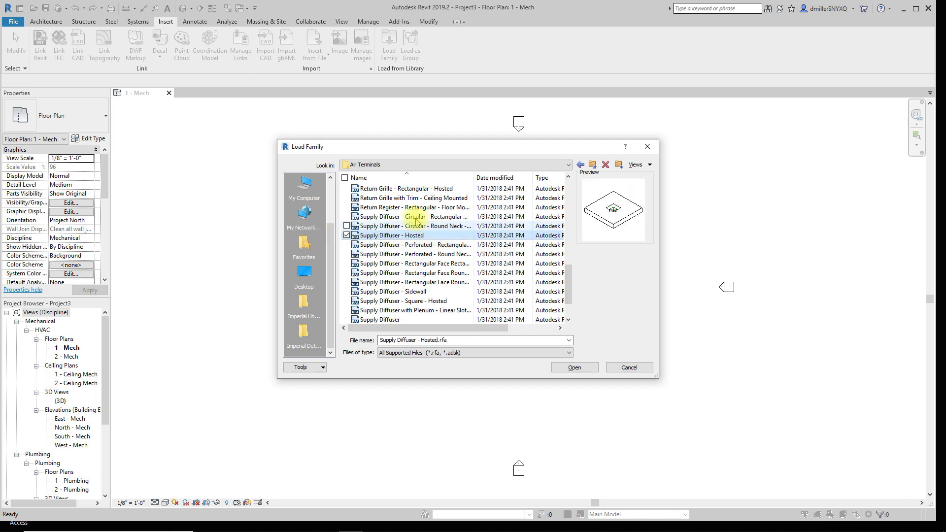
pyautogui.moveTo(443, 245)
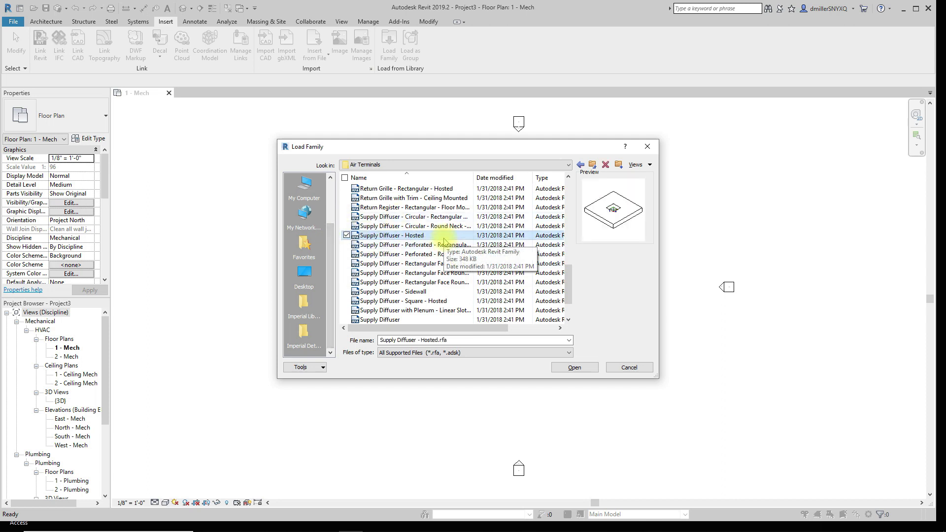
pyautogui.moveTo(399, 245)
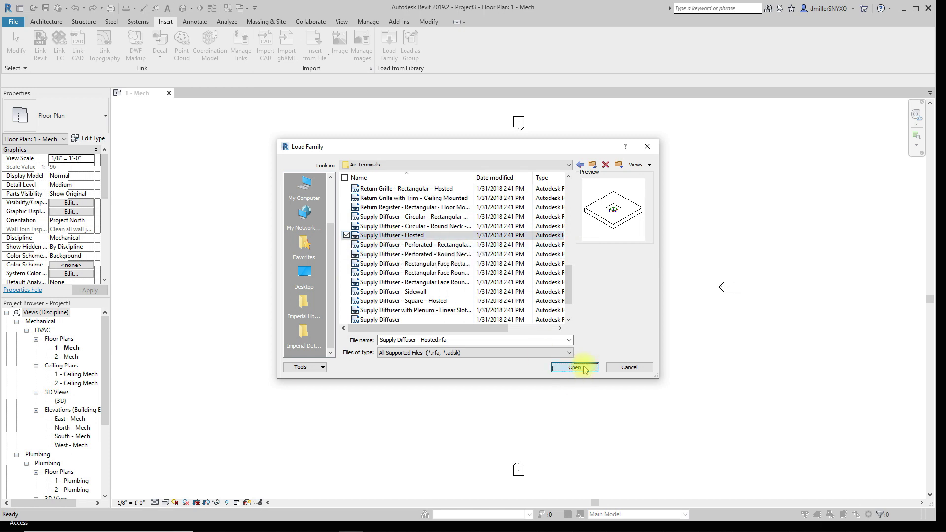
pyautogui.click(573, 367)
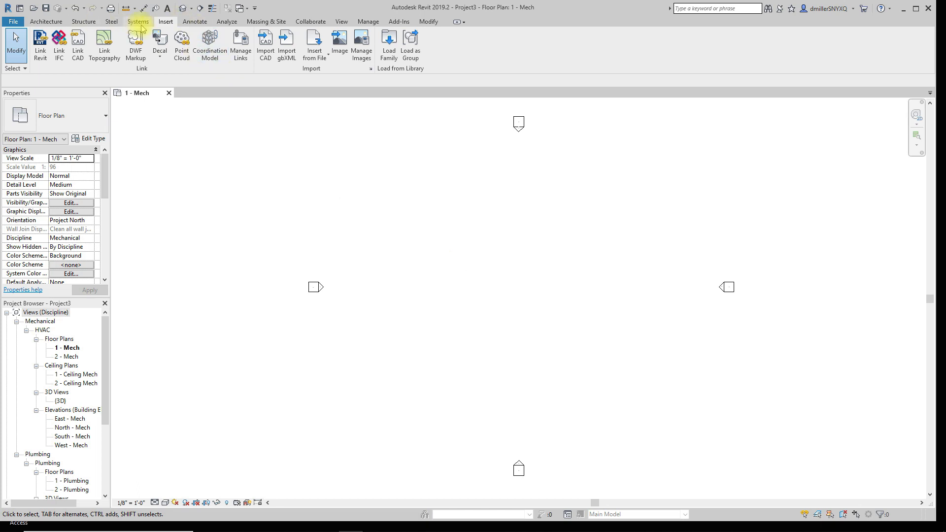
pyautogui.moveTo(112, 21)
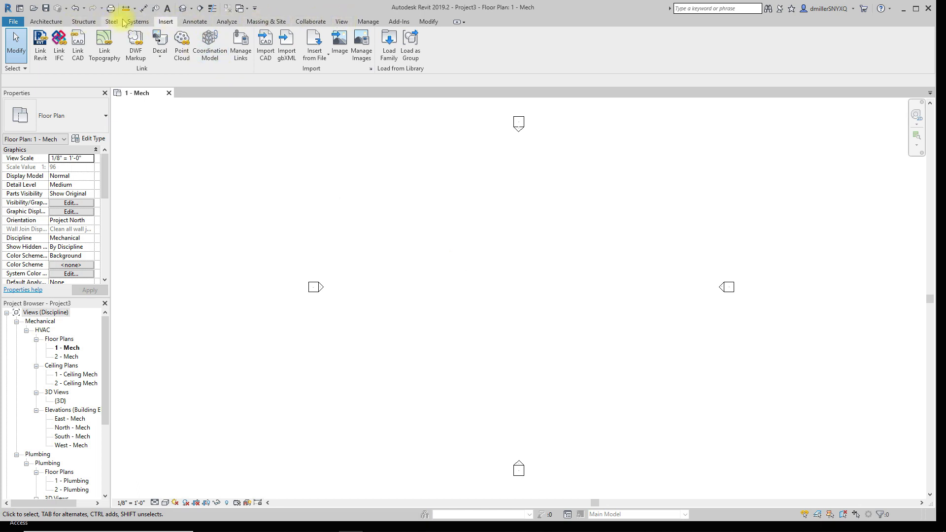
# Start an Air Terminal on the Level 1 work plane and drop it just left of plan centre.
pyautogui.click(137, 21)
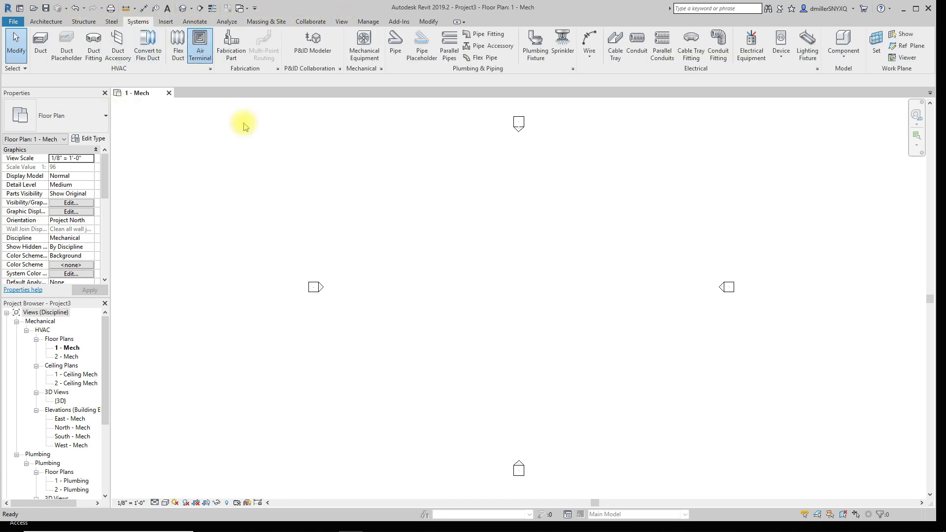
pyautogui.click(200, 46)
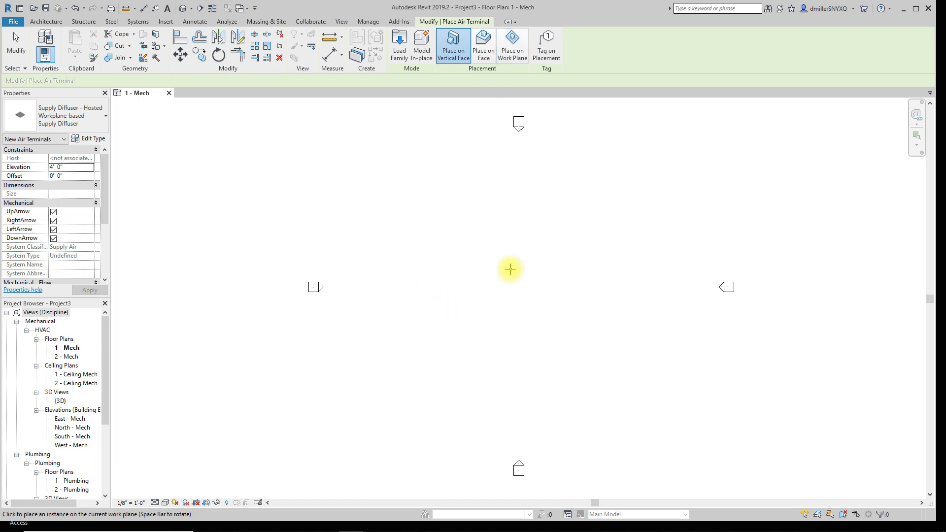
pyautogui.click(512, 45)
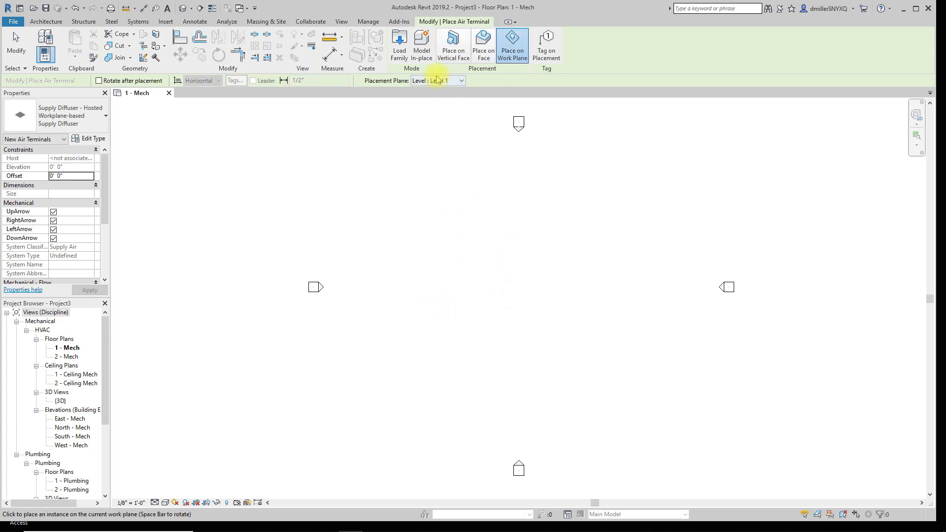
pyautogui.moveTo(420, 270)
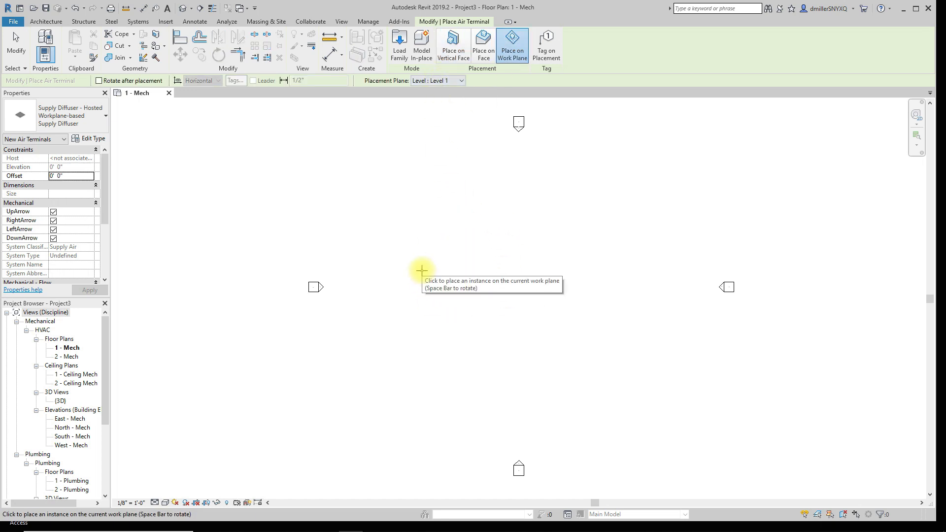
pyautogui.click(421, 270)
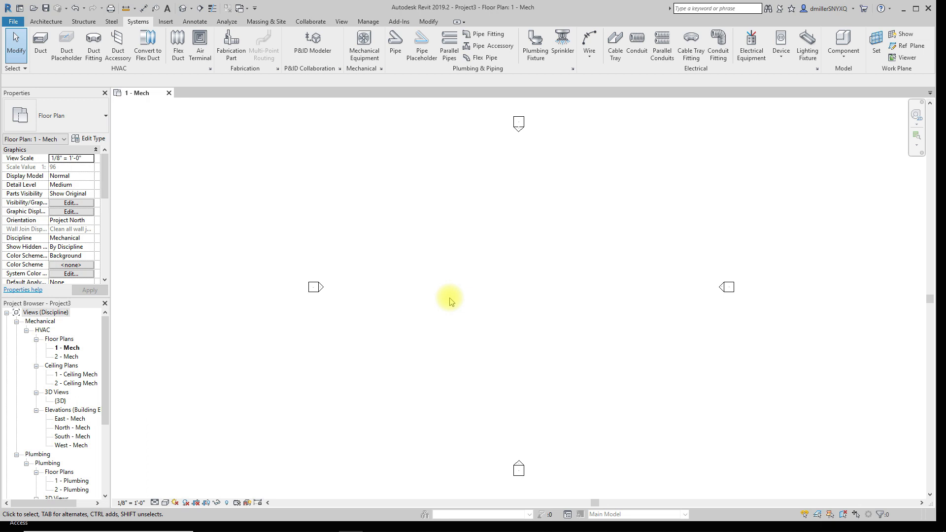
# Set the plan's View Range top and view depth to Unlimited so the diffusers show.
pyautogui.scroll(-3)
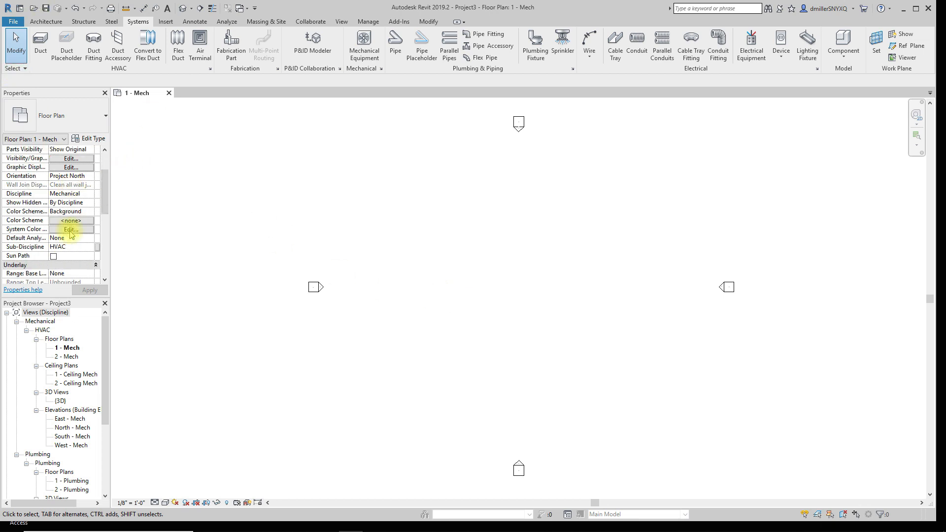
pyautogui.click(71, 255)
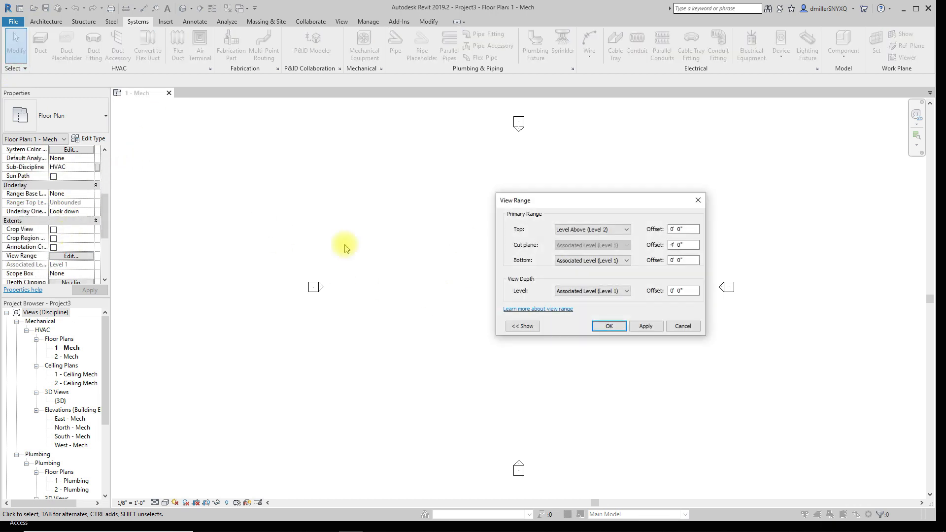
pyautogui.click(591, 230)
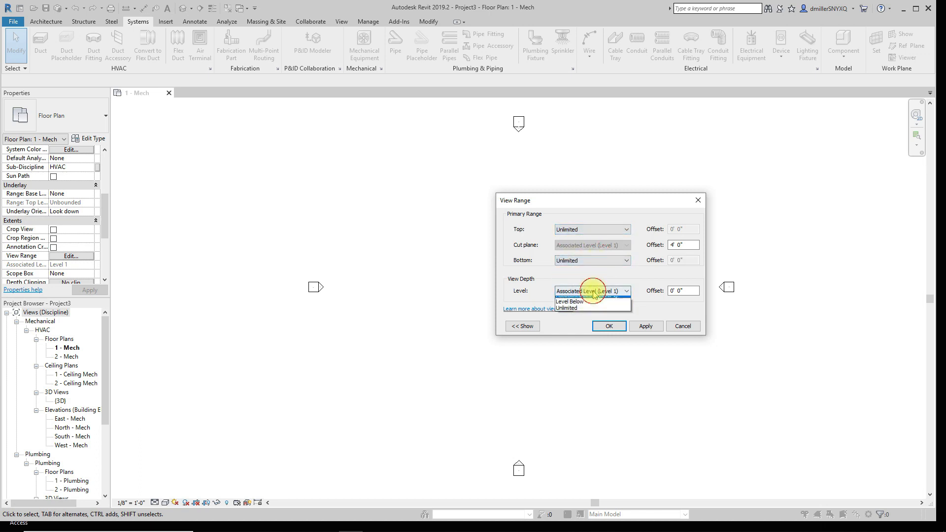
pyautogui.click(565, 308)
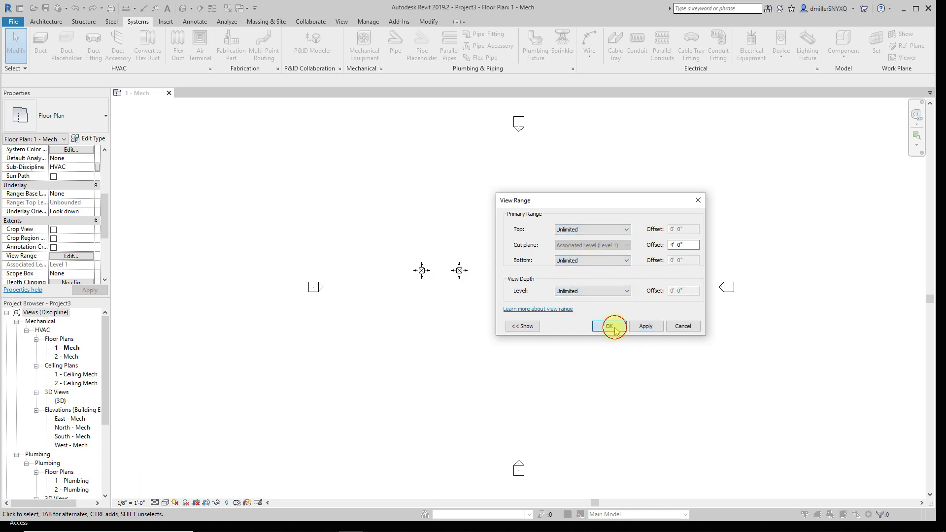
pyautogui.click(611, 326)
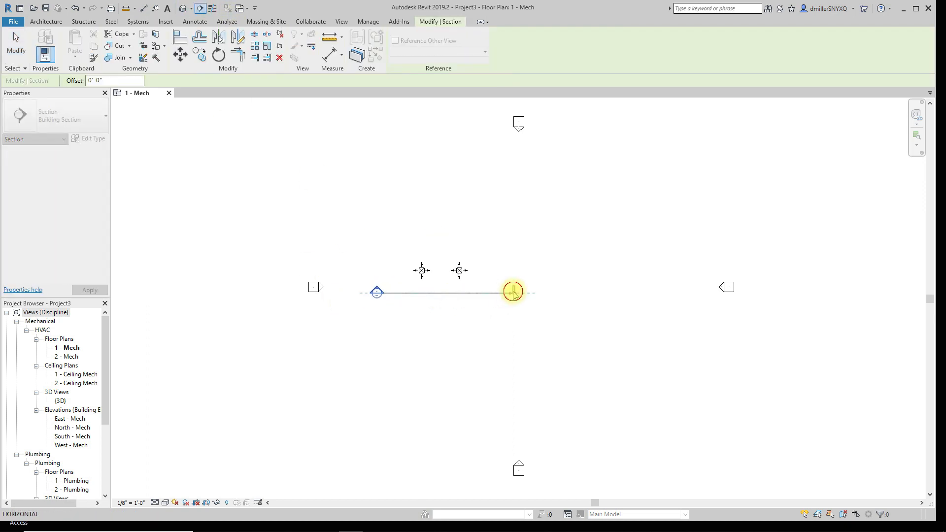
# Finish the section line through the diffusers, open Section 1 and inspect the left diffuser.
pyautogui.click(512, 292)
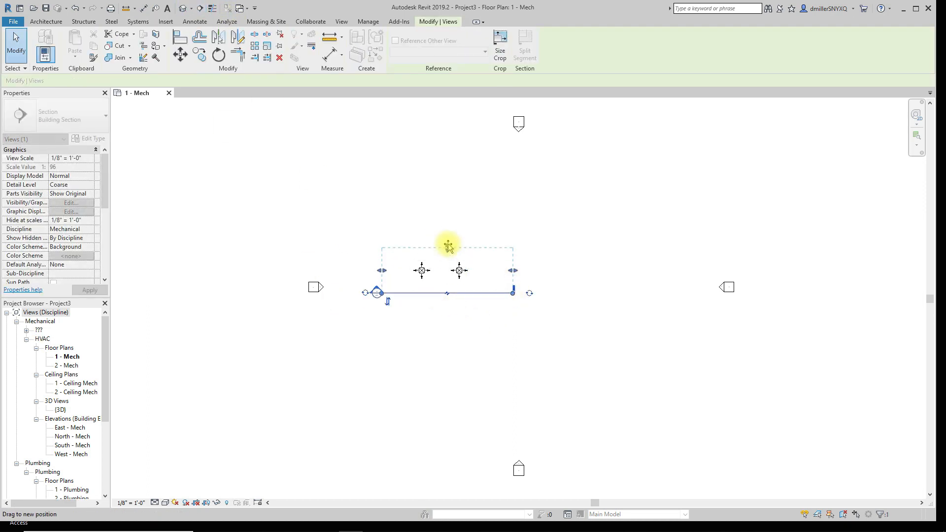
pyautogui.click(392, 313)
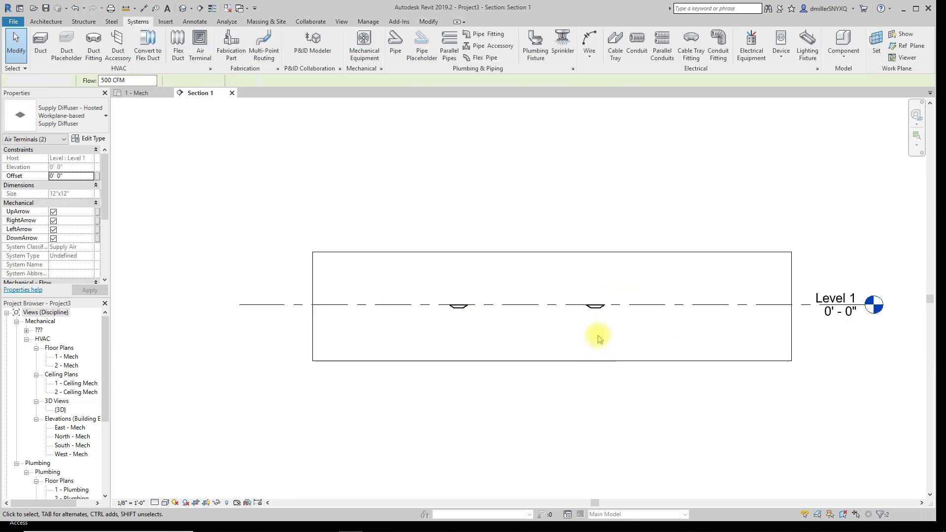
pyautogui.click(590, 313)
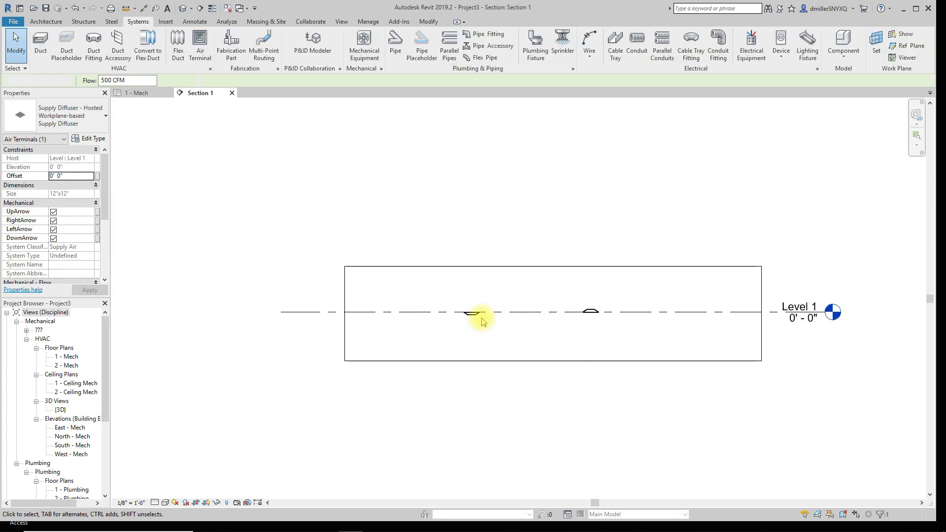
pyautogui.click(474, 312)
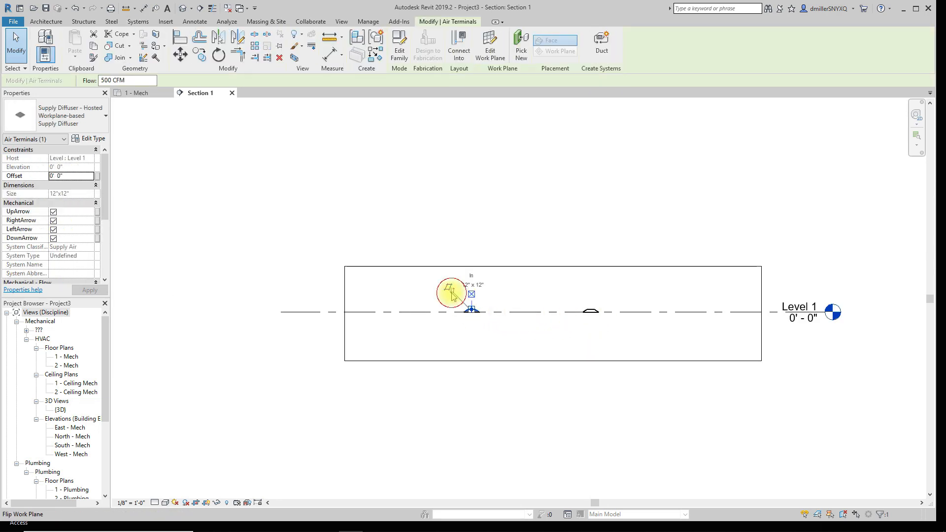
pyautogui.click(539, 285)
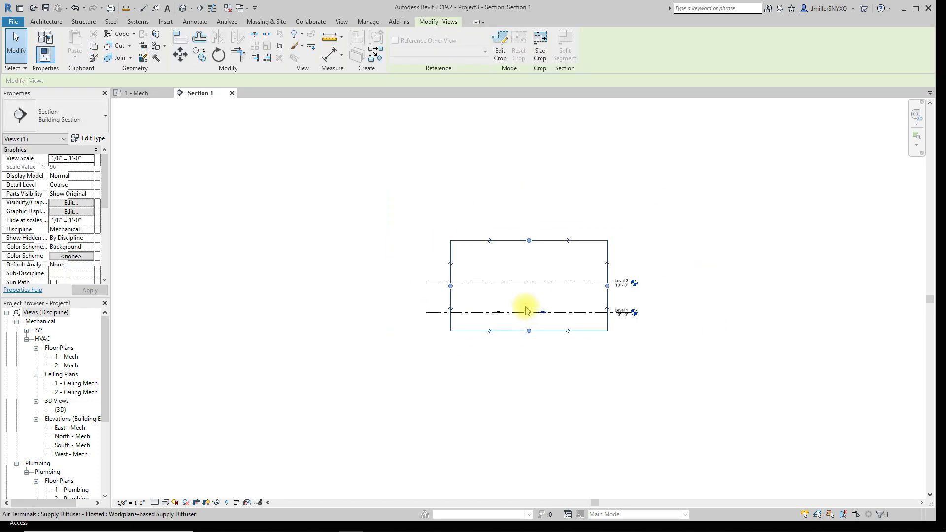
pyautogui.click(139, 92)
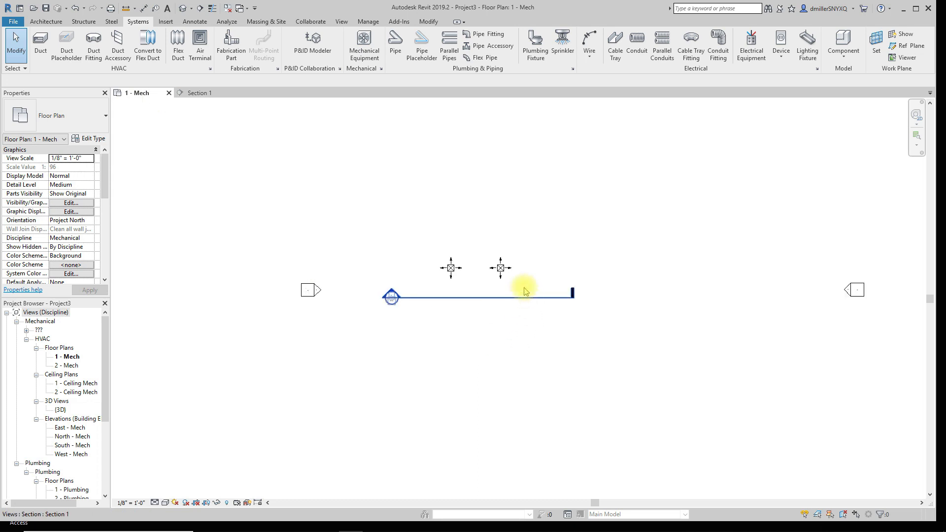
pyautogui.click(495, 264)
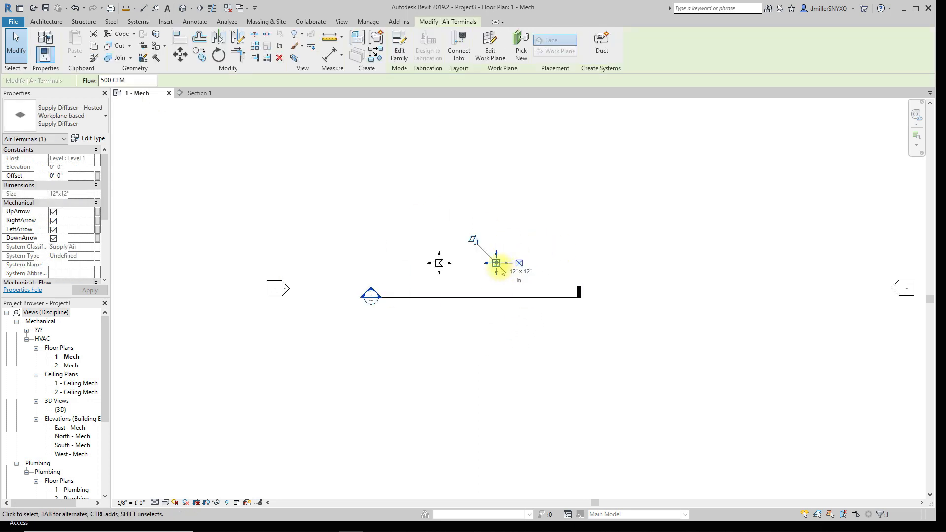
pyautogui.moveTo(440, 353)
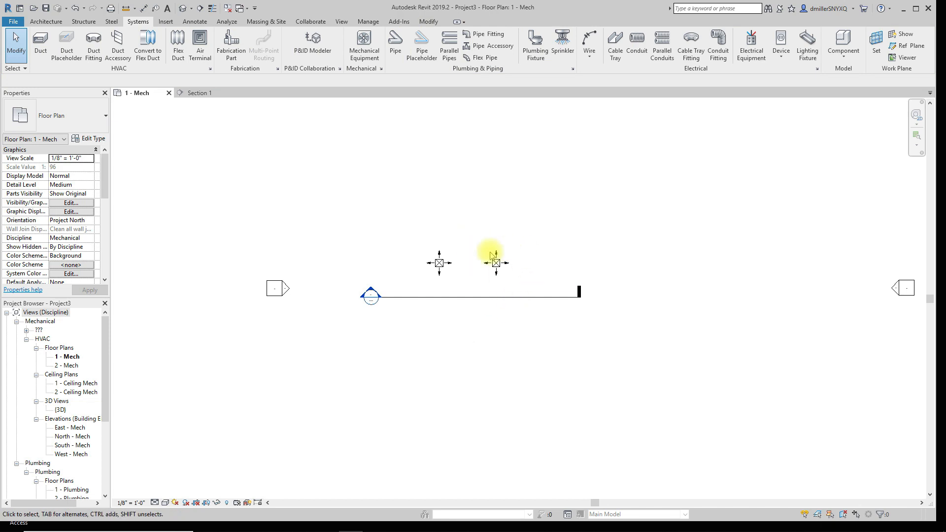
pyautogui.click(495, 262)
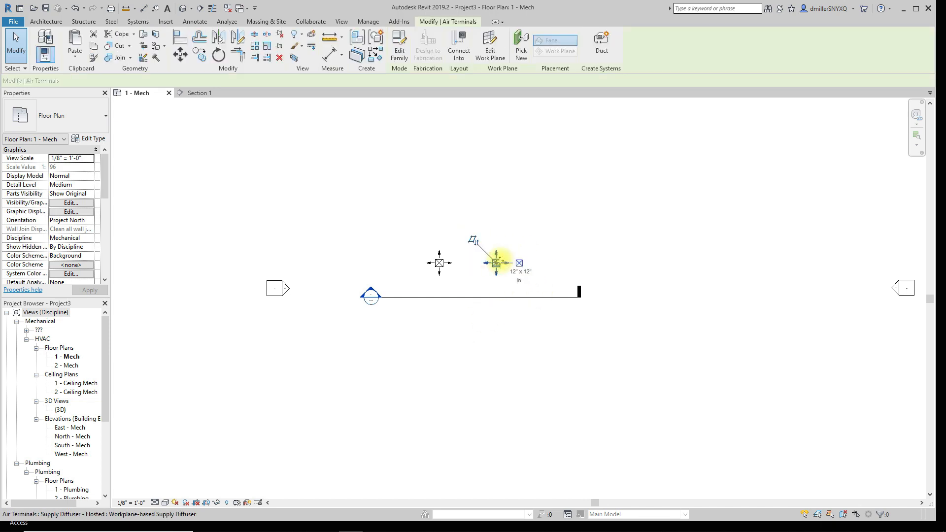
pyautogui.click(495, 262)
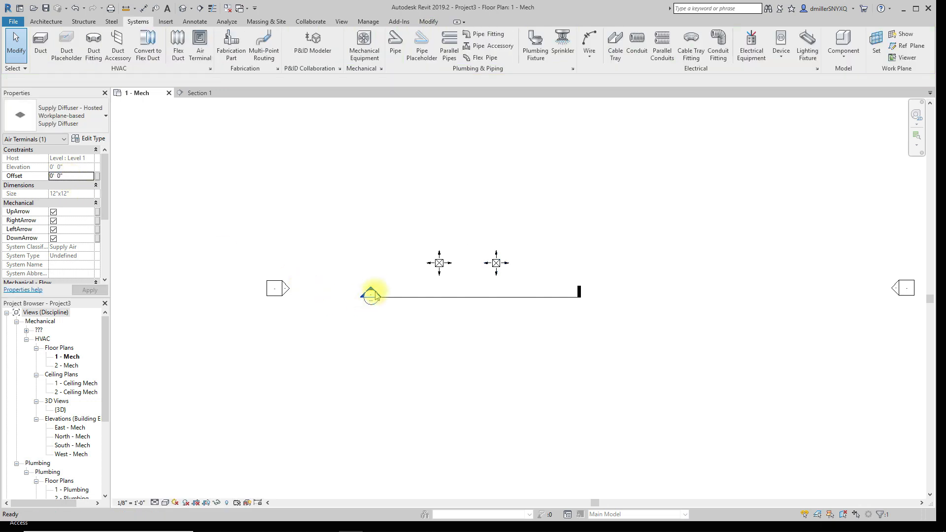
# In Section 1 select the left diffuser and apply an 8' offset, which drops it below Level 1.
pyautogui.click(199, 92)
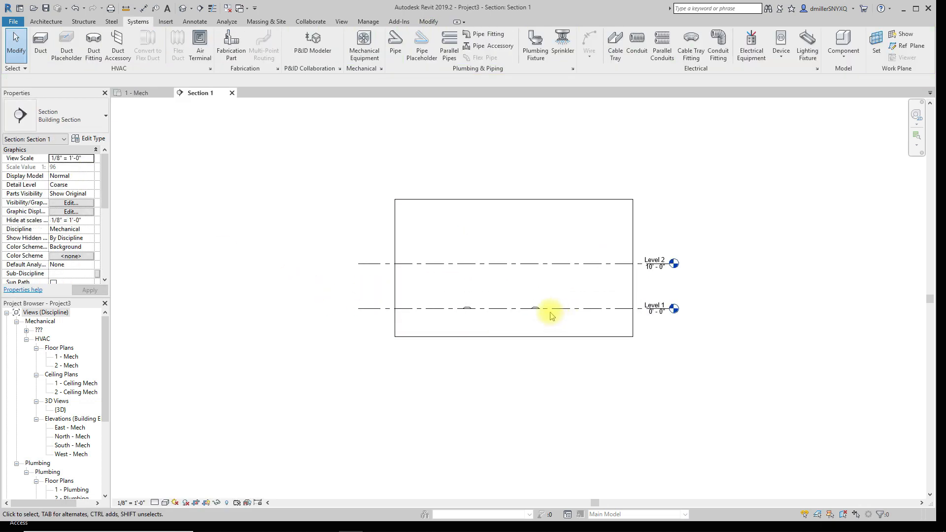
pyautogui.click(549, 309)
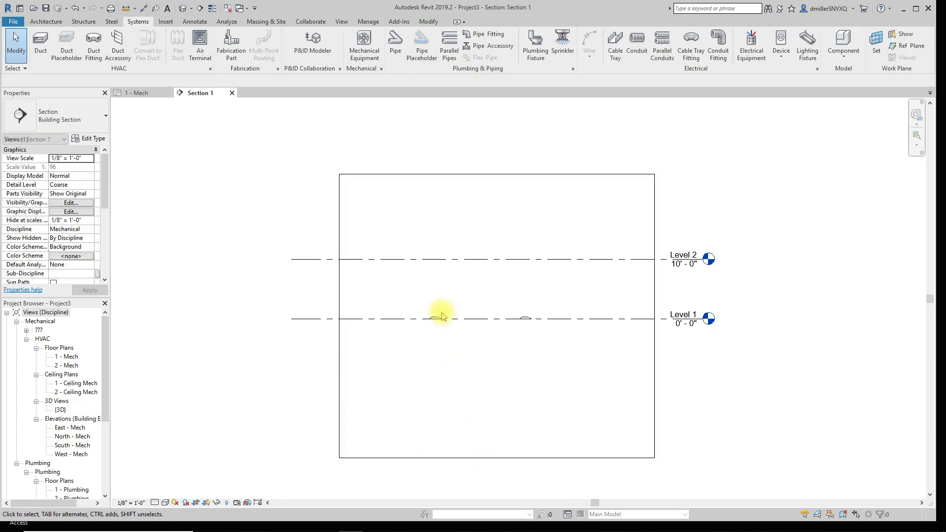
pyautogui.click(440, 318)
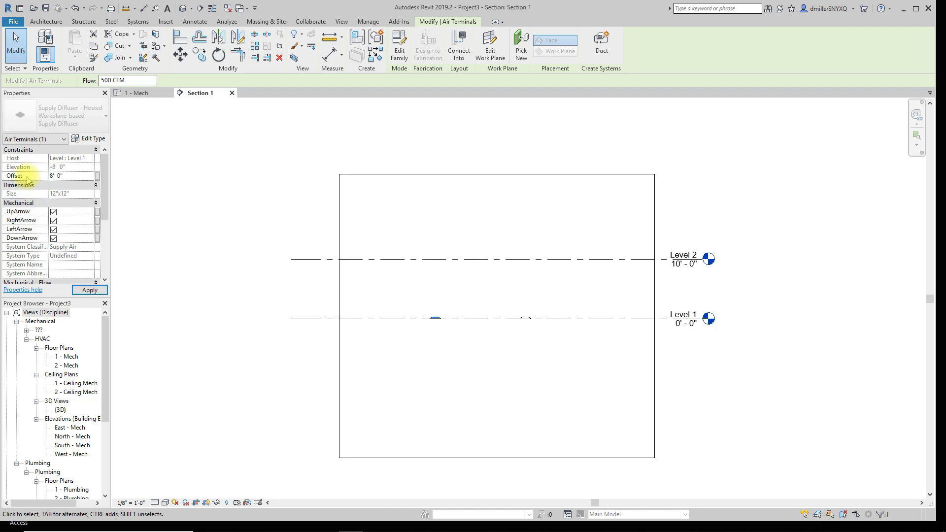
pyautogui.click(459, 392)
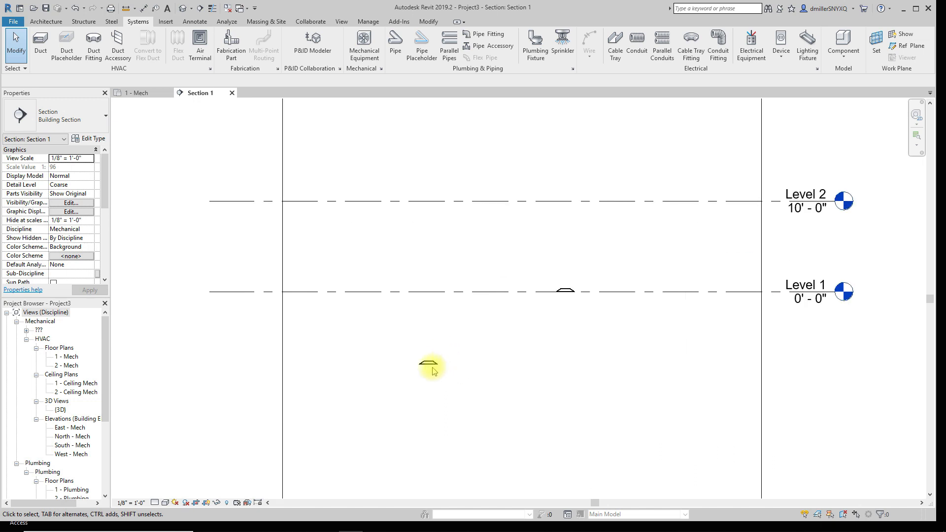
# Reselect the dropped diffuser and apply a -8' 0" offset to raise it near Level 2.
pyautogui.click(430, 361)
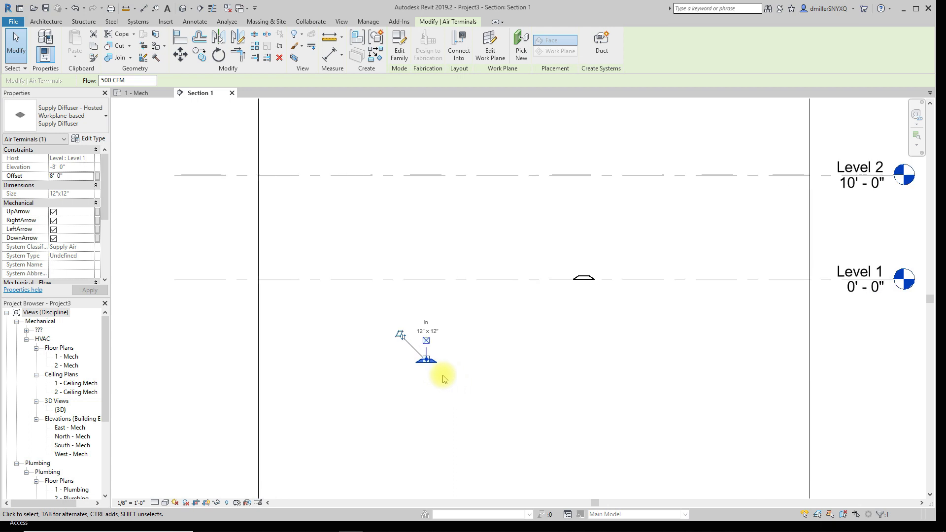
pyautogui.click(71, 176)
pyautogui.write('-')
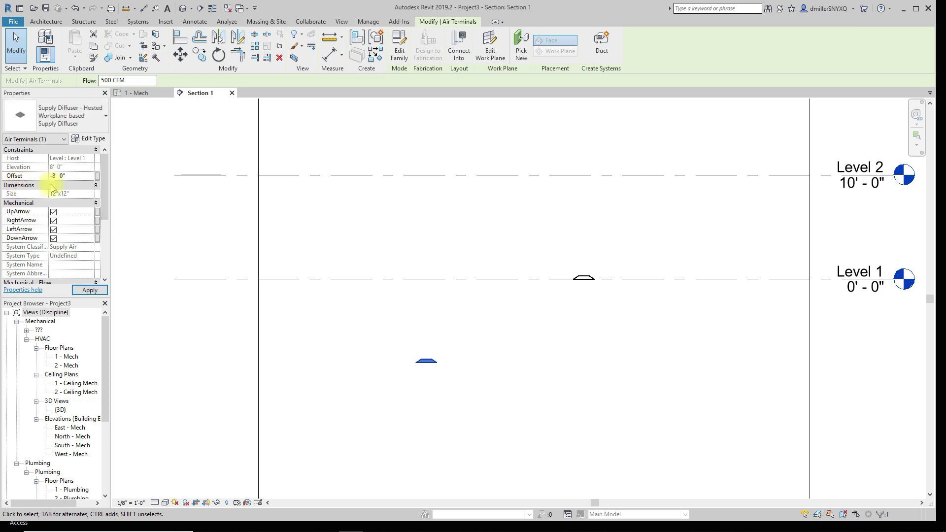
pyautogui.click(517, 284)
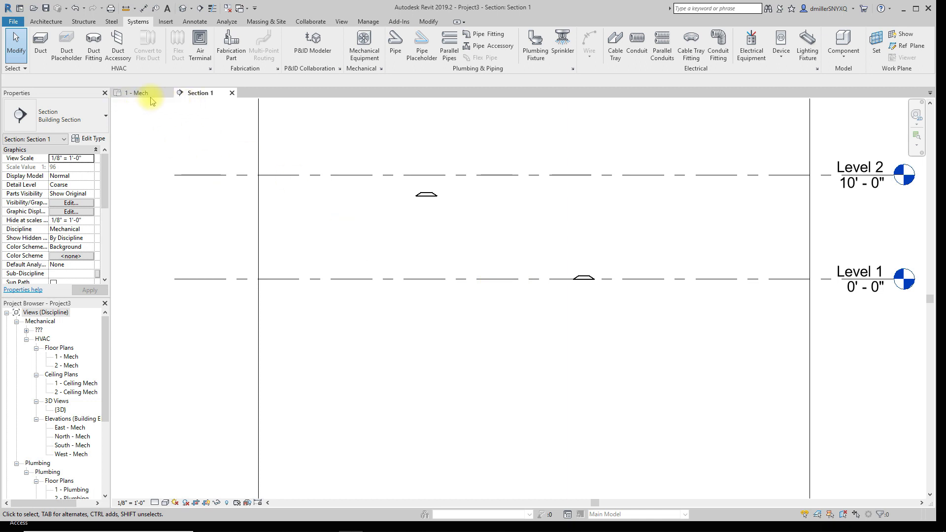
# Place a Supply Diffuser 24 x 24 Face 12 x 12 Connection left of the others in the plan.
pyautogui.click(134, 93)
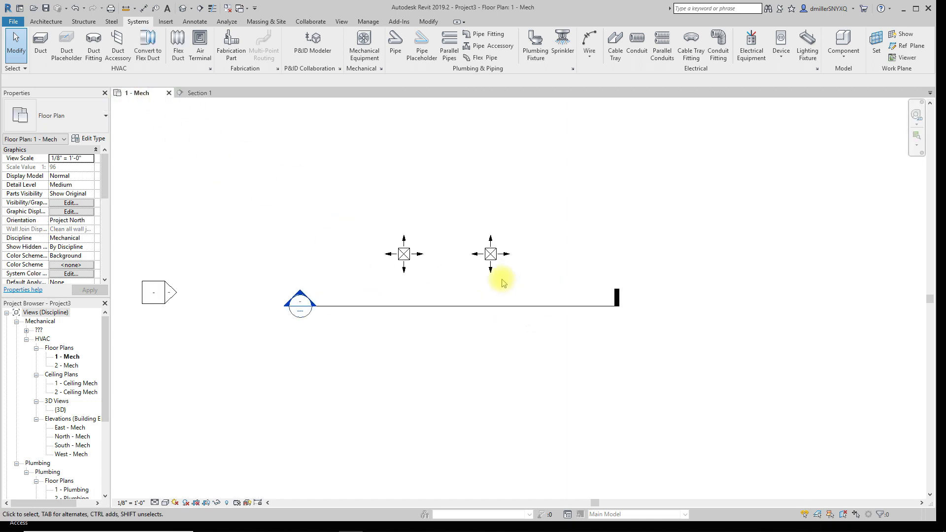
pyautogui.moveTo(512, 278)
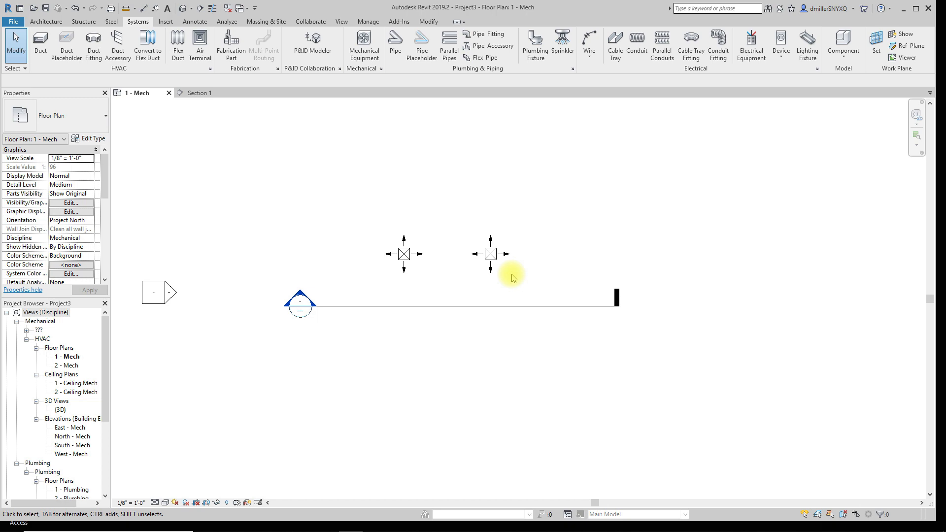
pyautogui.click(403, 253)
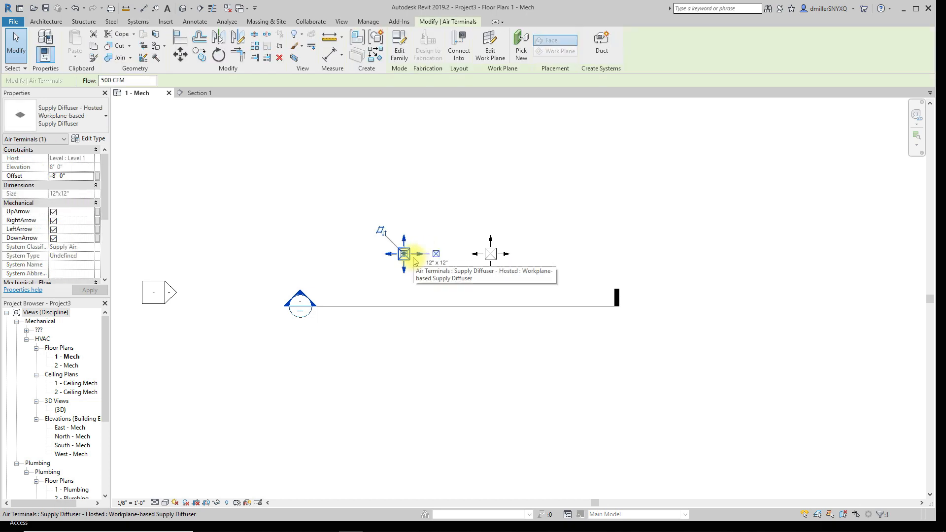
pyautogui.click(111, 21)
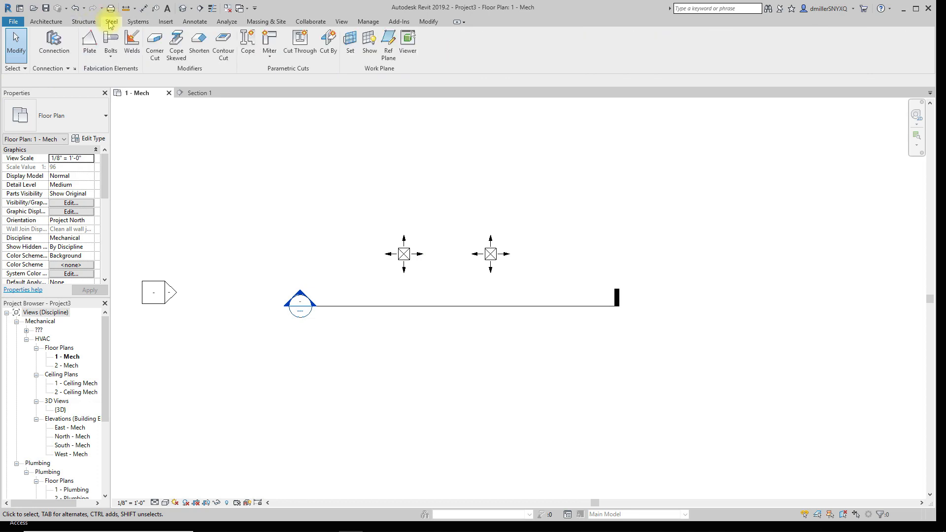
pyautogui.click(138, 21)
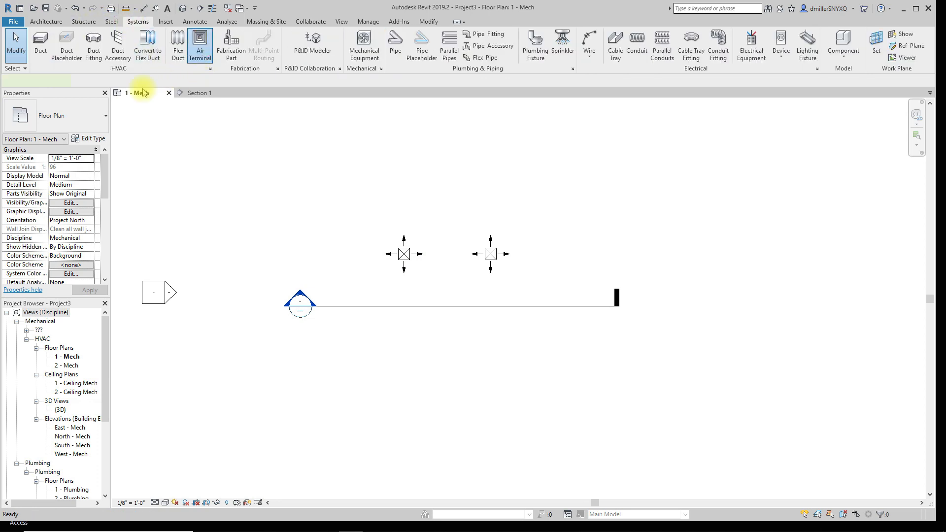
pyautogui.click(200, 46)
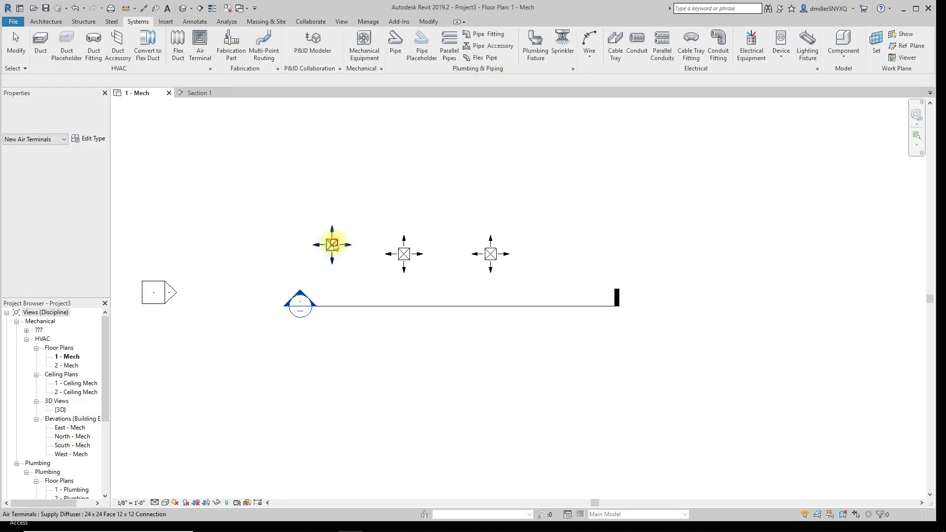
pyautogui.click(332, 244)
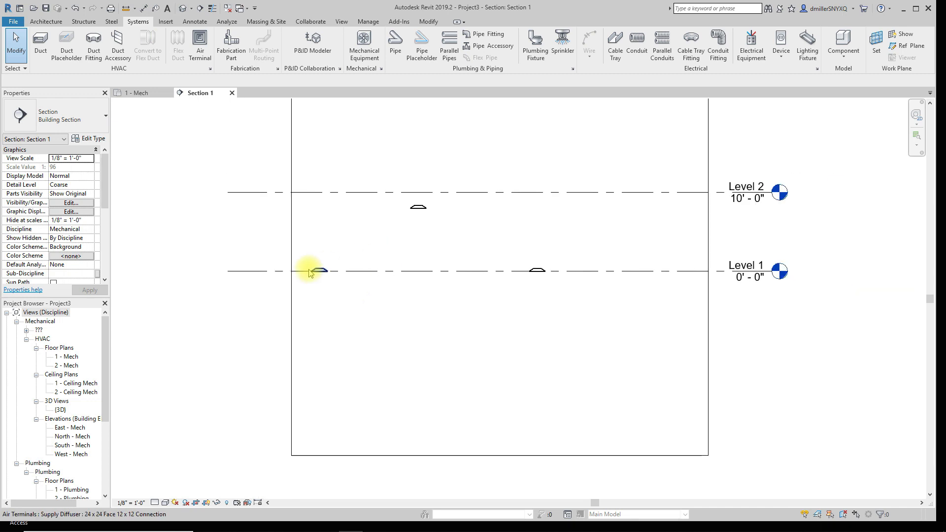
# Give the new 24 x 24 diffuser an 8' 0" offset, raising it beside the first raised one.
pyautogui.click(319, 270)
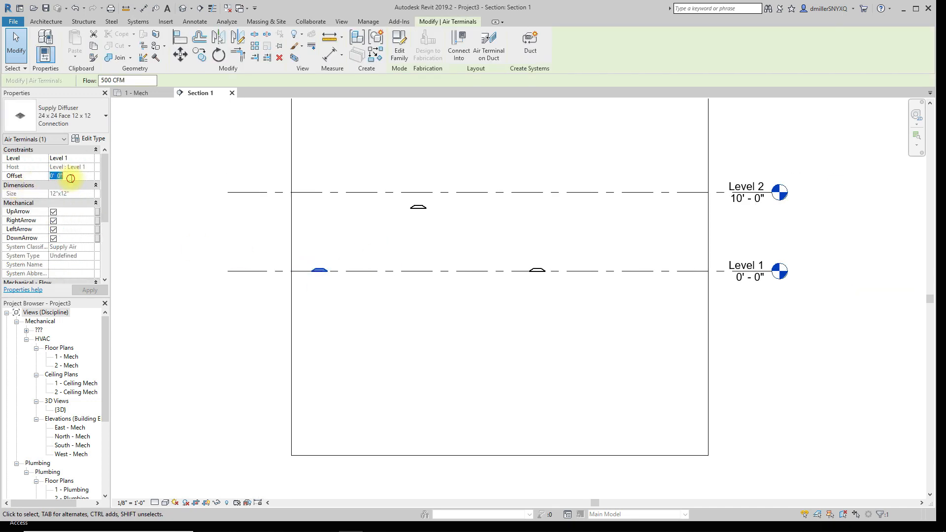
pyautogui.write('8\' 0"')
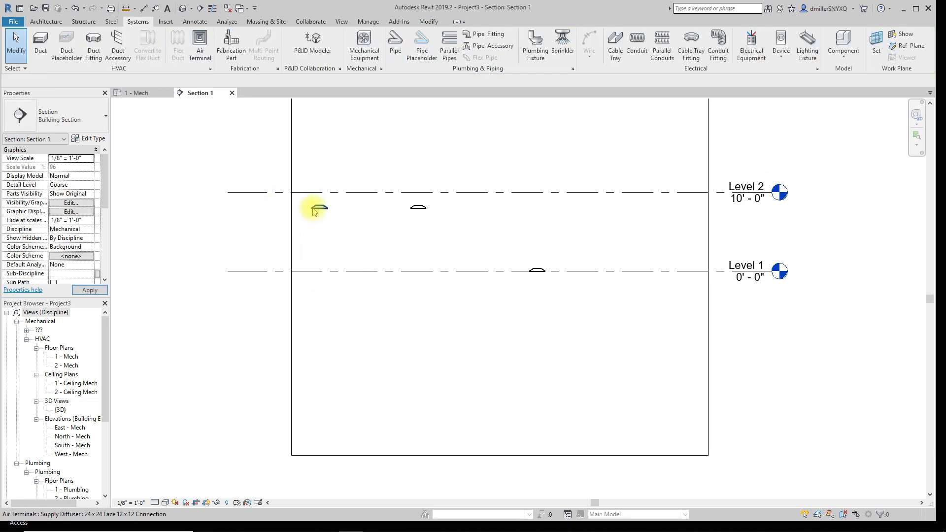
pyautogui.click(318, 208)
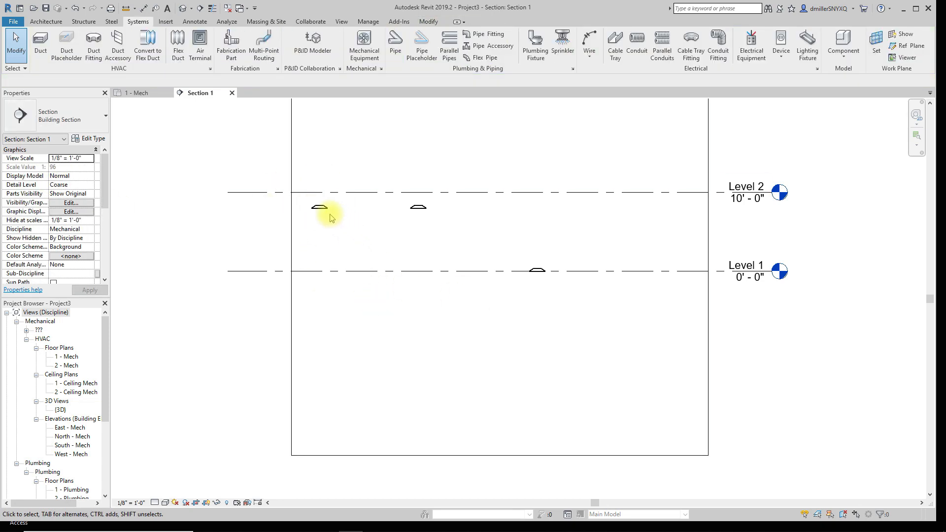
pyautogui.click(320, 207)
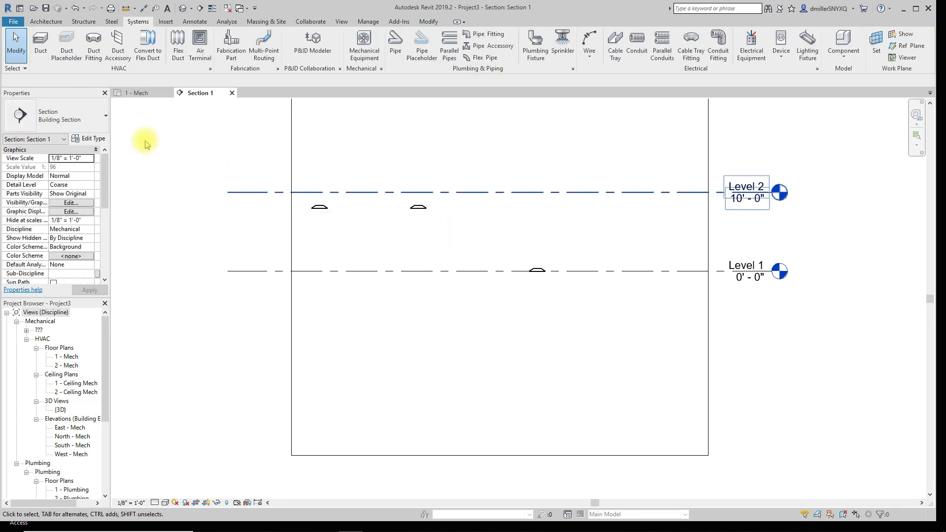
# Select a hosted diffuser in the 1 - Mech plan and open its family for editing.
pyautogui.click(138, 93)
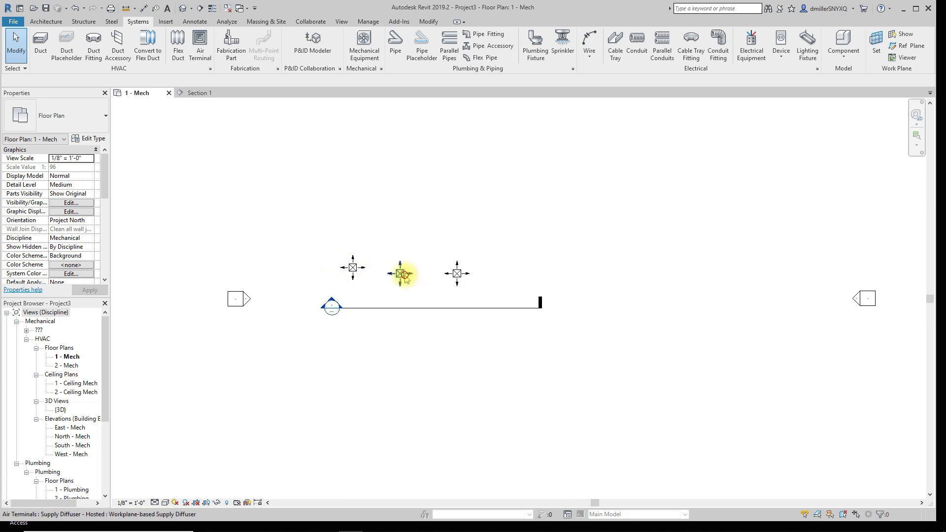
pyautogui.click(402, 275)
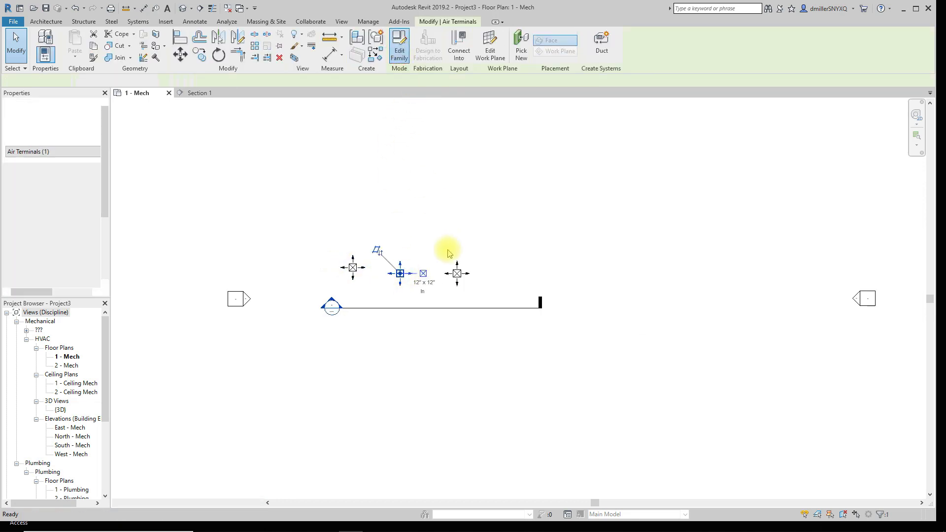
pyautogui.click(399, 46)
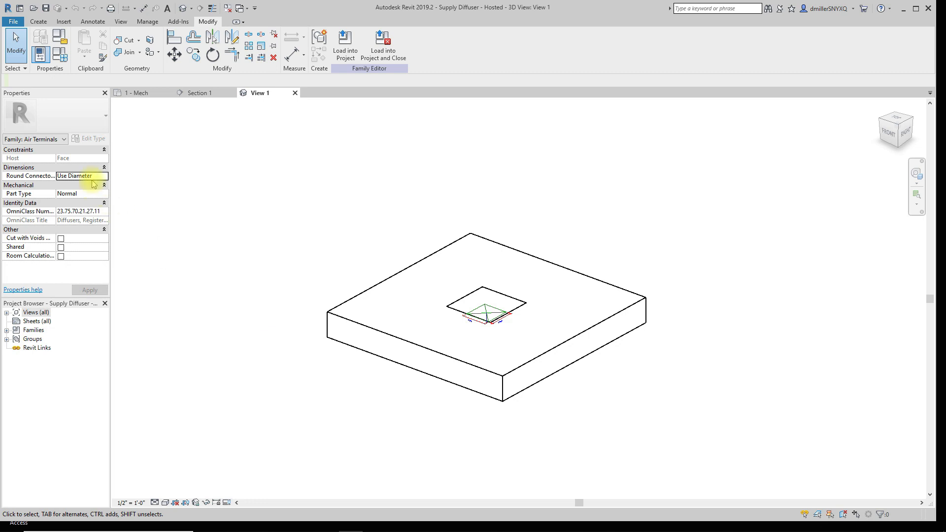
pyautogui.moveTo(121, 175)
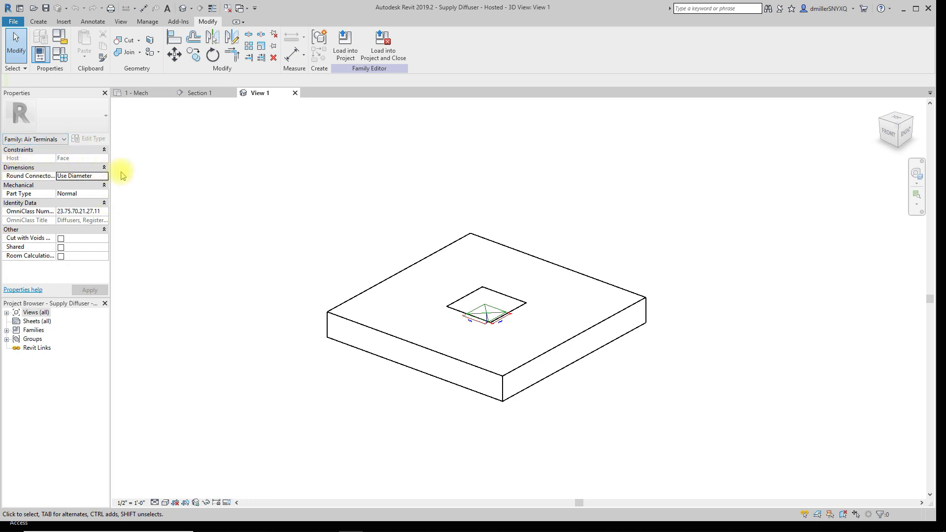
pyautogui.moveTo(593, 361)
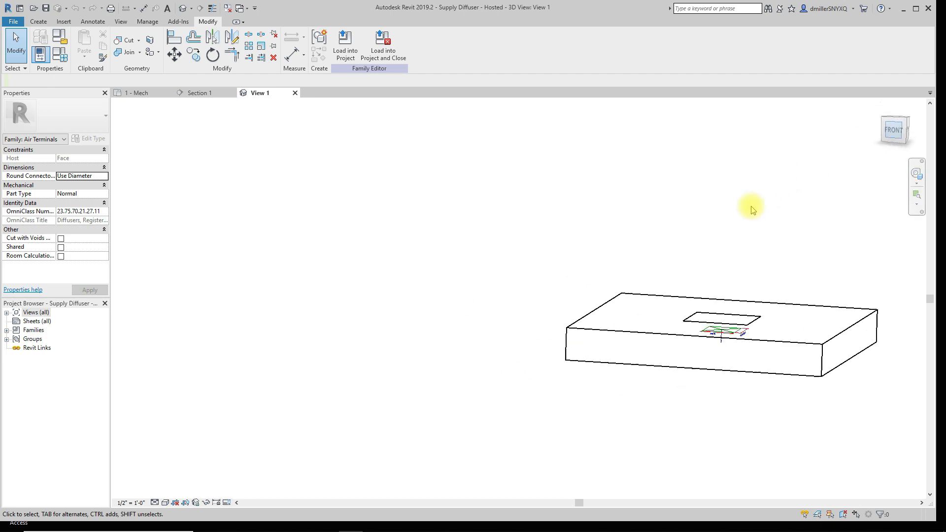
# Inspect the slab extrusion, then expand the family's Elevations to list Back, Front, Left, Right.
pyautogui.click(896, 128)
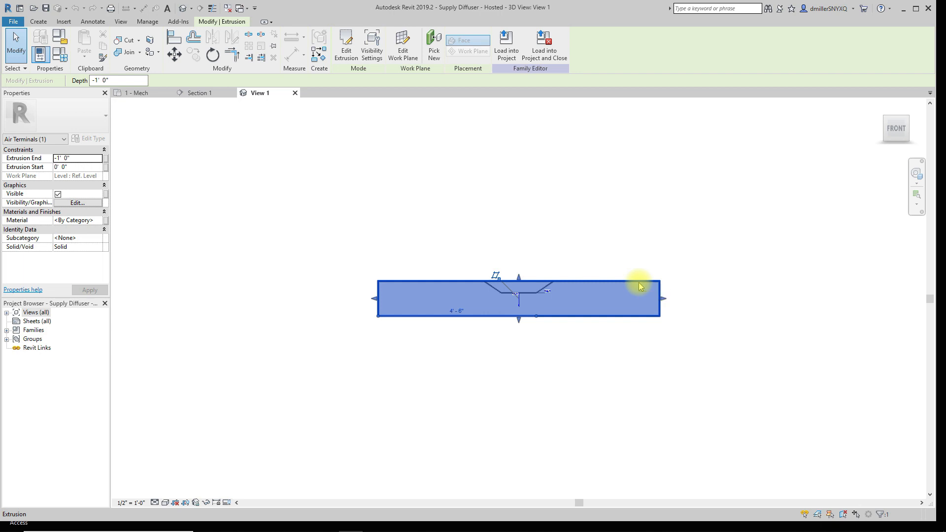
pyautogui.click(568, 346)
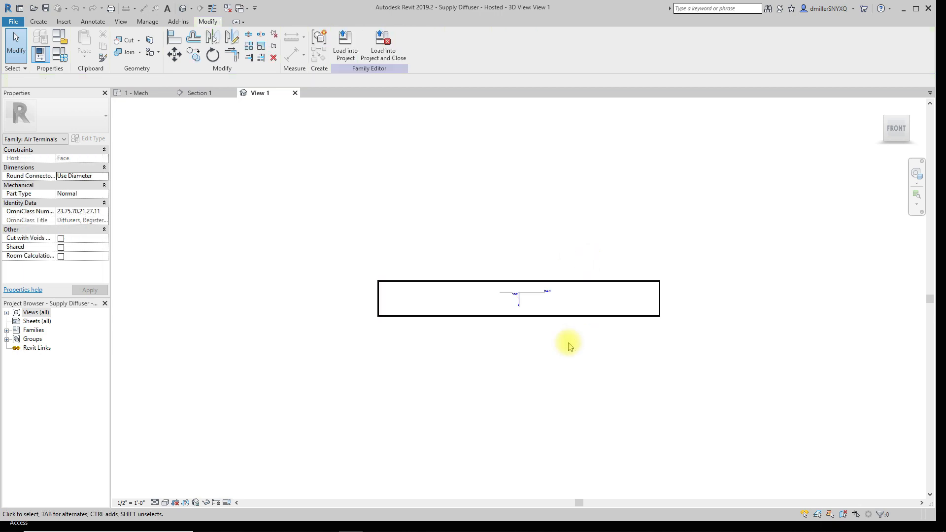
pyautogui.moveTo(10, 319)
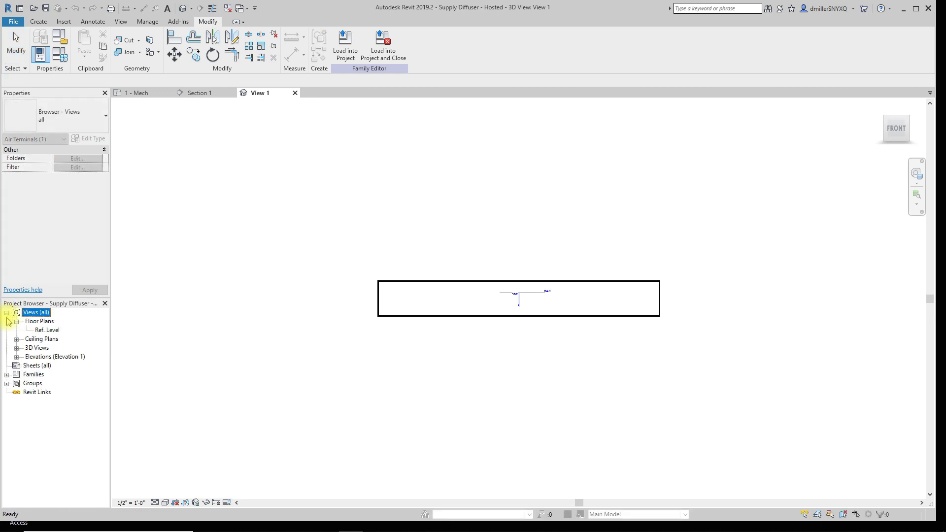
pyautogui.click(16, 357)
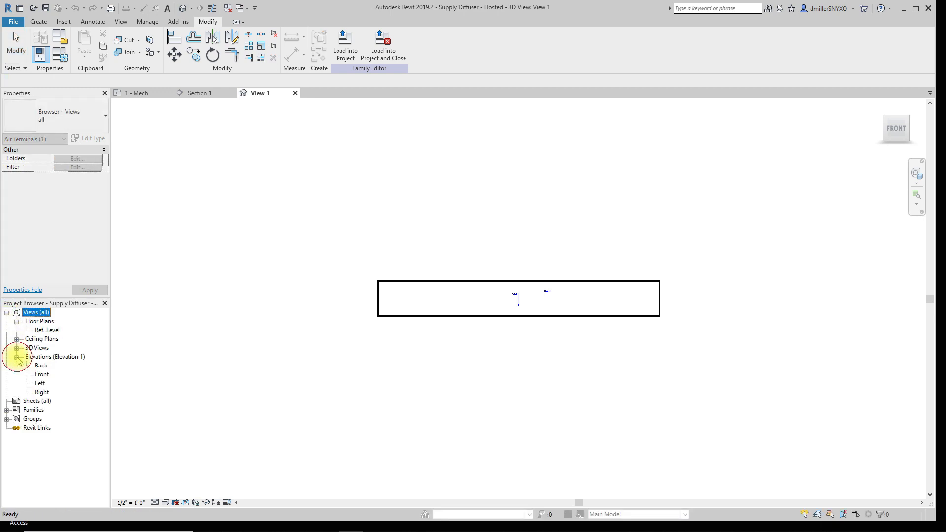
# Open the Left elevation and fit the whole diffuser family into view.
pyautogui.doubleClick(40, 383)
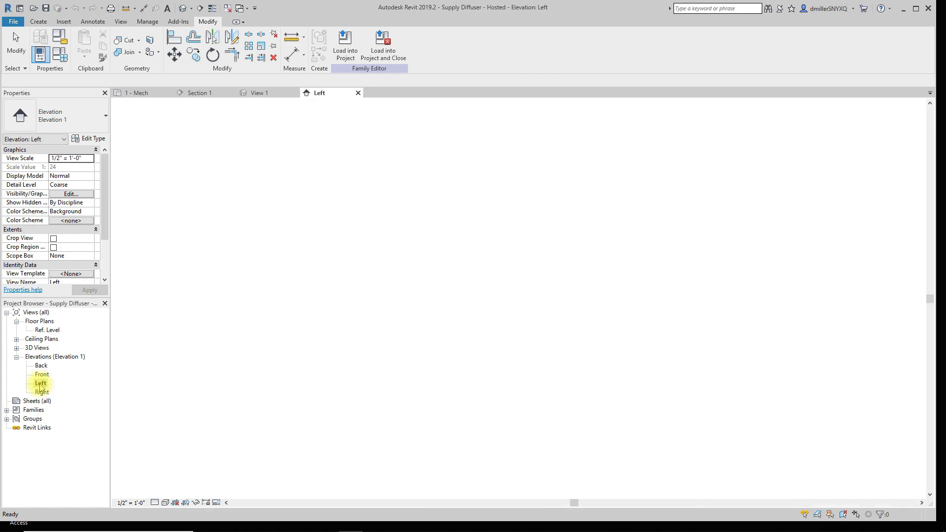
pyautogui.doubleClick(41, 383)
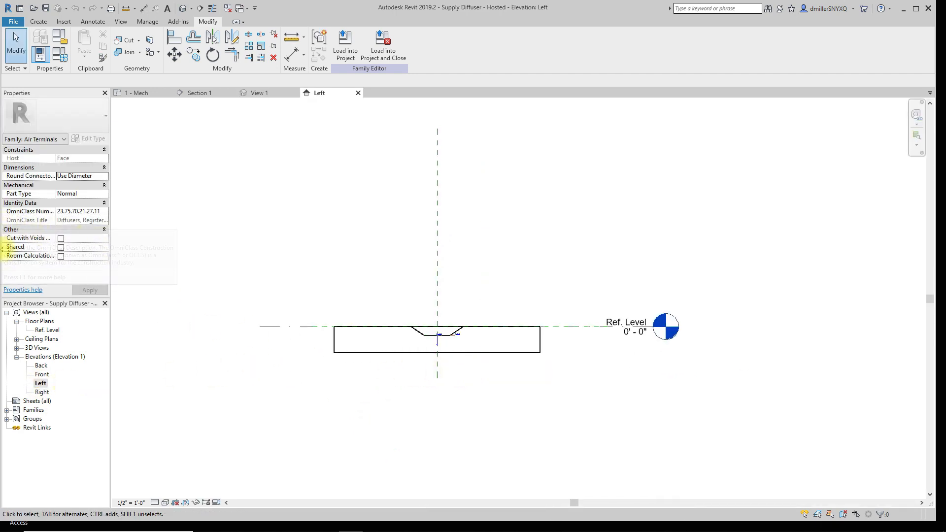
pyautogui.moveTo(15, 157)
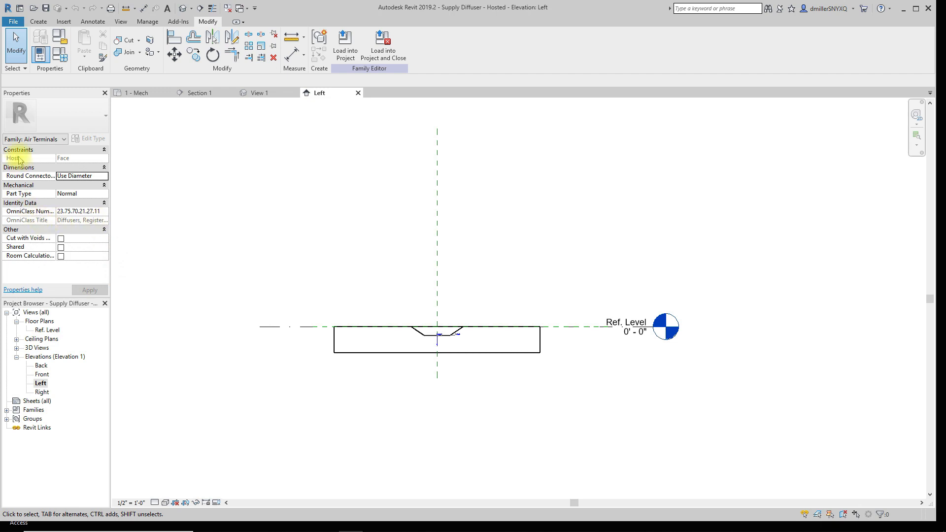
pyautogui.moveTo(18, 167)
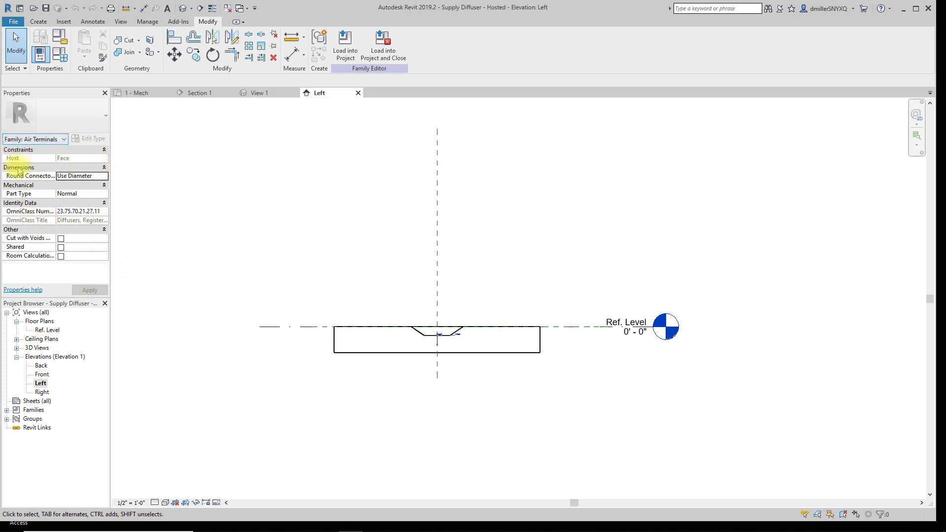
pyautogui.moveTo(341, 398)
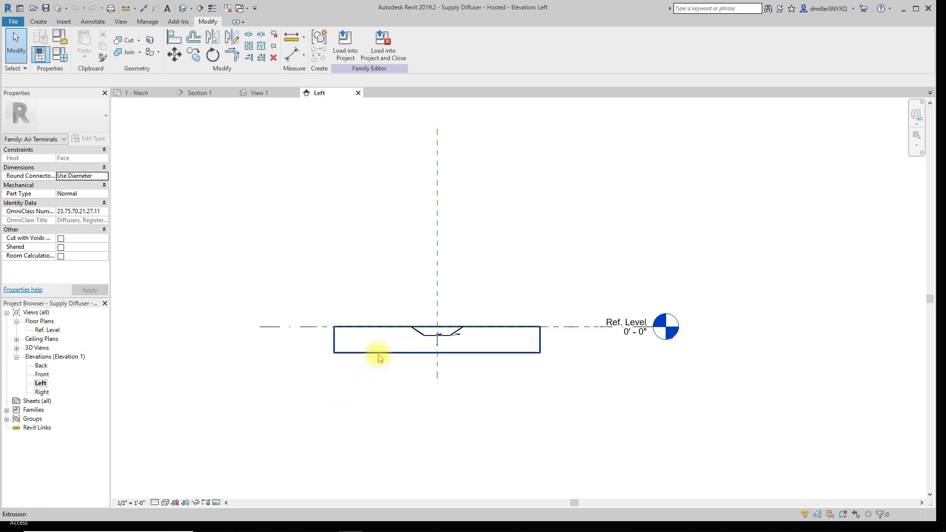
# Select the host slab extrusion sitting below the reference level.
pyautogui.click(380, 339)
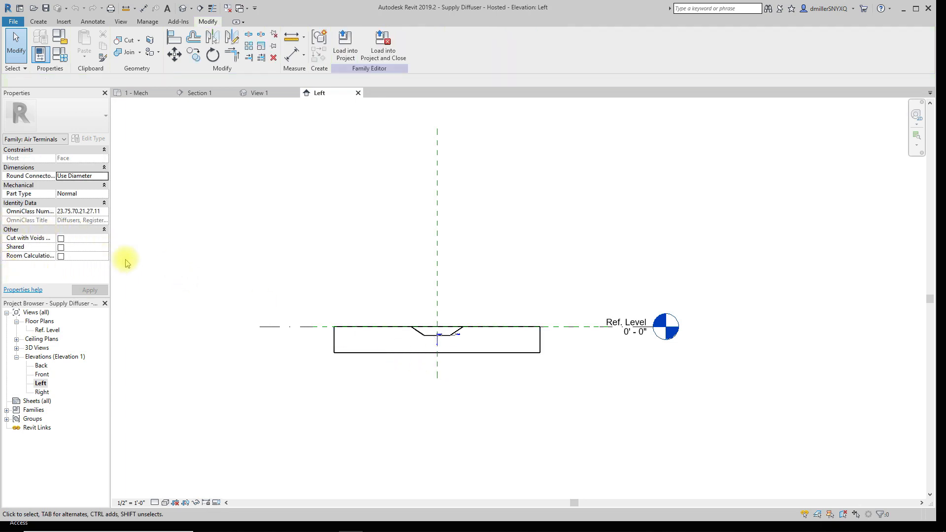
pyautogui.click(470, 356)
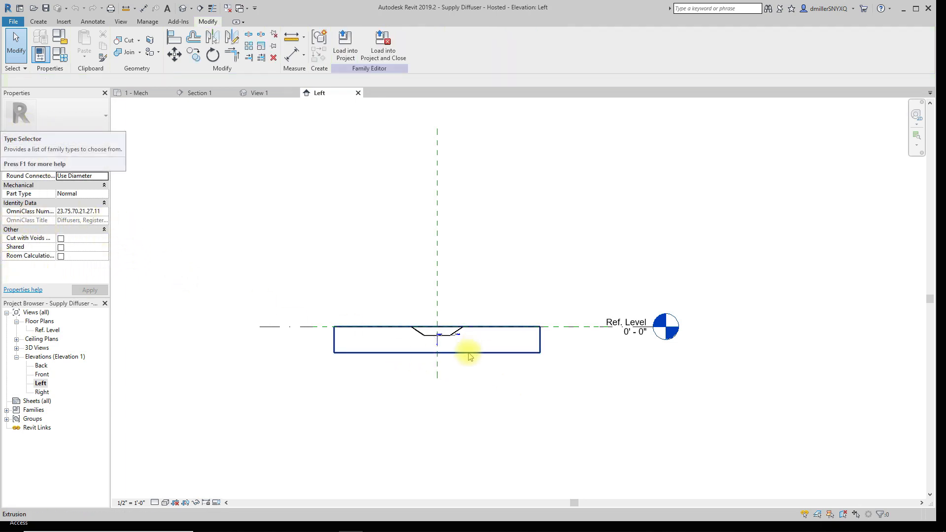
pyautogui.click(437, 338)
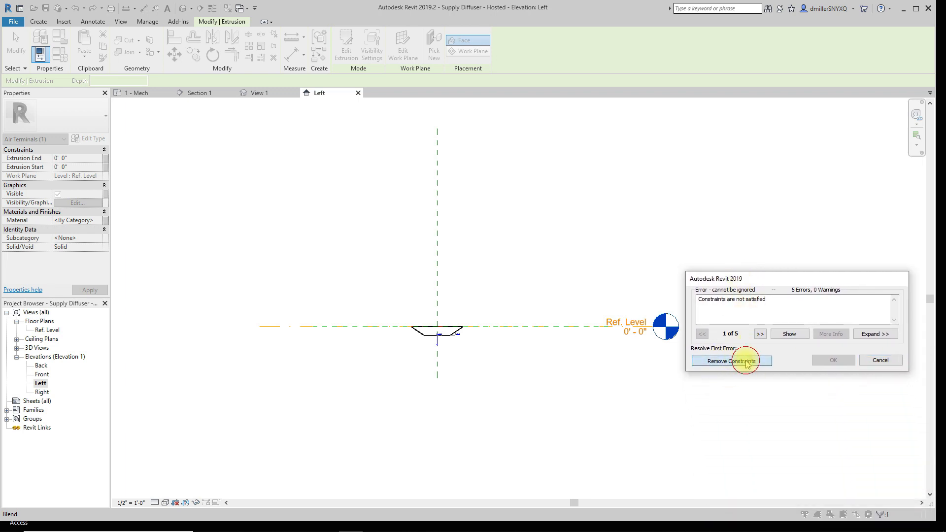
# Delete the host slab, removing its constraints and the too-thin extrusion.
pyautogui.click(730, 360)
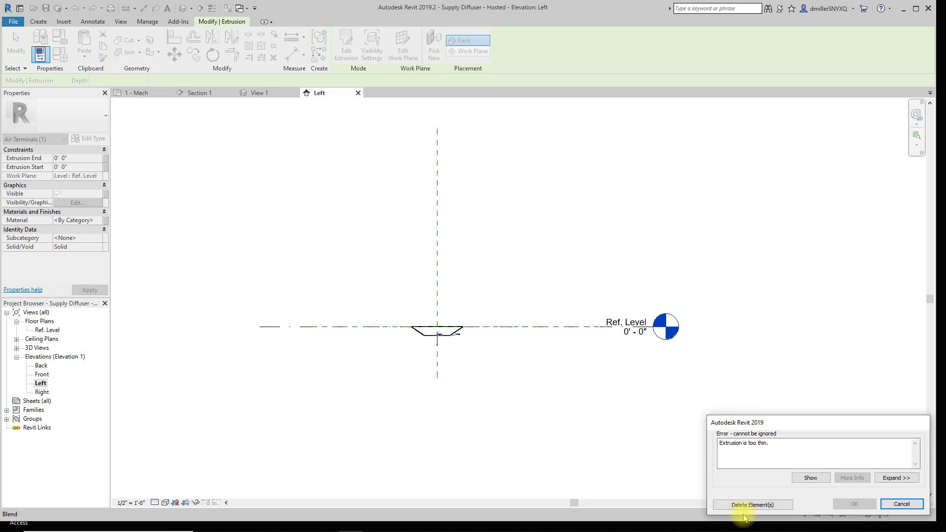
pyautogui.moveTo(751, 505)
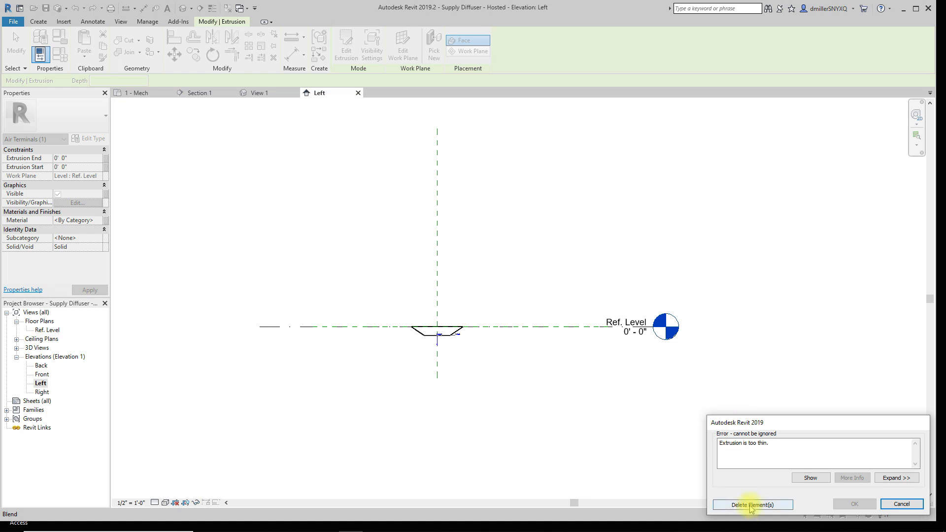
pyautogui.click(751, 505)
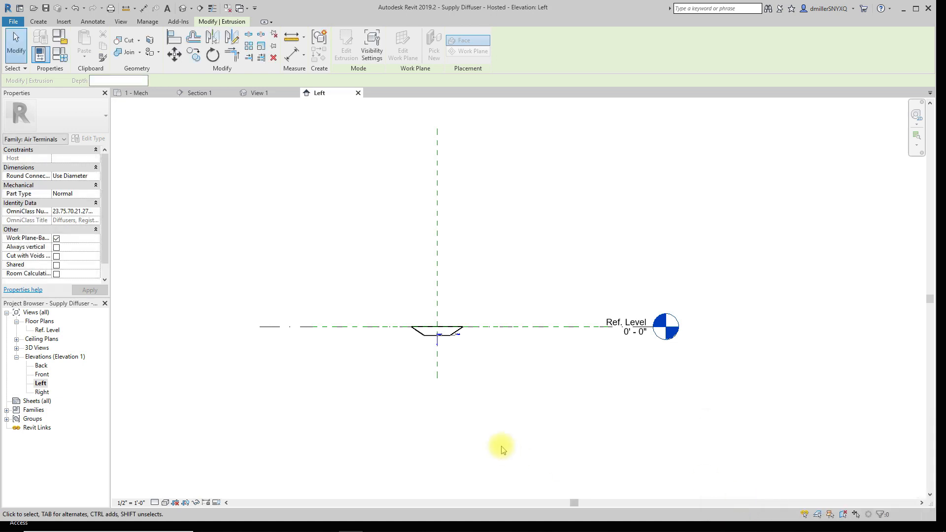
pyautogui.moveTo(349, 352)
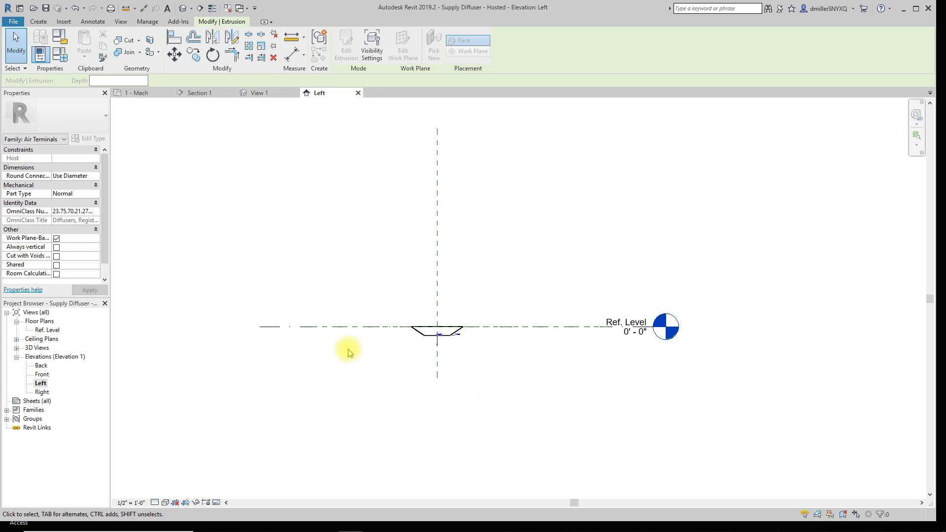
pyautogui.moveTo(28, 237)
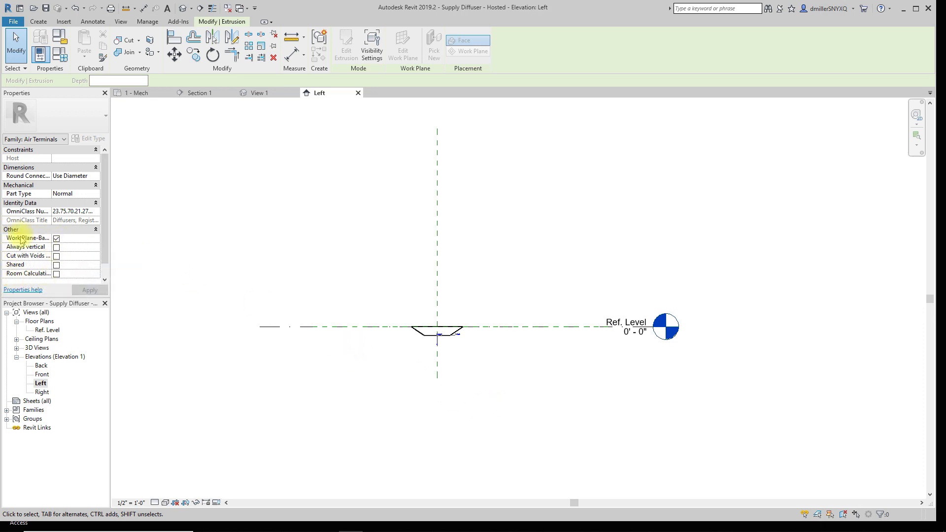
# Uncheck Work Plane-Based in the family properties, leaving an unhosted diffuser at Ref. Level.
pyautogui.click(75, 238)
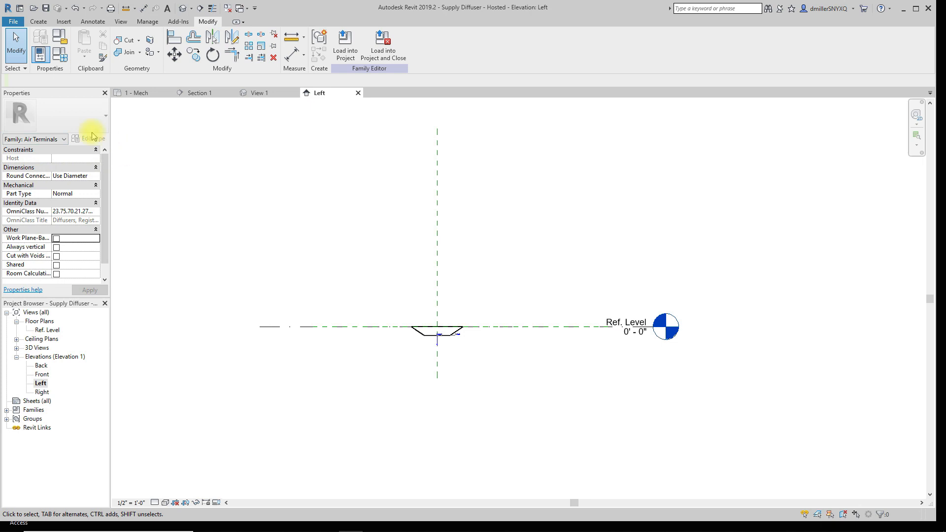
pyautogui.moveTo(128, 147)
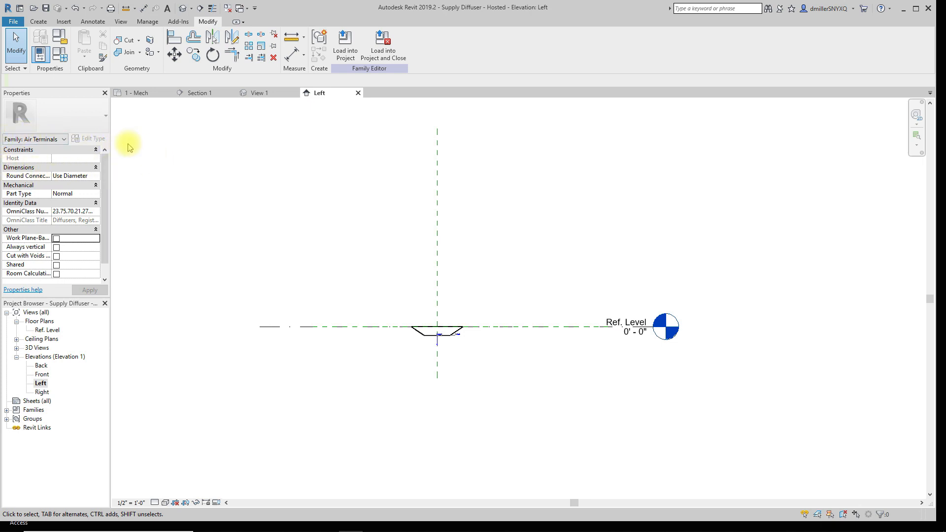
pyautogui.moveTo(483, 377)
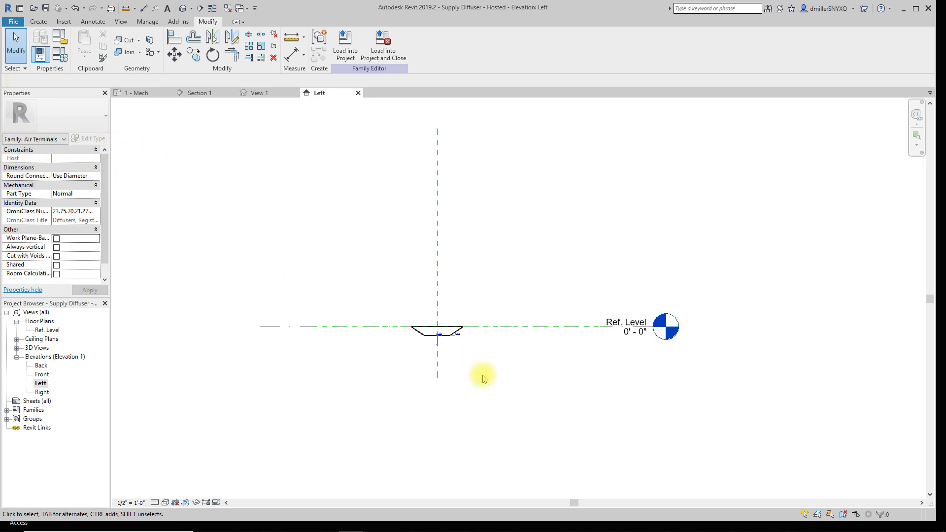
pyautogui.moveTo(451, 363)
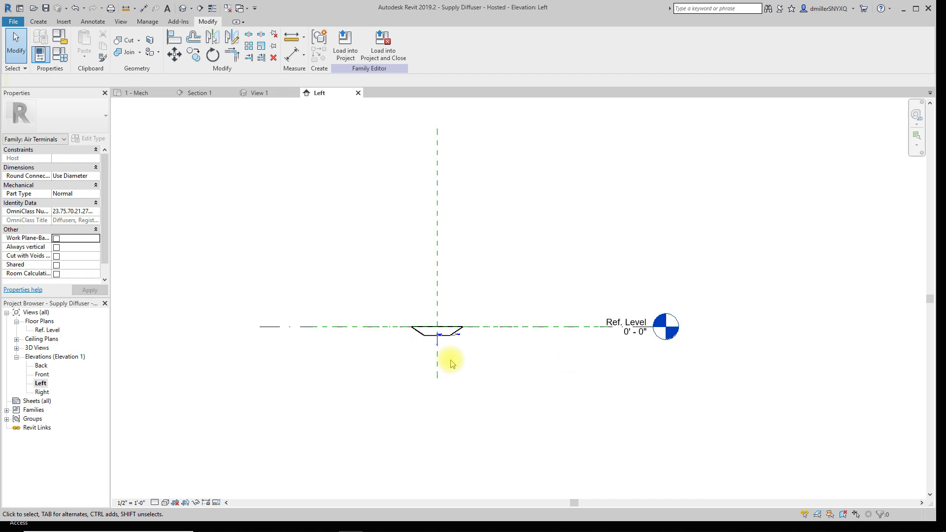
pyautogui.moveTo(475, 421)
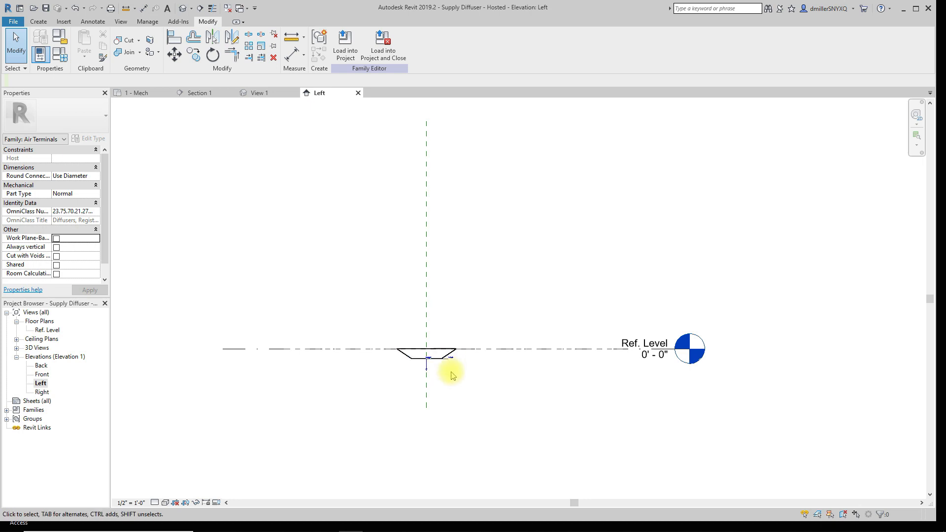
pyautogui.click(643, 344)
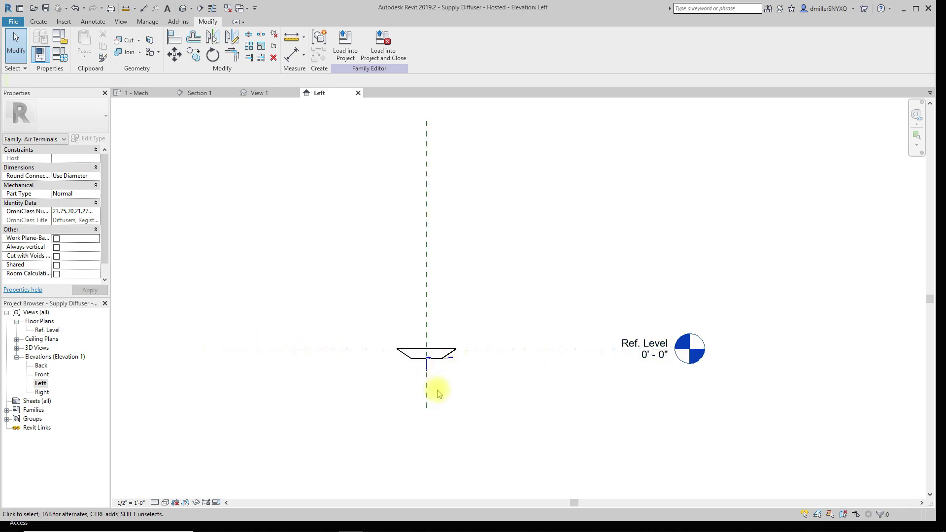
pyautogui.moveTo(454, 366)
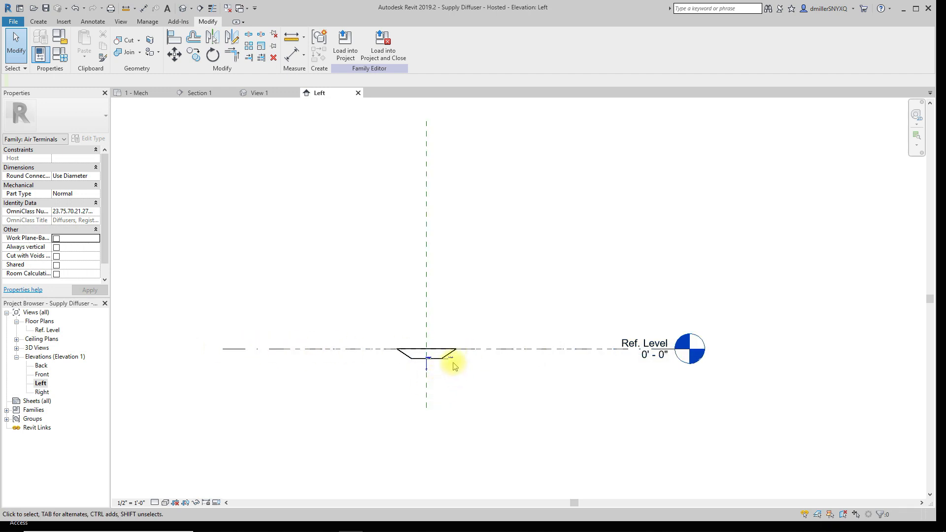
pyautogui.moveTo(458, 414)
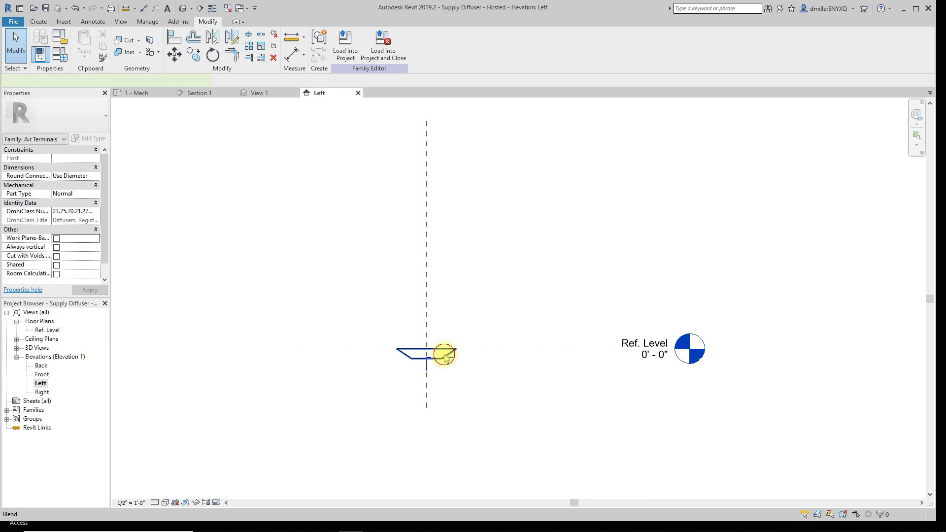
pyautogui.click(426, 353)
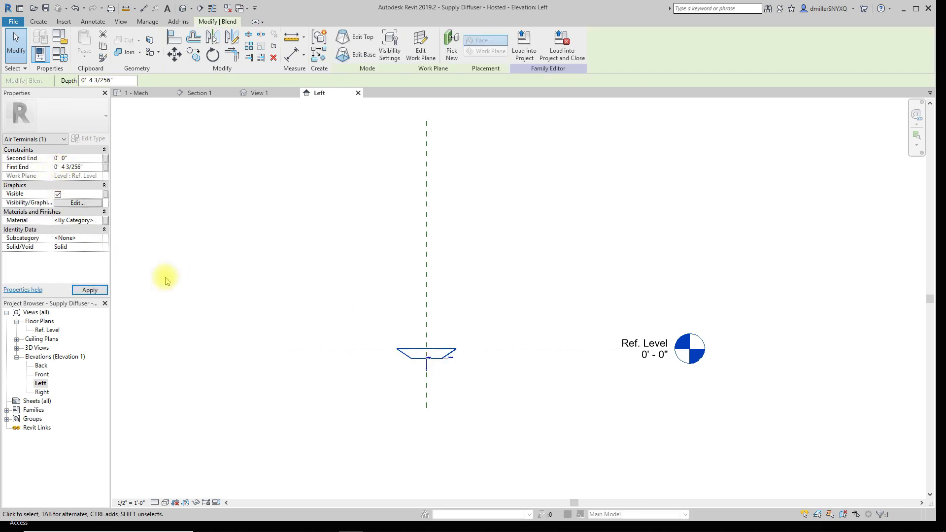
pyautogui.click(427, 345)
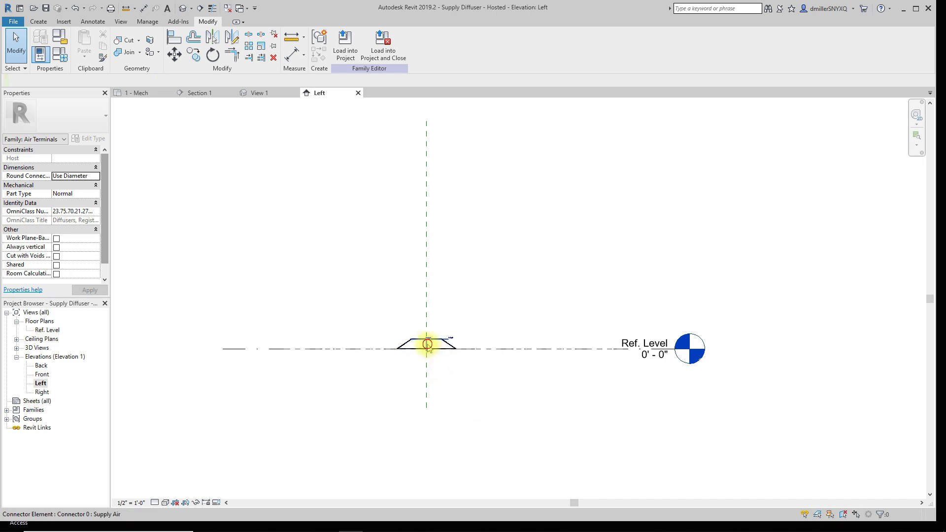
pyautogui.click(426, 345)
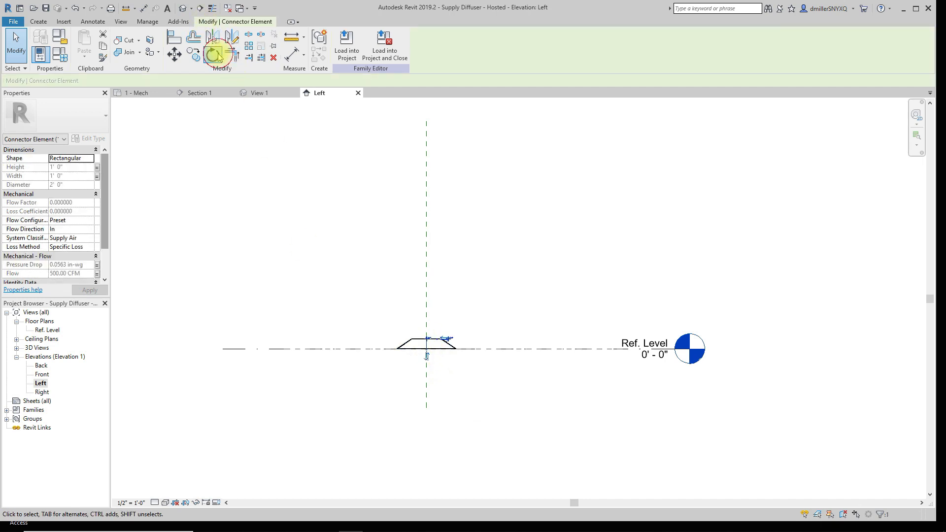
pyautogui.click(212, 53)
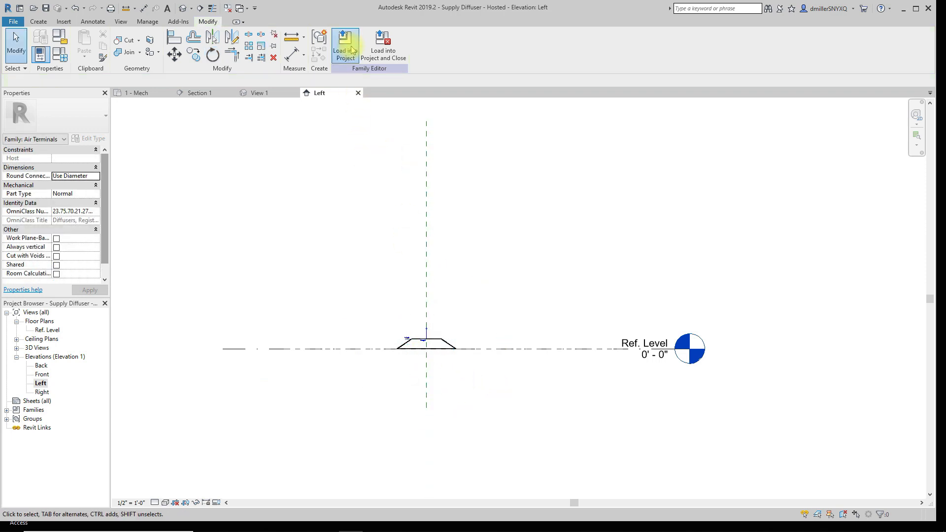
# Load the edited family into the project, overwriting Supply Diffuser - Hosted.
pyautogui.click(344, 45)
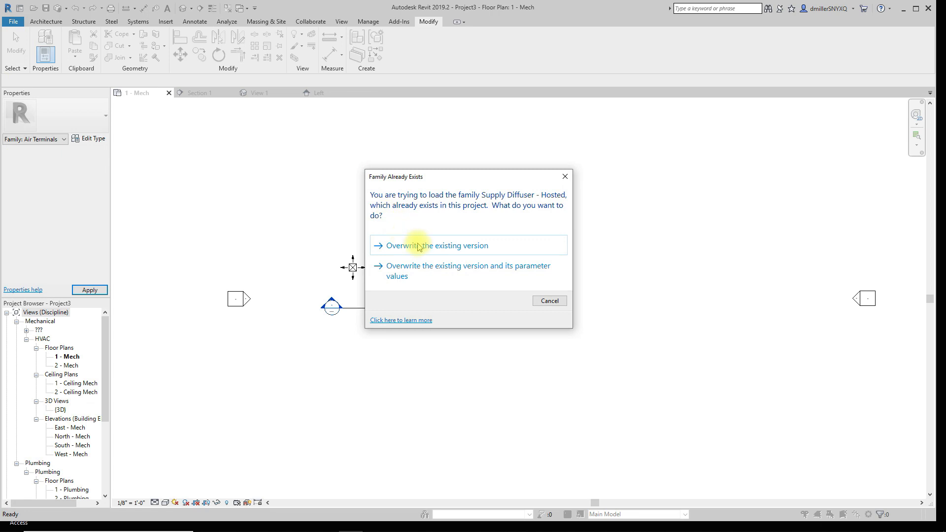
pyautogui.click(437, 245)
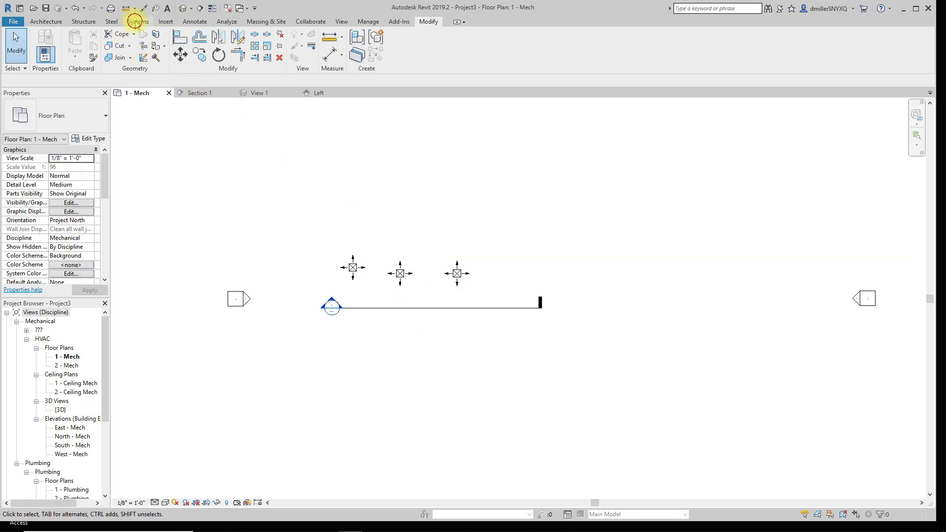
# Delete the two extra diffusers right of the original in the Mech plan.
pyautogui.click(137, 20)
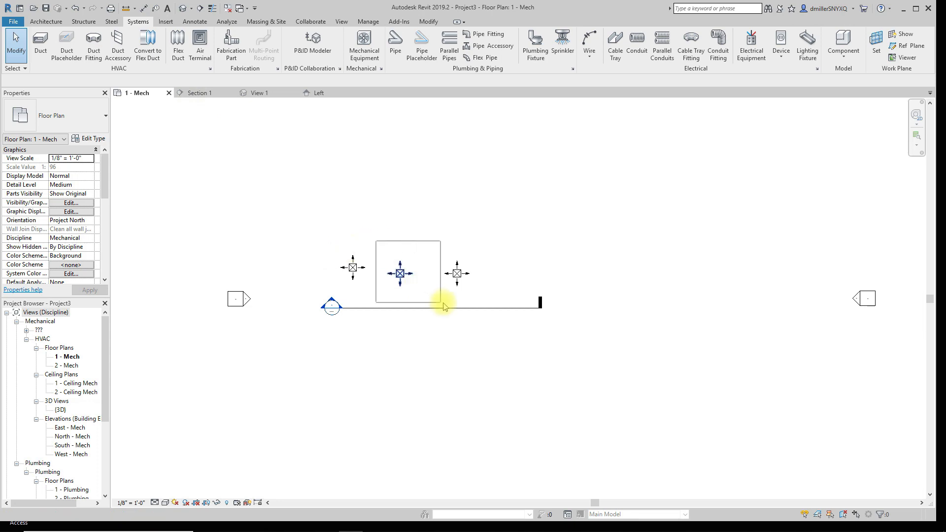
pyautogui.click(324, 201)
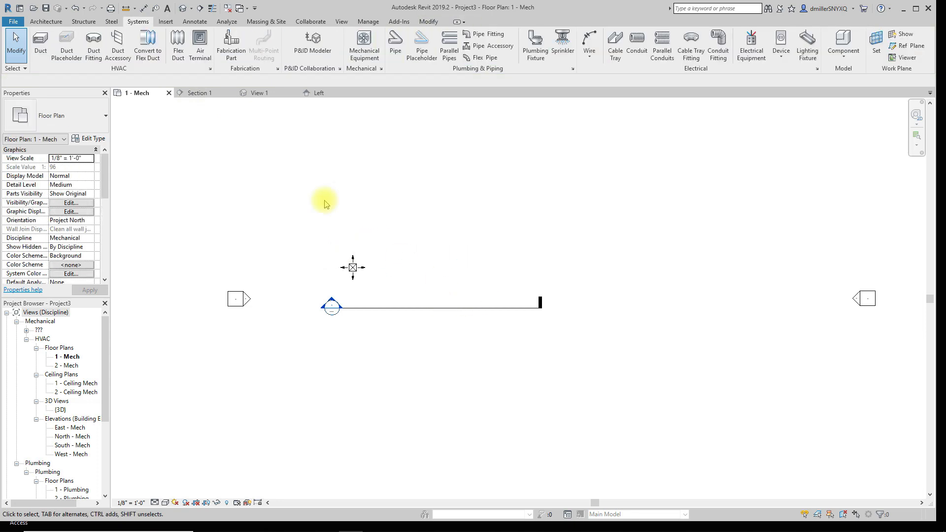
pyautogui.click(199, 46)
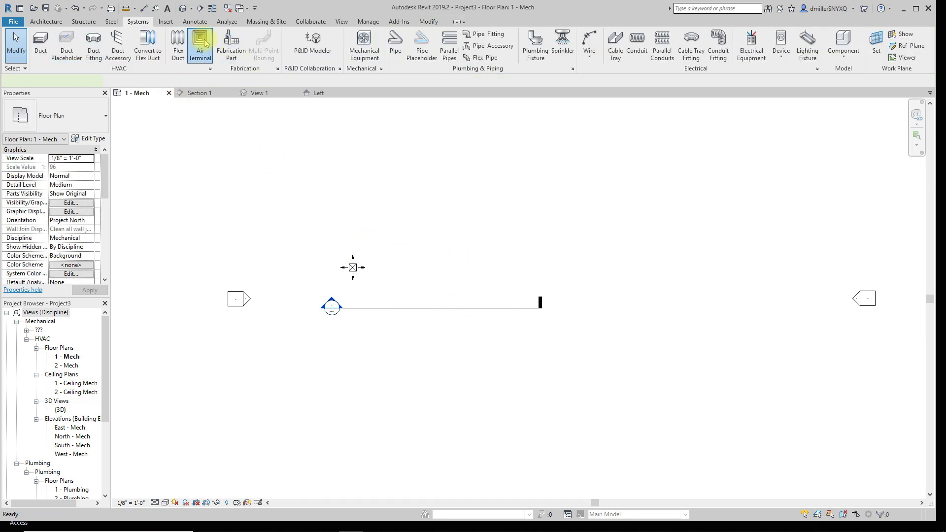
# Place Workplane-based Supply Diffuser air terminals in a row above the duct.
pyautogui.click(200, 46)
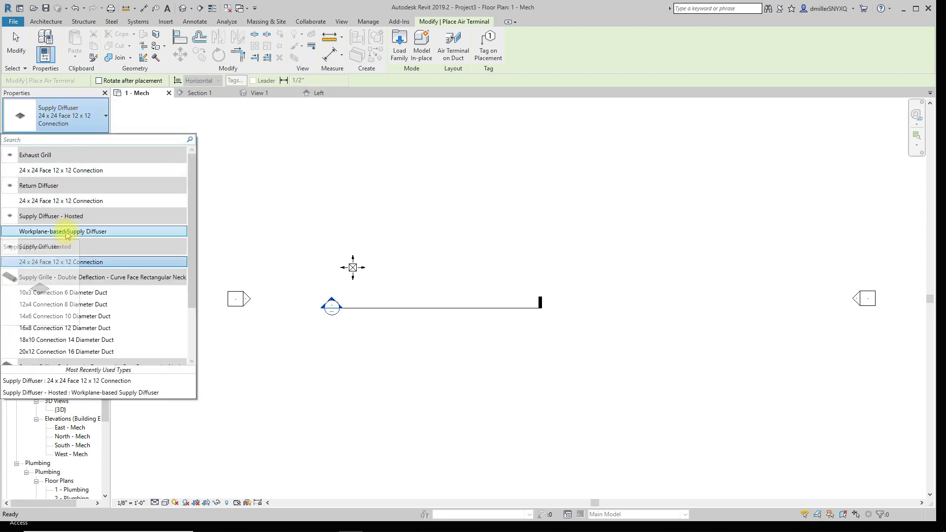
pyautogui.click(68, 230)
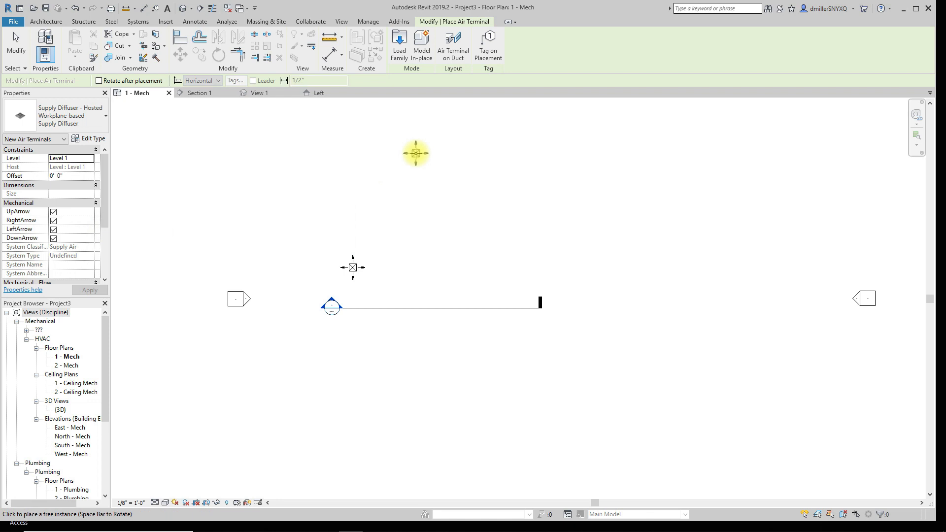
pyautogui.moveTo(477, 102)
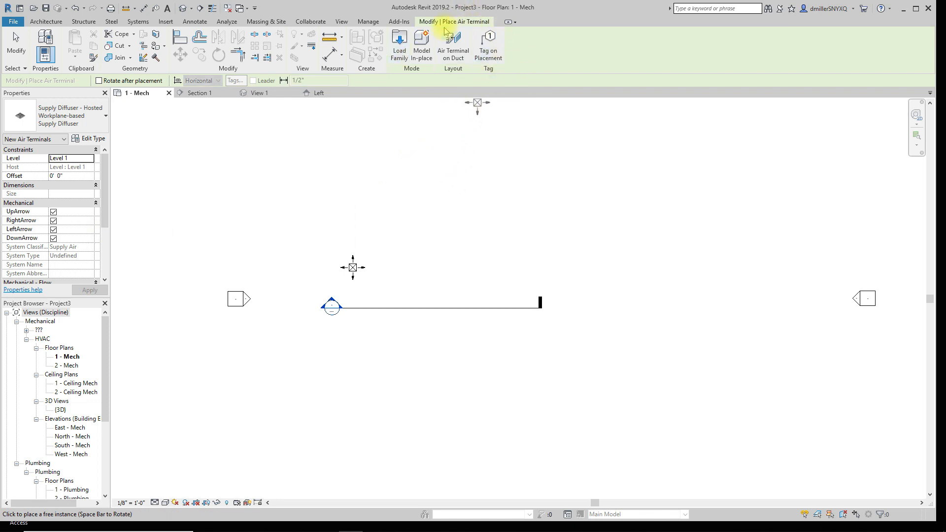
pyautogui.moveTo(452, 110)
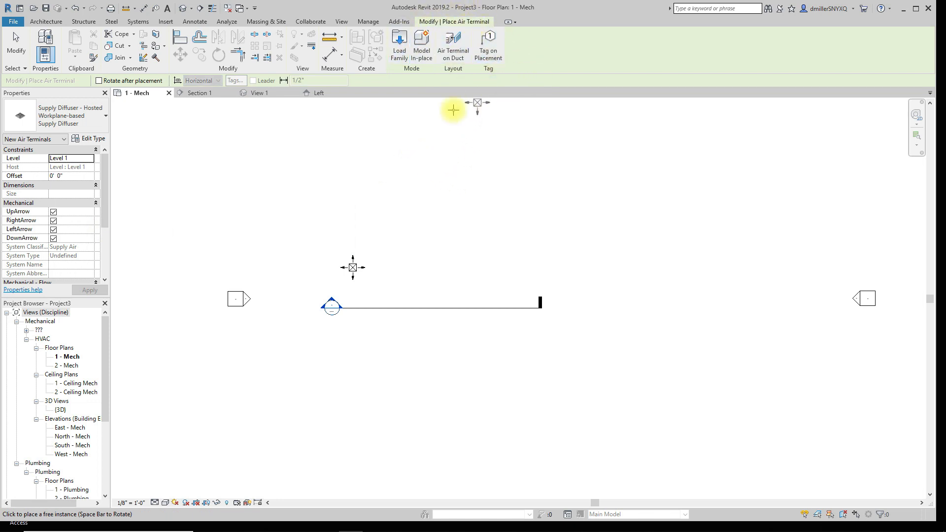
pyautogui.moveTo(515, 64)
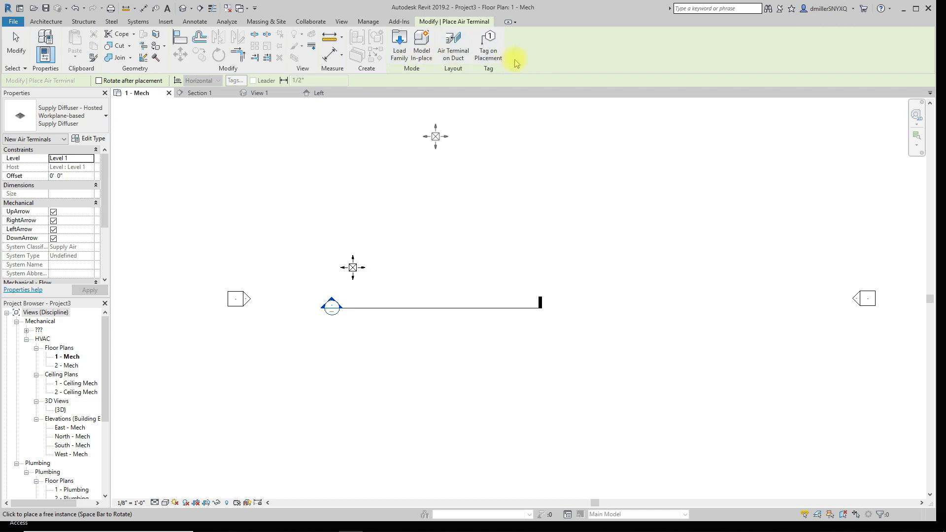
pyautogui.moveTo(422, 216)
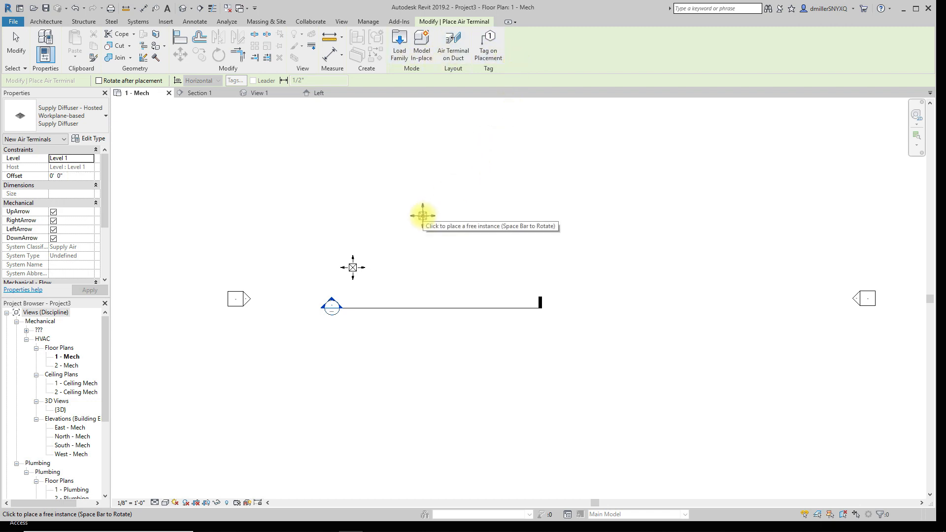
pyautogui.moveTo(531, 181)
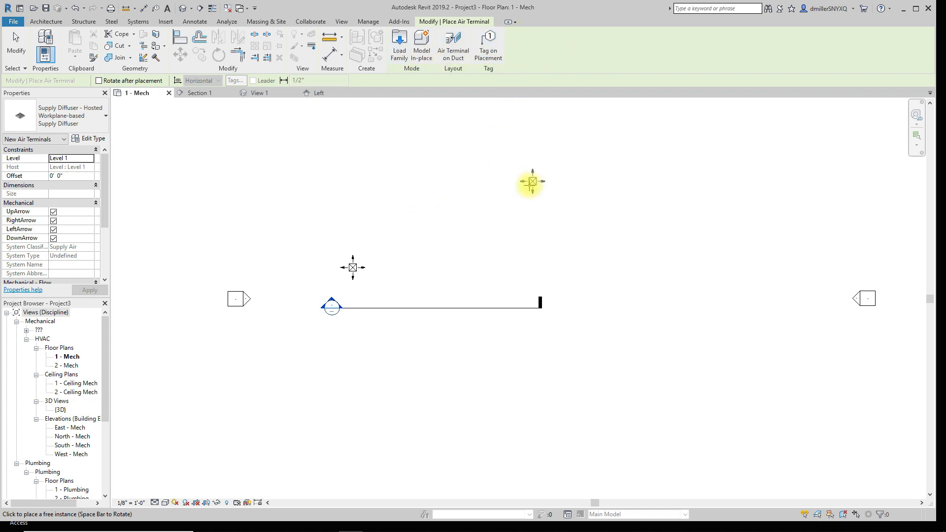
pyautogui.moveTo(439, 225)
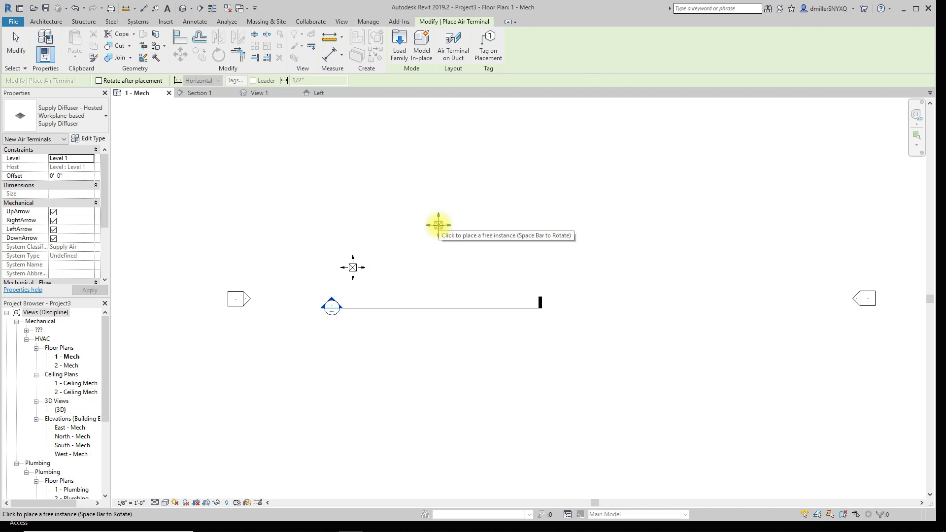
pyautogui.moveTo(361, 267)
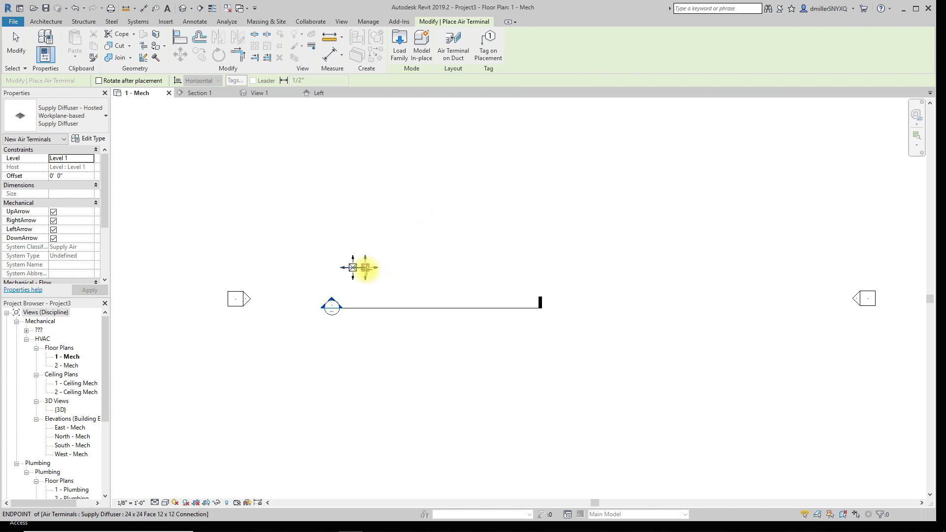
pyautogui.moveTo(385, 258)
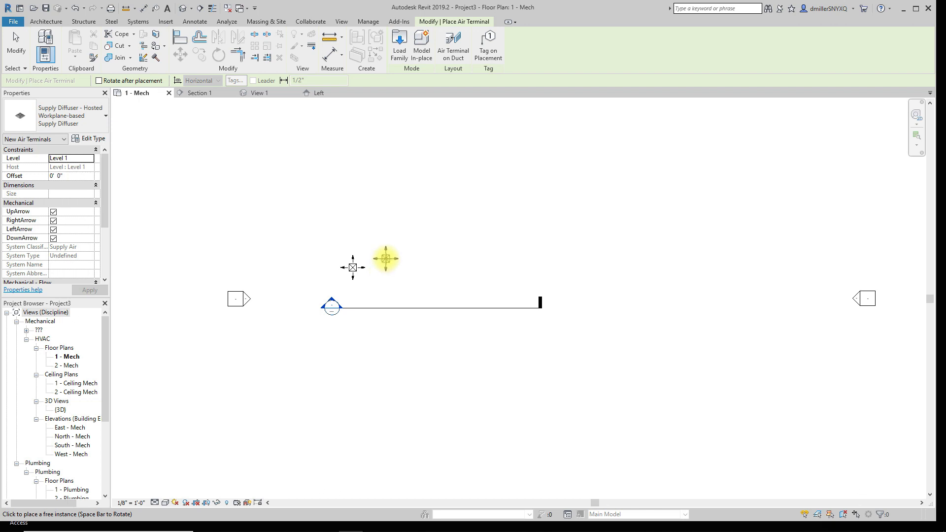
pyautogui.moveTo(394, 257)
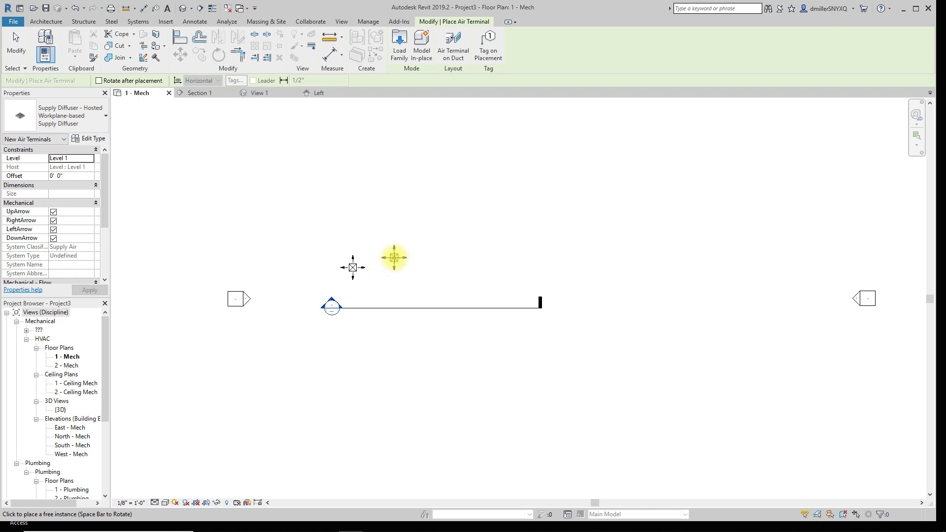
pyautogui.moveTo(395, 248)
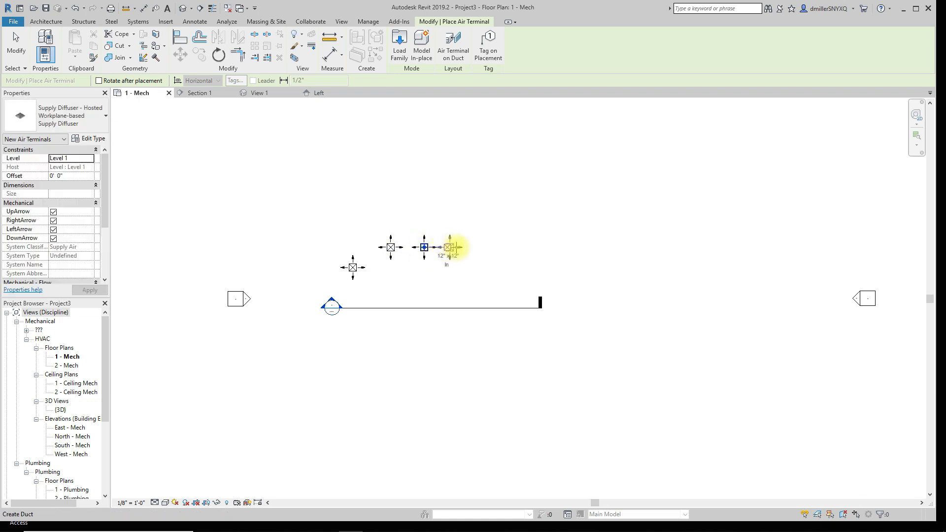
pyautogui.click(449, 248)
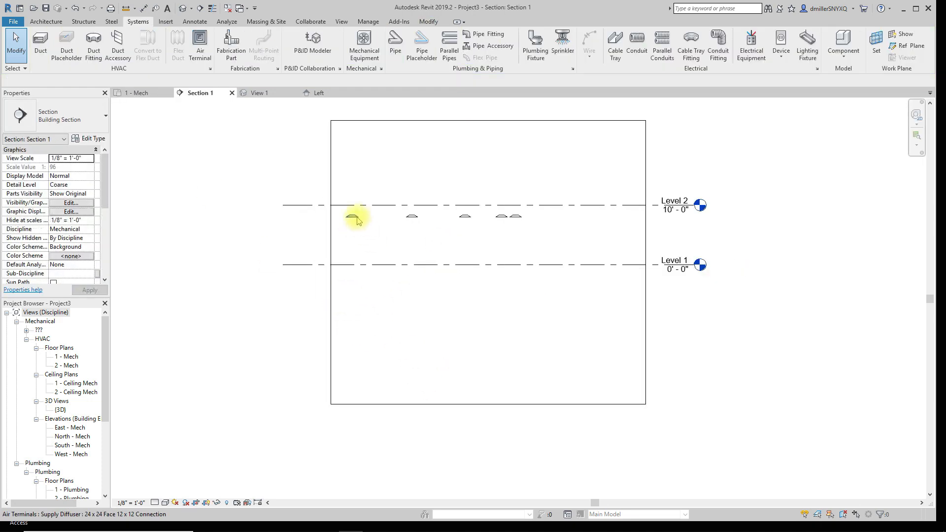
# Drag one workplane-based diffuser in Section 1 down from 8' to a 7' 0" offset.
pyautogui.click(355, 216)
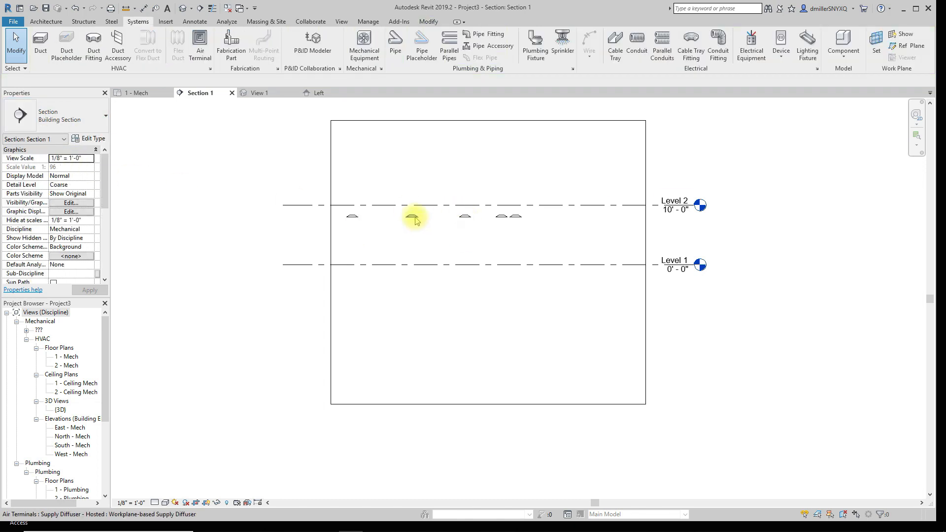
pyautogui.click(413, 215)
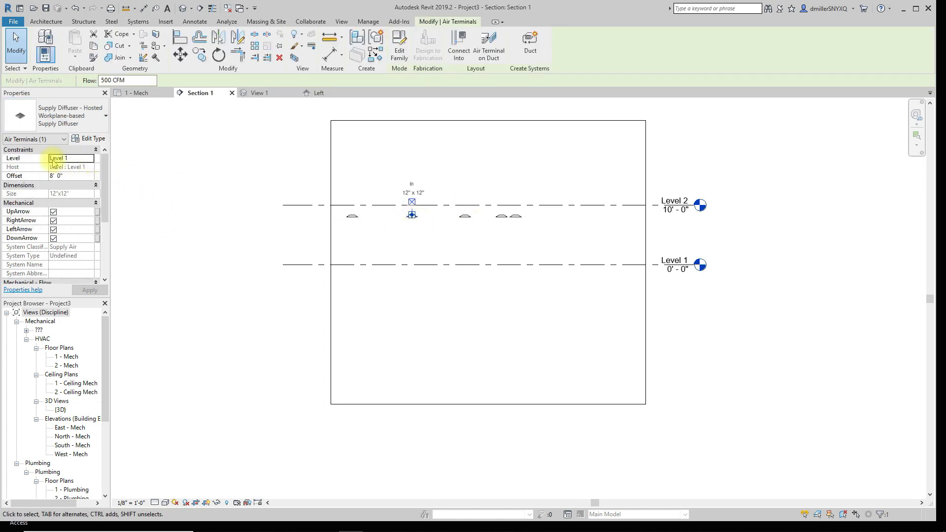
pyautogui.click(348, 216)
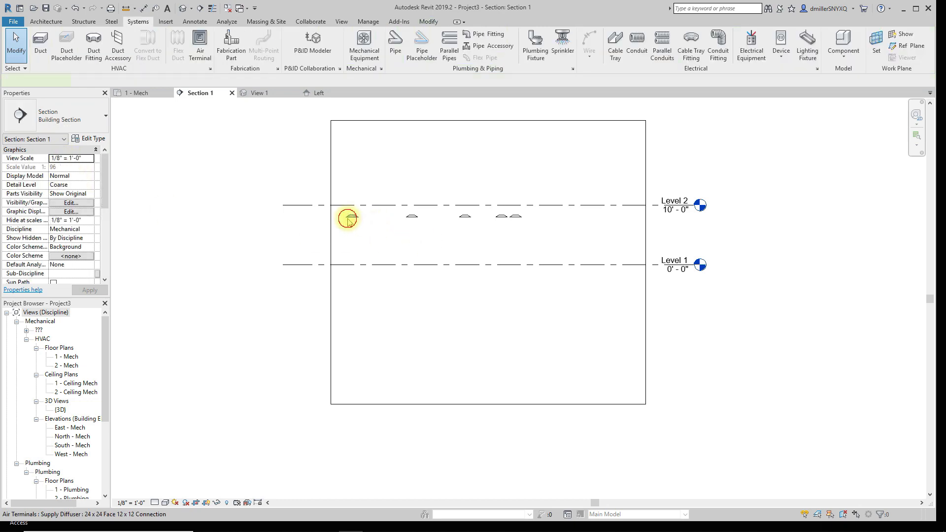
pyautogui.click(347, 216)
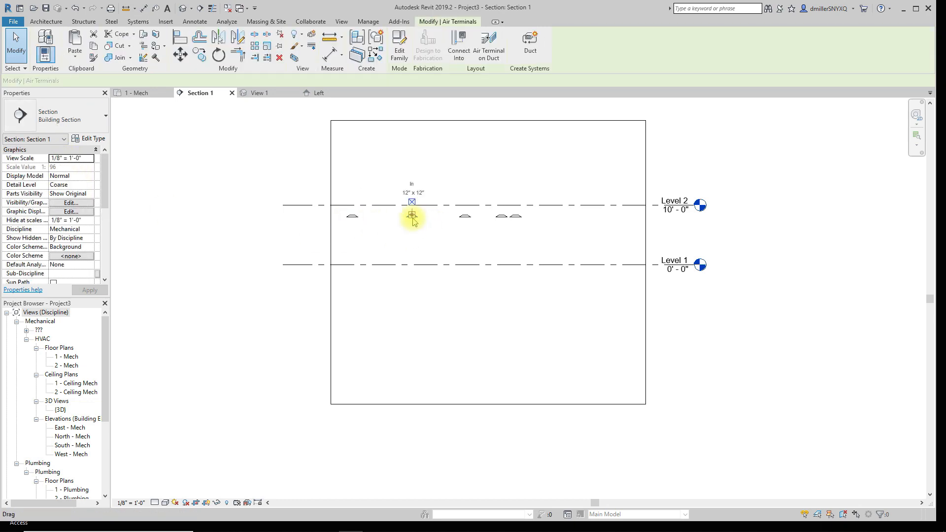
pyautogui.click(411, 216)
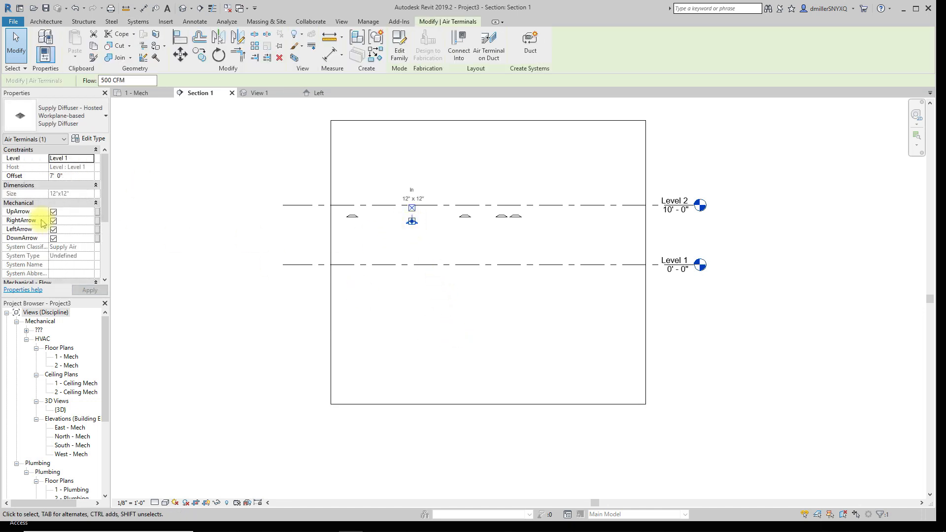
pyautogui.moveTo(144, 192)
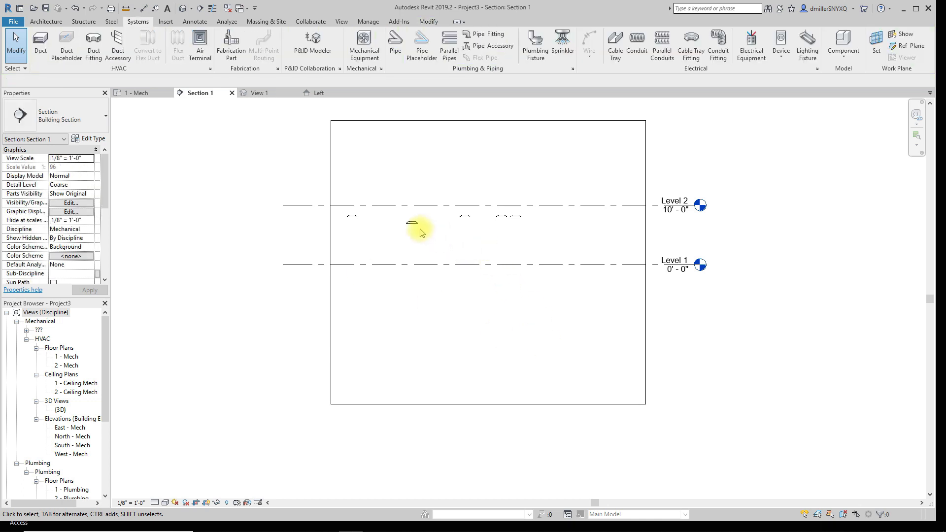
pyautogui.moveTo(409, 235)
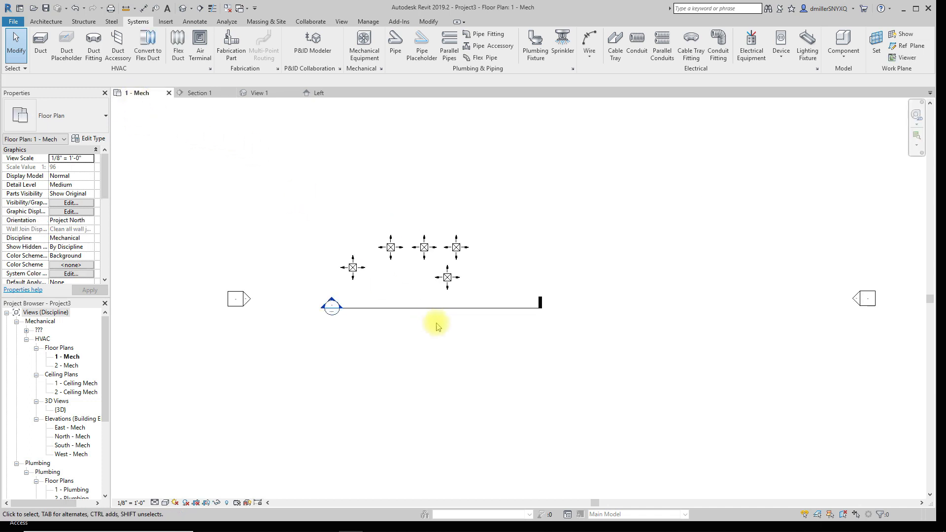
# Move the stray diffuser into line so four sit in one row.
pyautogui.click(448, 278)
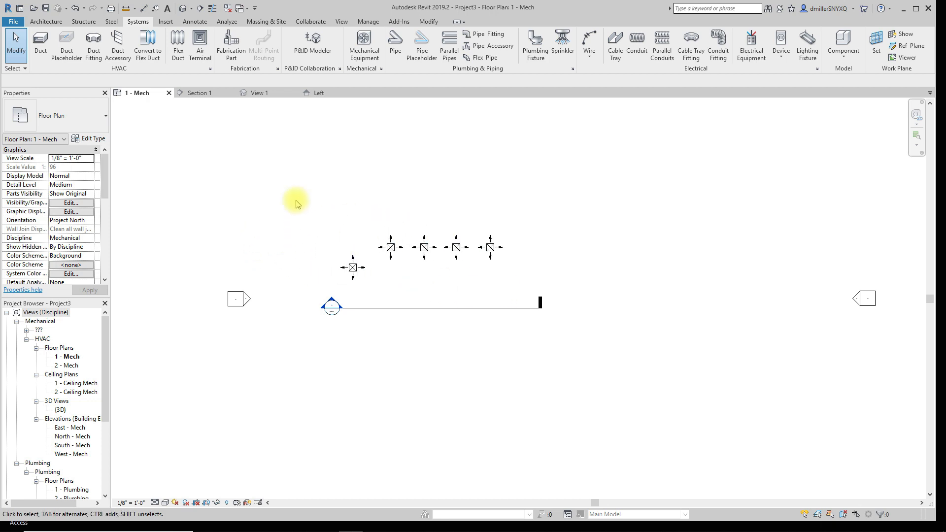
pyautogui.moveTo(331, 236)
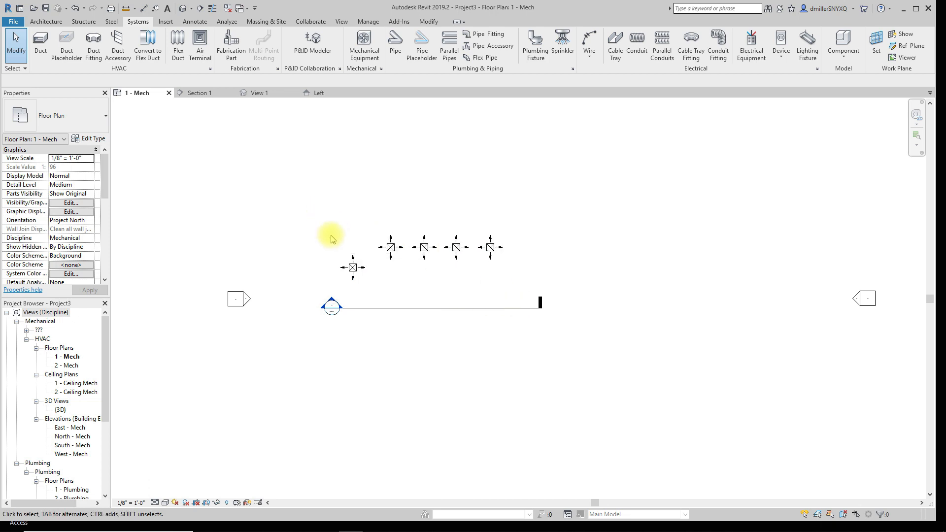
pyautogui.moveTo(353, 267)
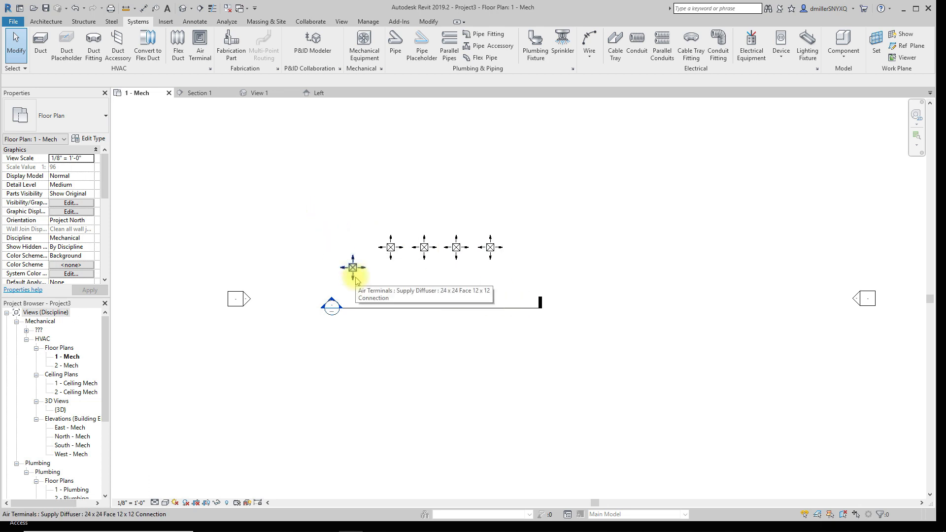
pyautogui.moveTo(342, 249)
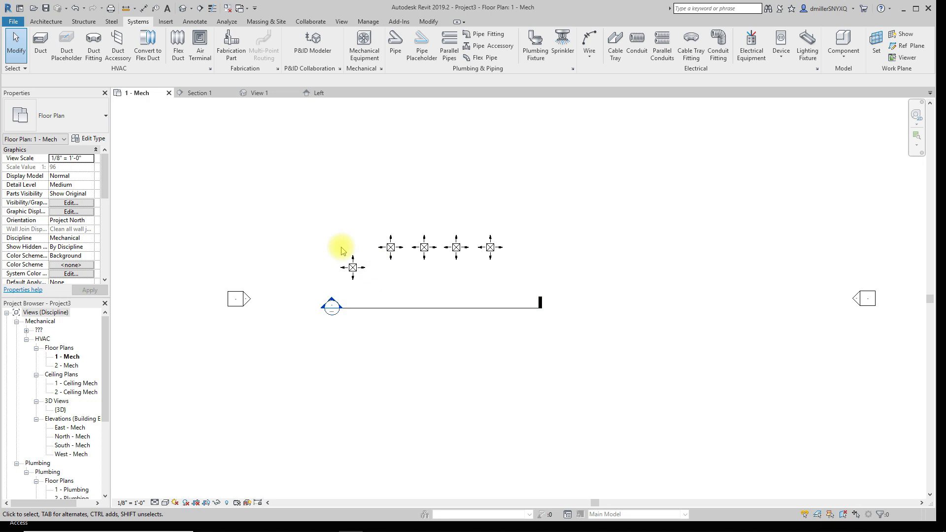
pyautogui.moveTo(319, 242)
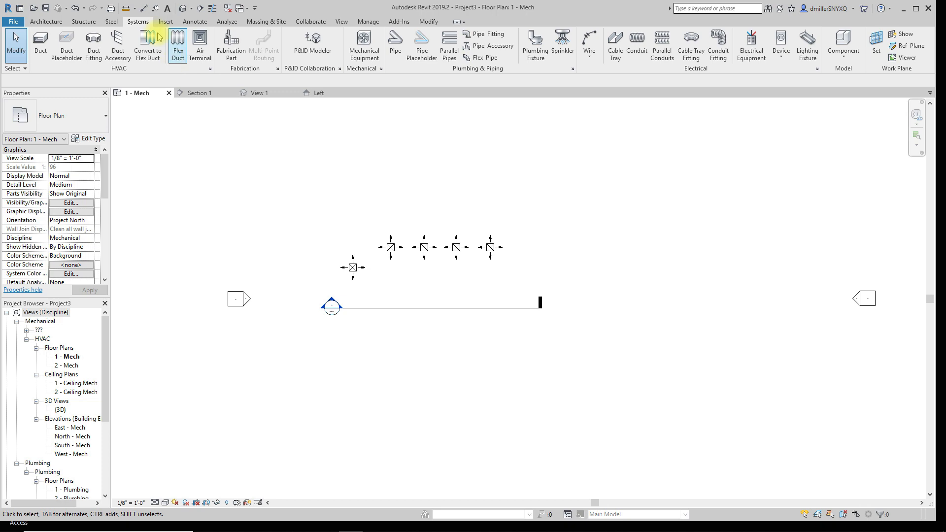
# Browse the imperial library to Fixtures > Urinals and open Urinal - Wall Hung.
pyautogui.click(164, 21)
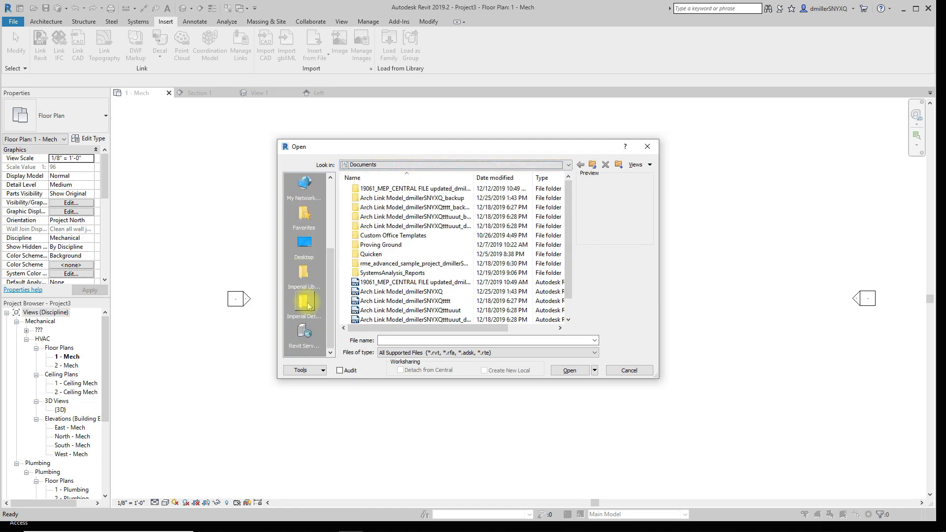
pyautogui.click(303, 275)
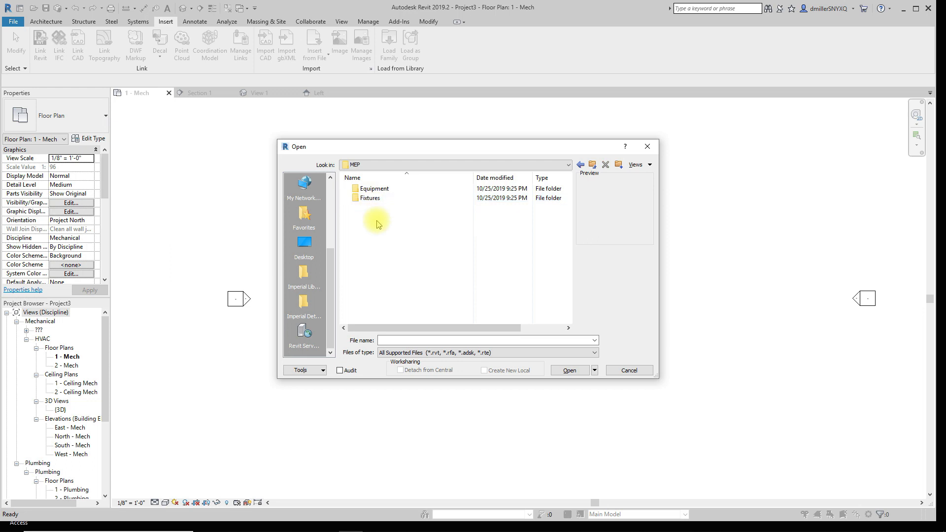
pyautogui.moveTo(368, 197)
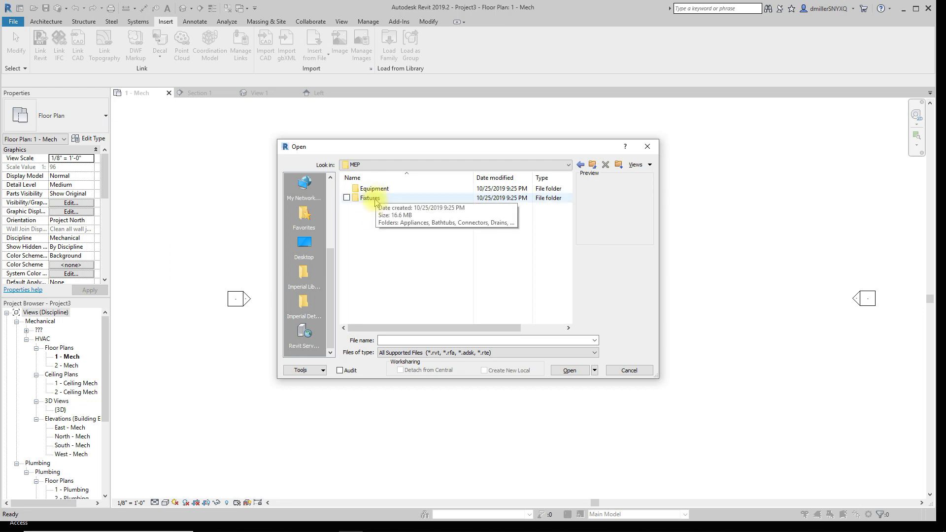
pyautogui.doubleClick(369, 198)
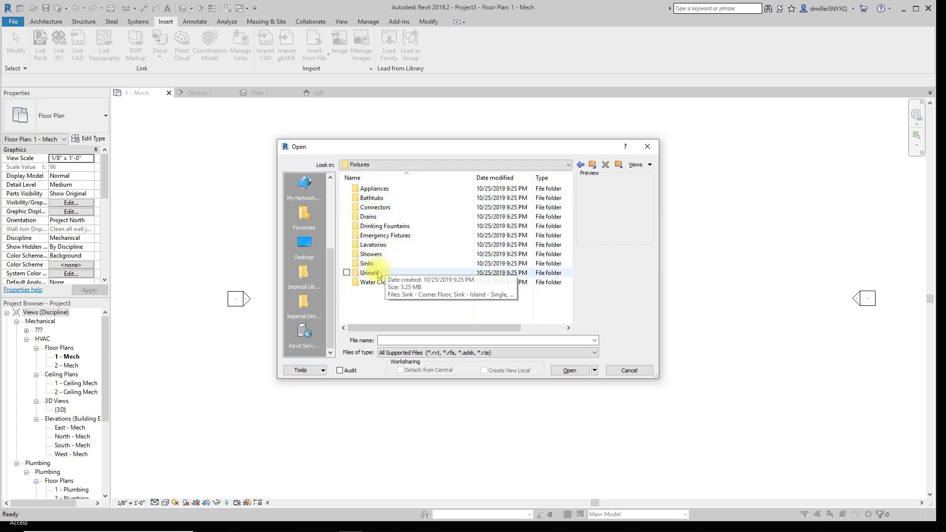
pyautogui.doubleClick(370, 273)
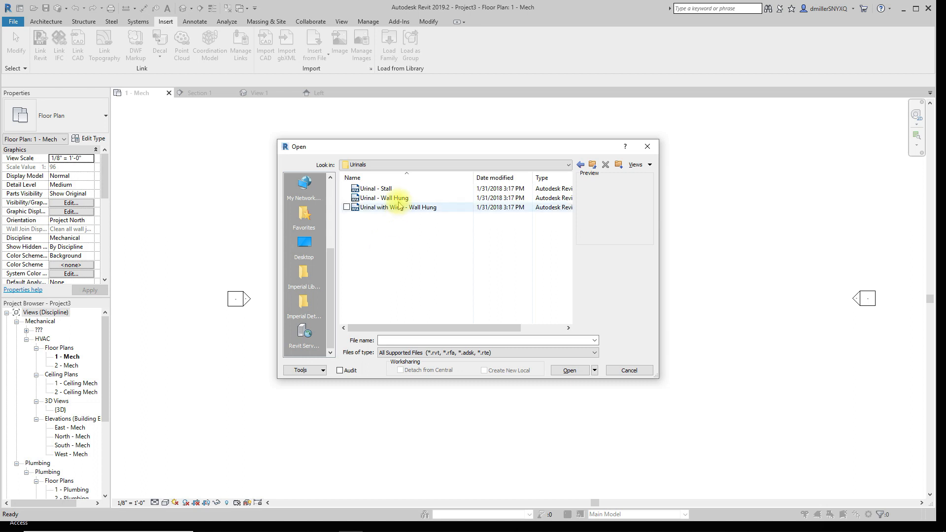
pyautogui.click(568, 369)
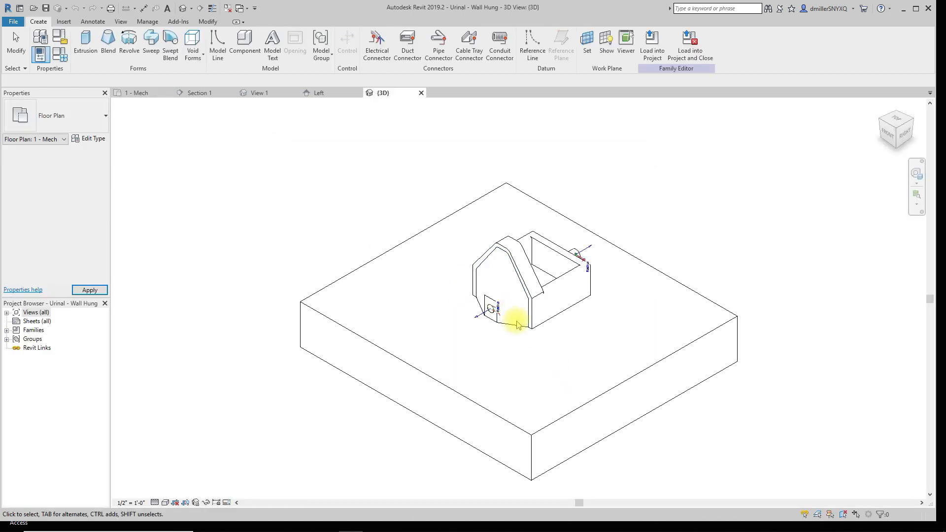
# Make the urinal work-plane-based, removing constraints and the too-thin extrusion.
pyautogui.click(904, 133)
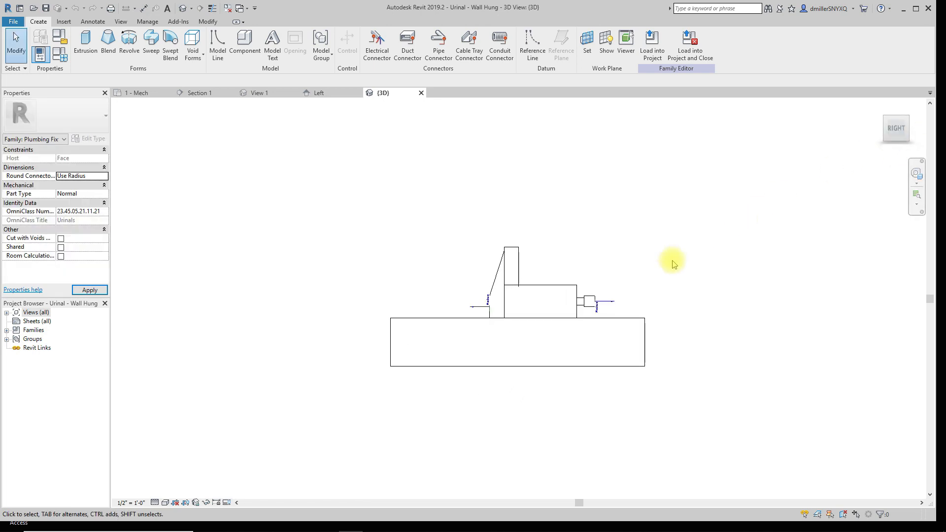
pyautogui.click(517, 335)
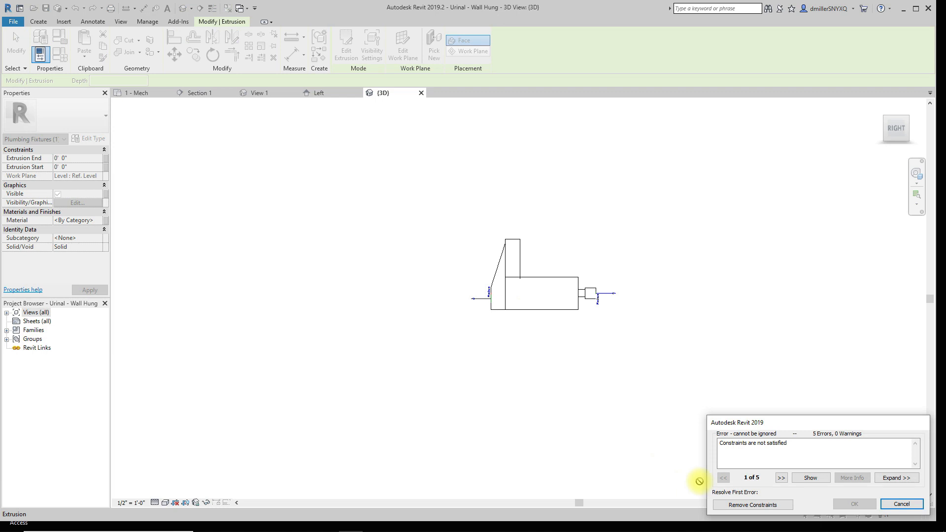
pyautogui.click(751, 505)
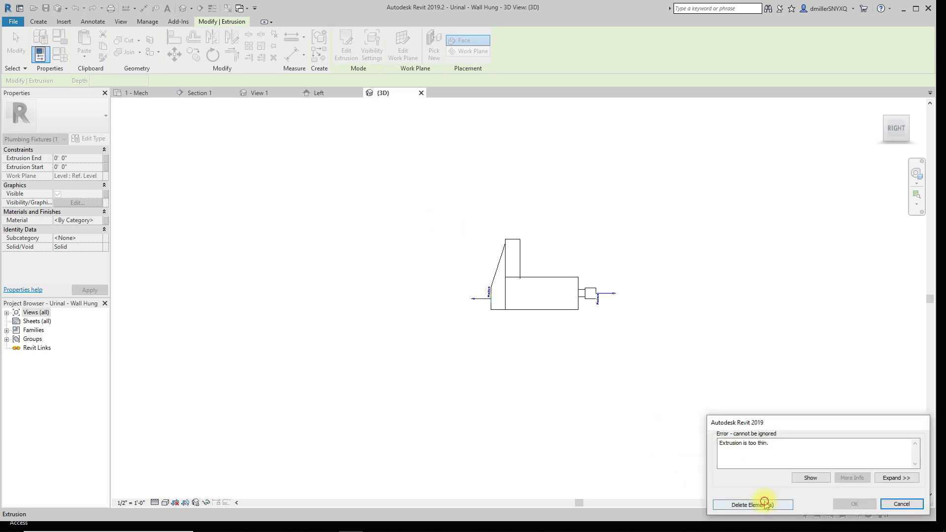
pyautogui.click(751, 504)
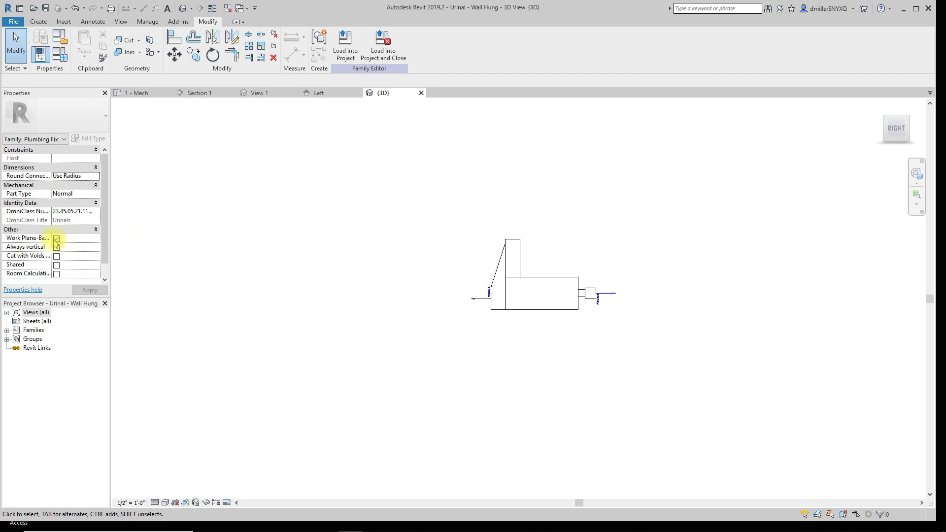
# Load the edited urinal family into Project3.
pyautogui.click(345, 45)
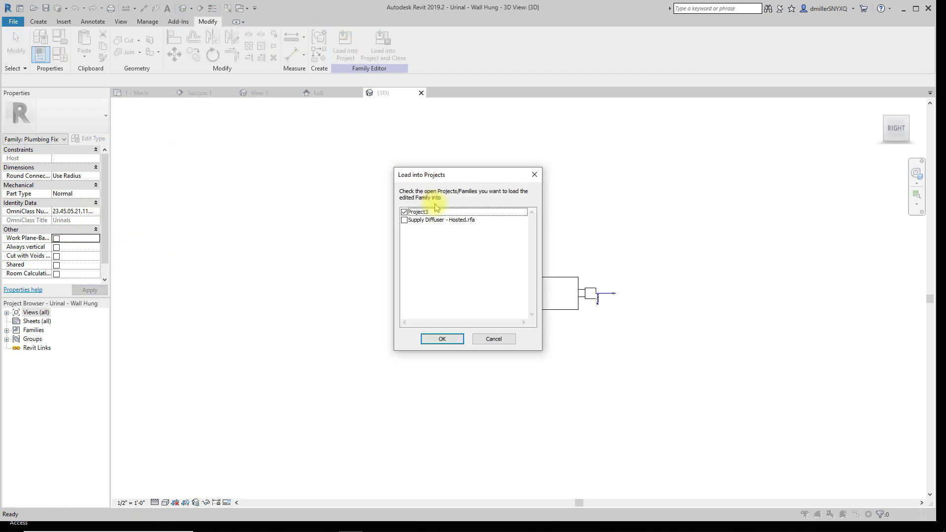
pyautogui.click(442, 338)
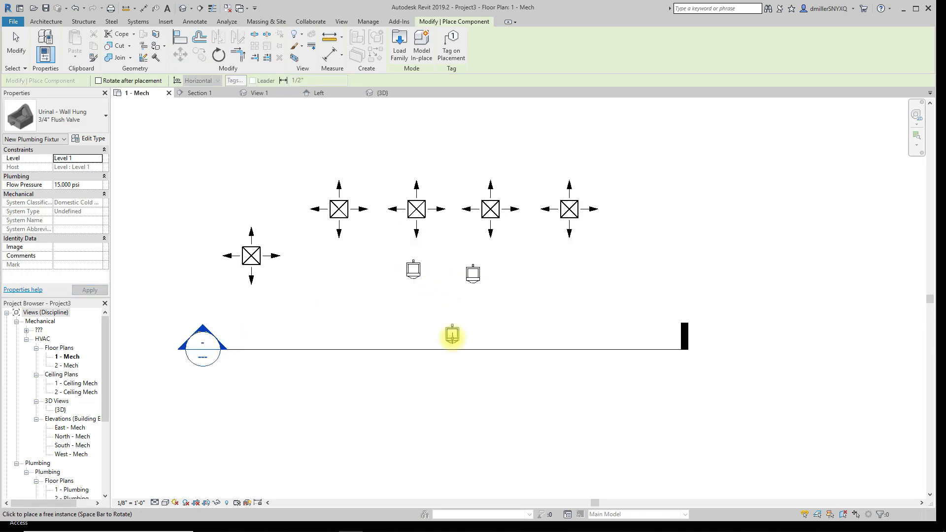
# Delete the trial urinals from the Mech plan, then check a supply diffuser's type.
pyautogui.click(412, 268)
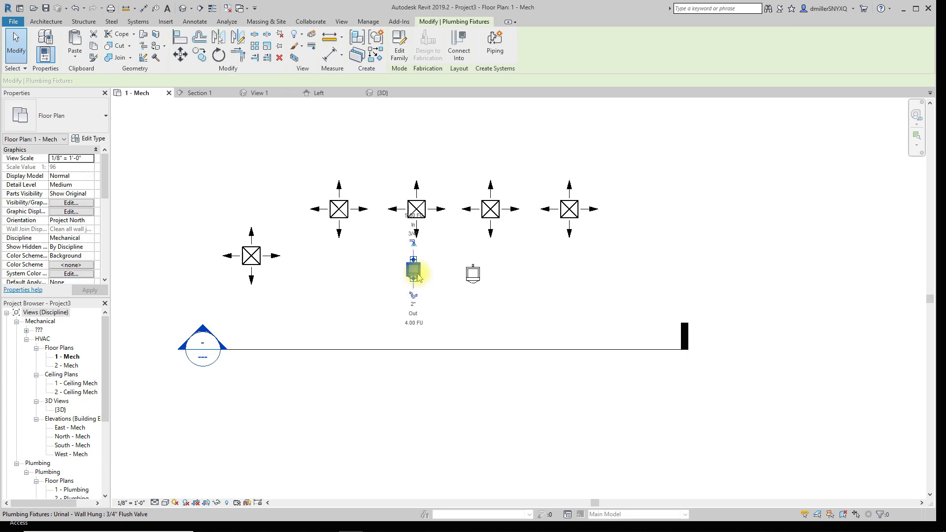
pyautogui.click(165, 21)
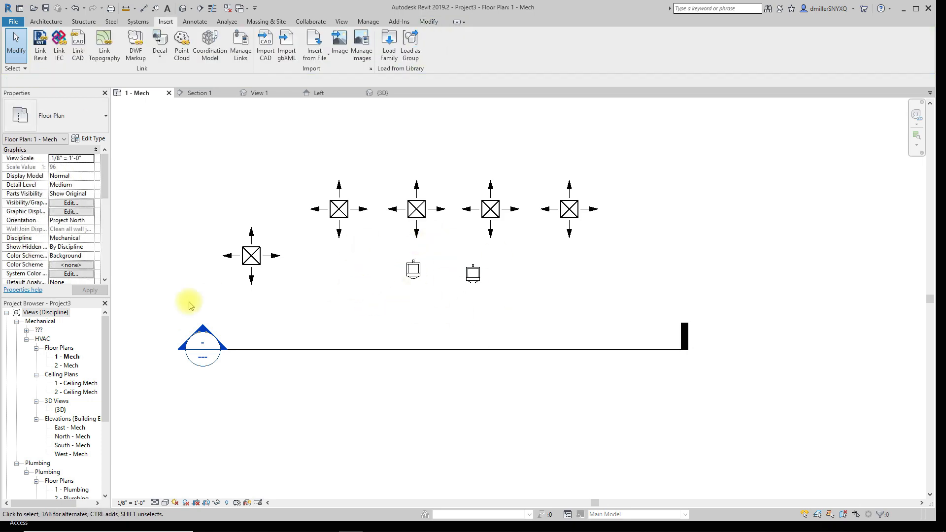
pyautogui.click(412, 269)
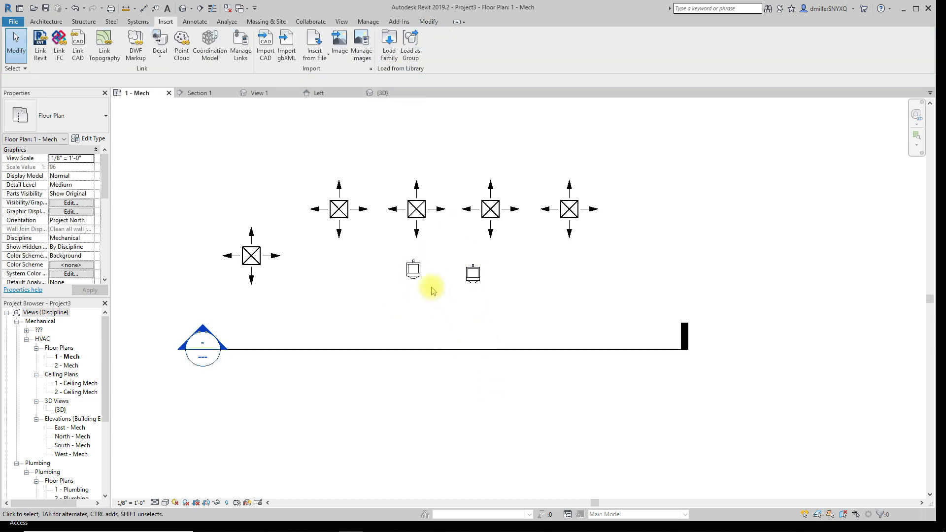
pyautogui.moveTo(414, 268)
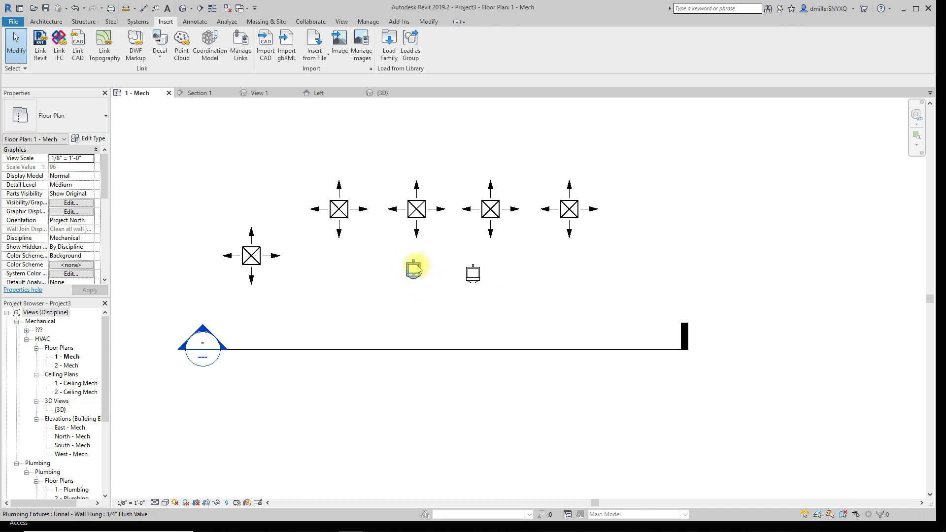
pyautogui.click(417, 292)
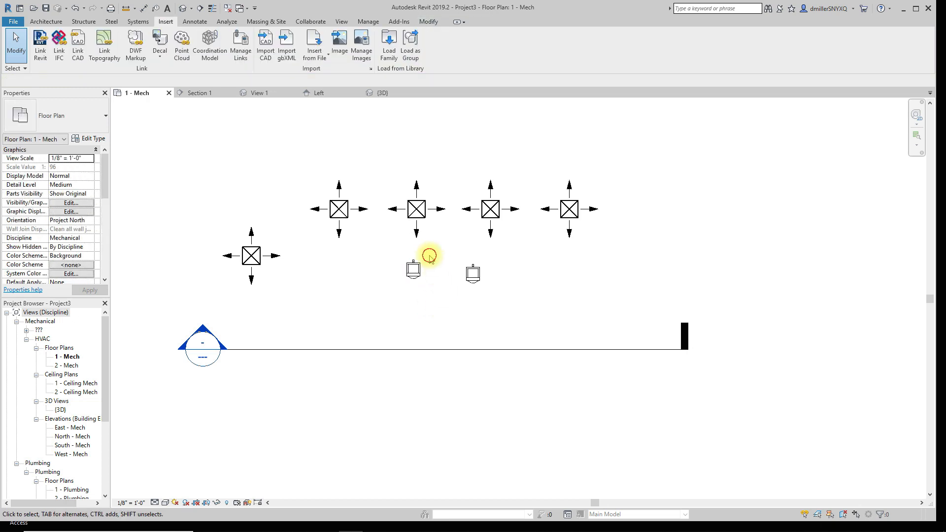
pyautogui.moveTo(528, 316)
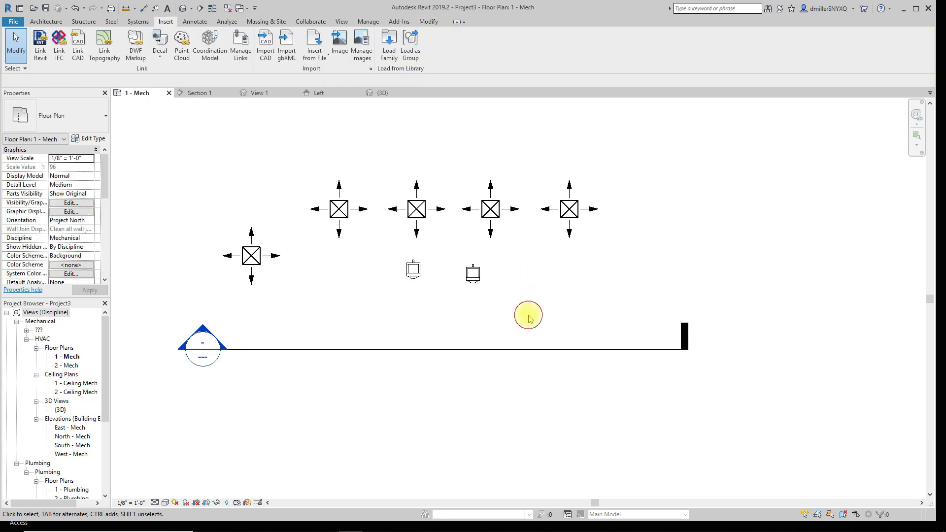
pyautogui.moveTo(482, 298)
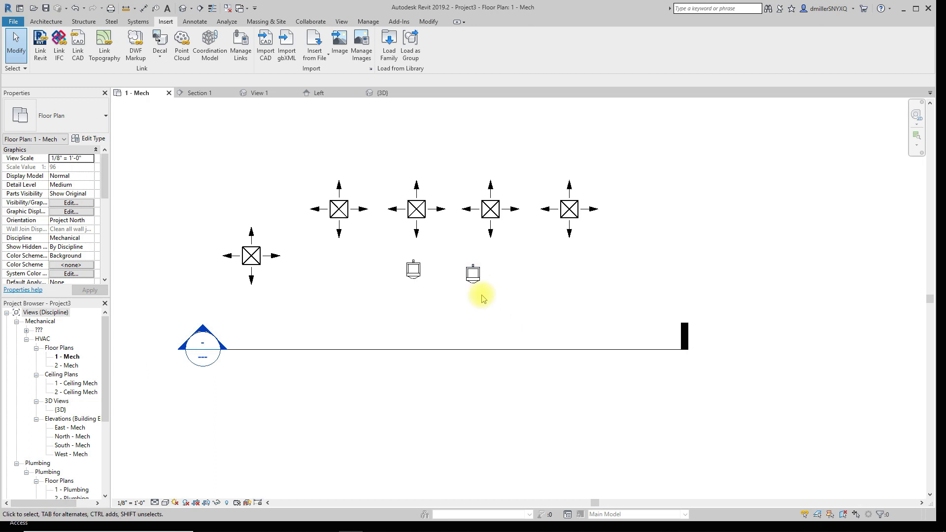
pyautogui.click(413, 270)
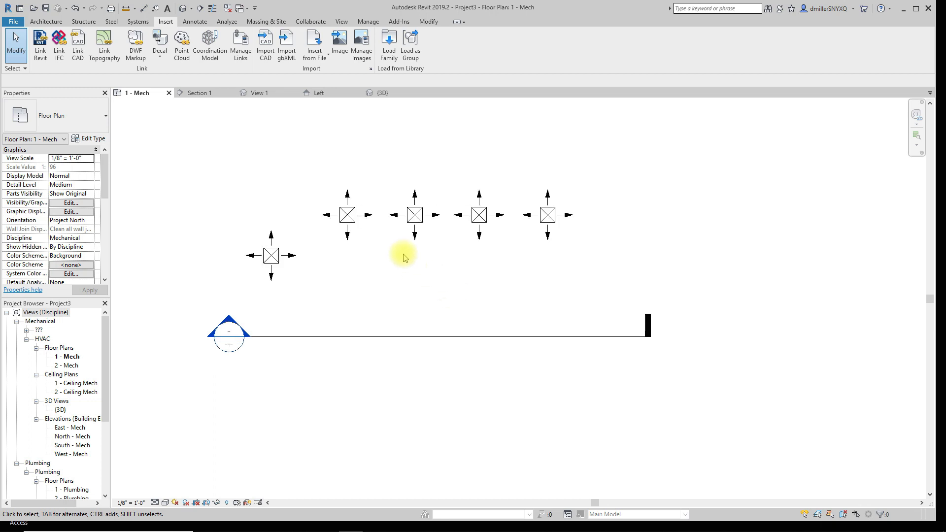
pyautogui.click(404, 337)
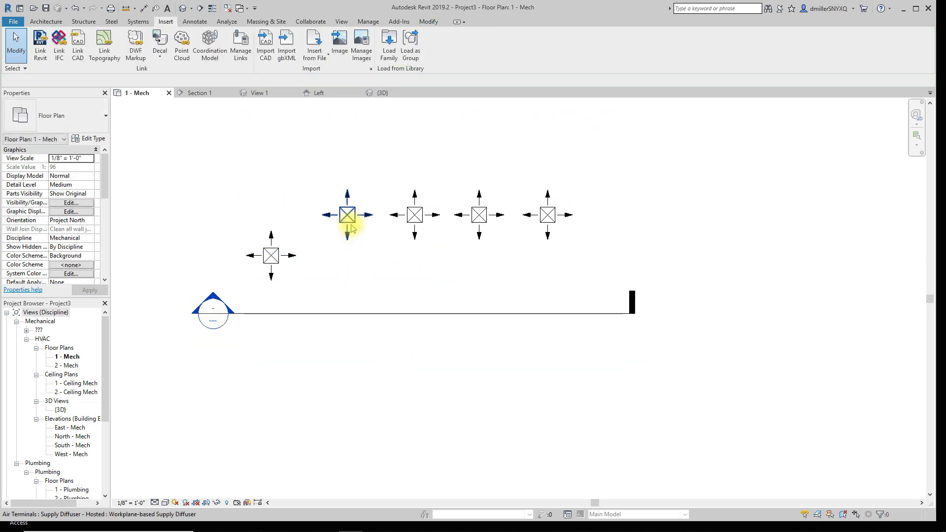
pyautogui.click(366, 266)
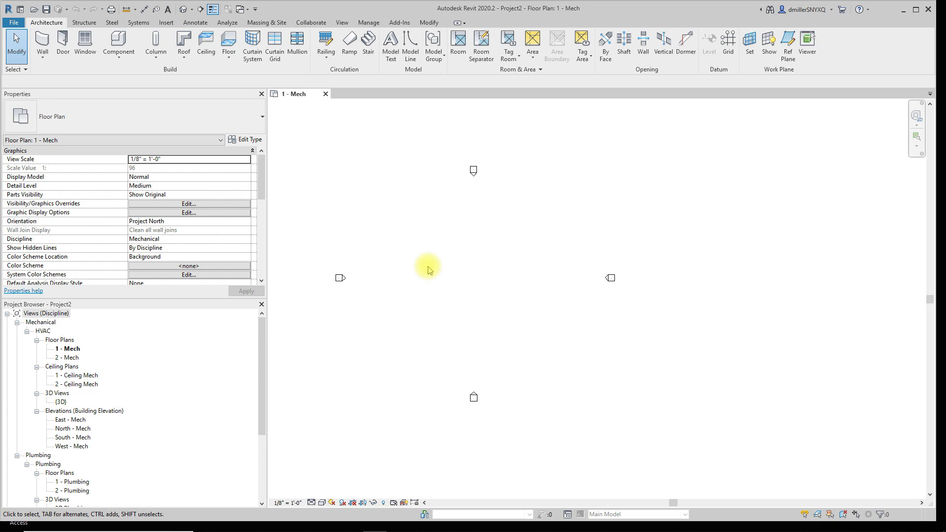
pyautogui.moveTo(383, 235)
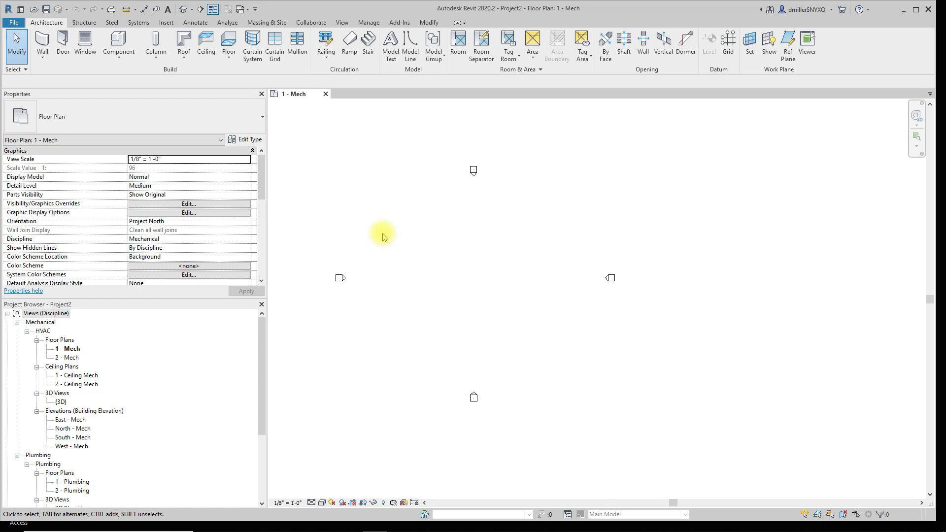
pyautogui.moveTo(470, 304)
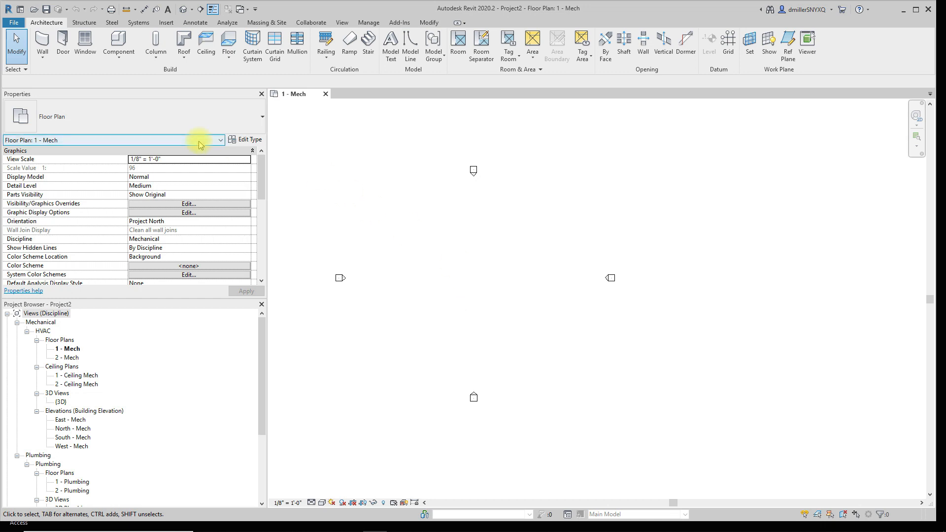
pyautogui.moveTo(488, 356)
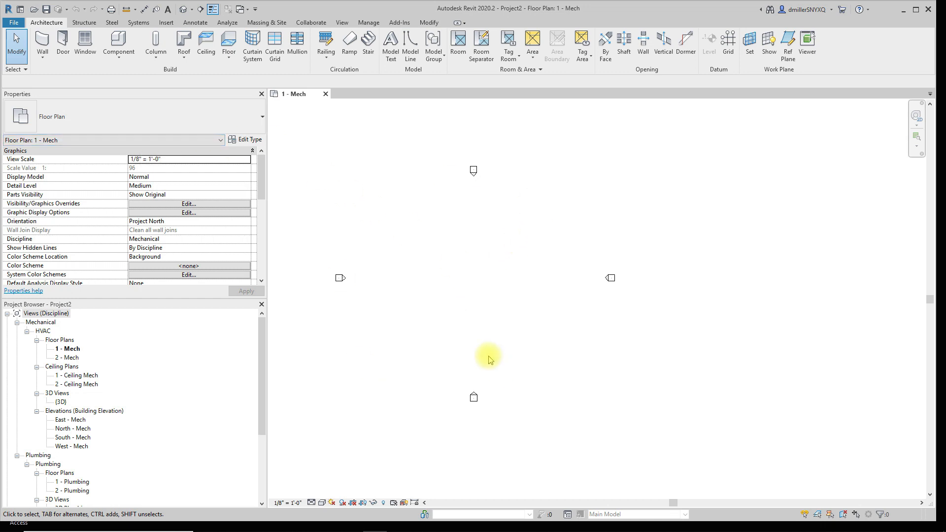
pyautogui.moveTo(274, 46)
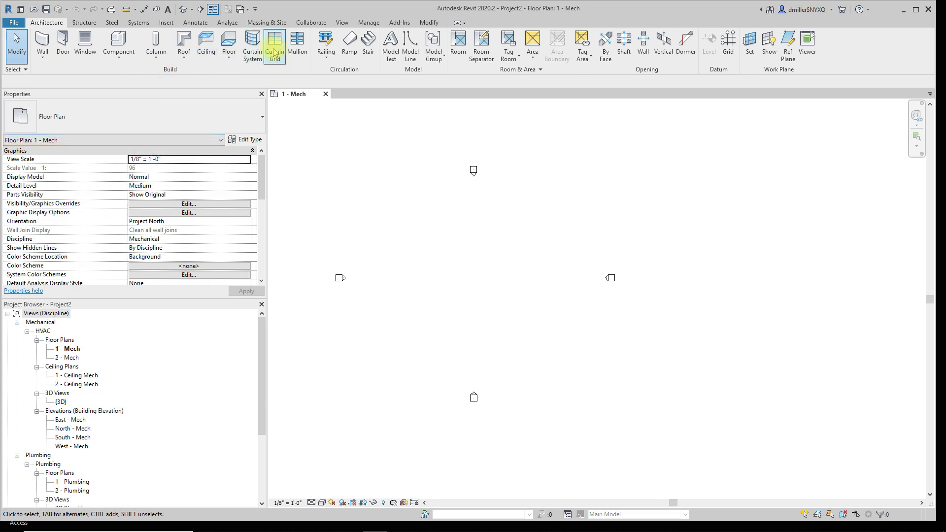
pyautogui.moveTo(327, 24)
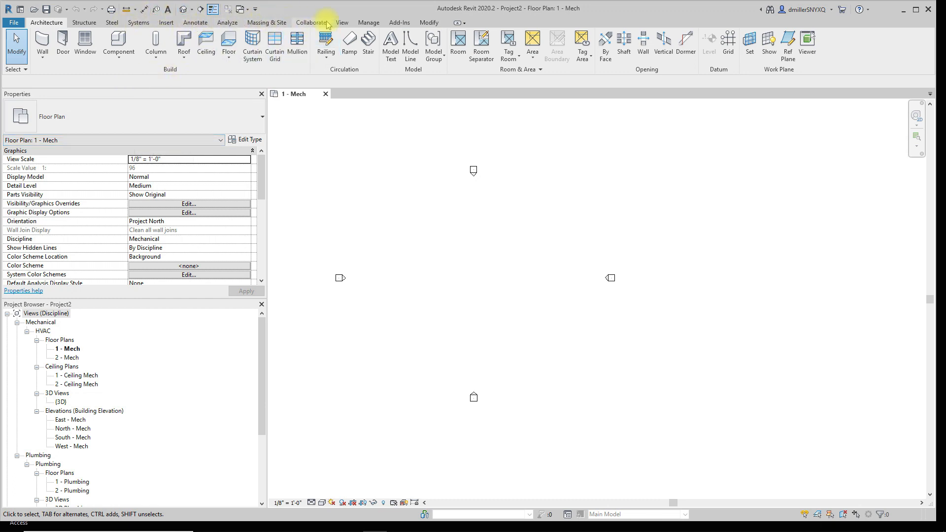
pyautogui.moveTo(228, 43)
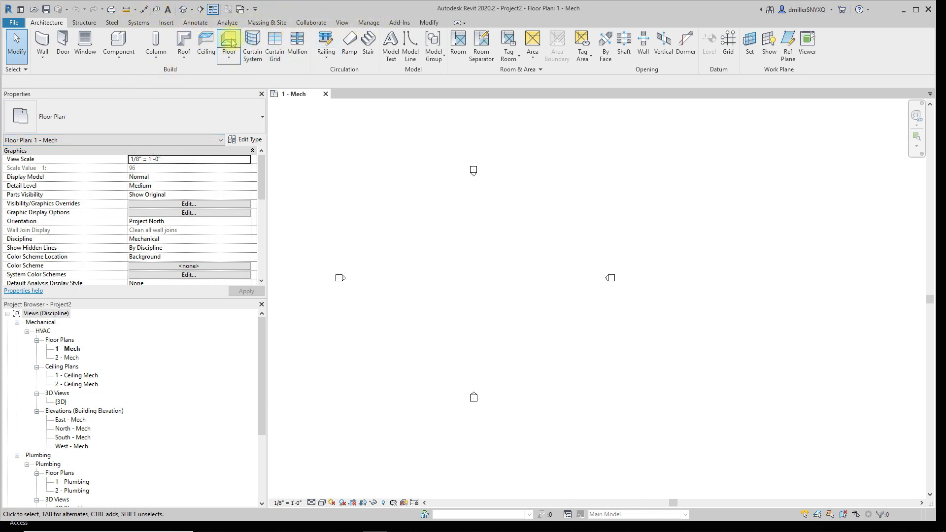
# Show the Systems ribbon with Project2's 1 - Mech plan open.
pyautogui.click(138, 22)
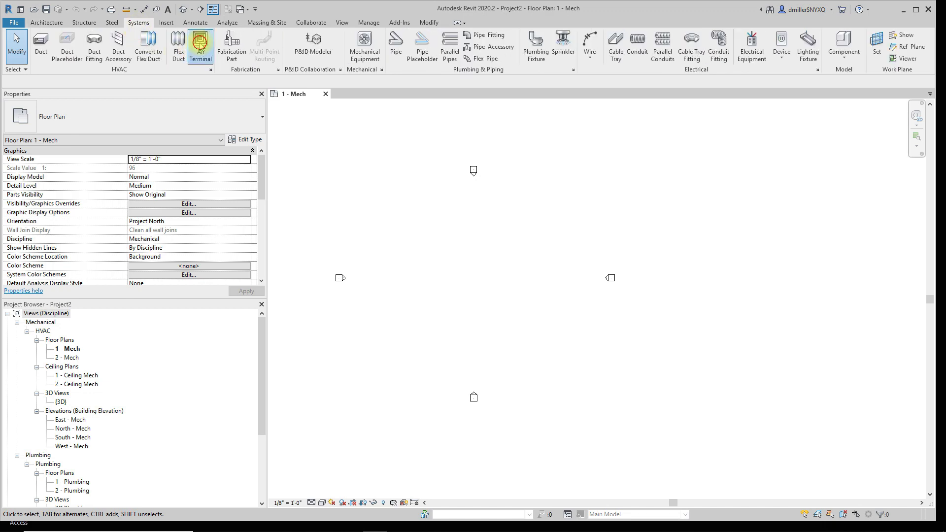
# Start Air Terminal placement with Supply Diffuser, then bring up Load Family at the Air Terminals library.
pyautogui.click(200, 47)
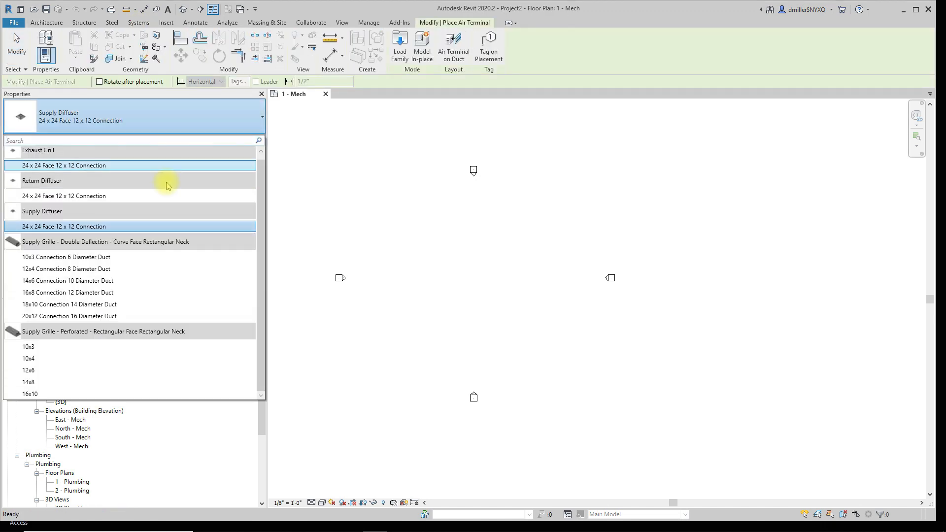
pyautogui.click(66, 275)
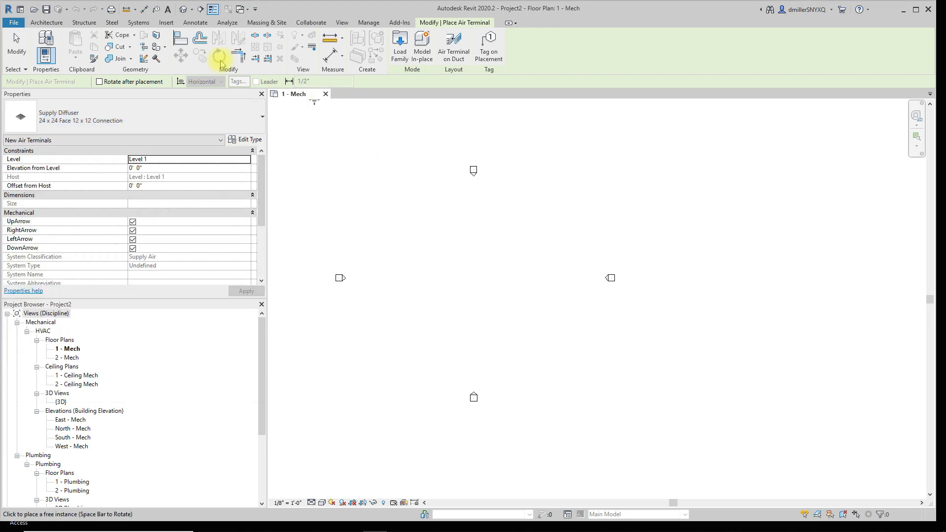
pyautogui.moveTo(166, 23)
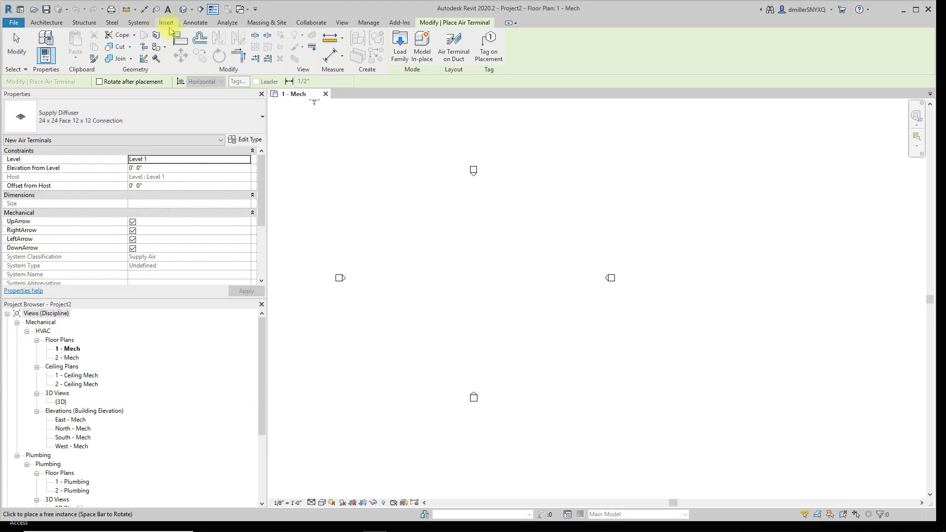
pyautogui.click(165, 23)
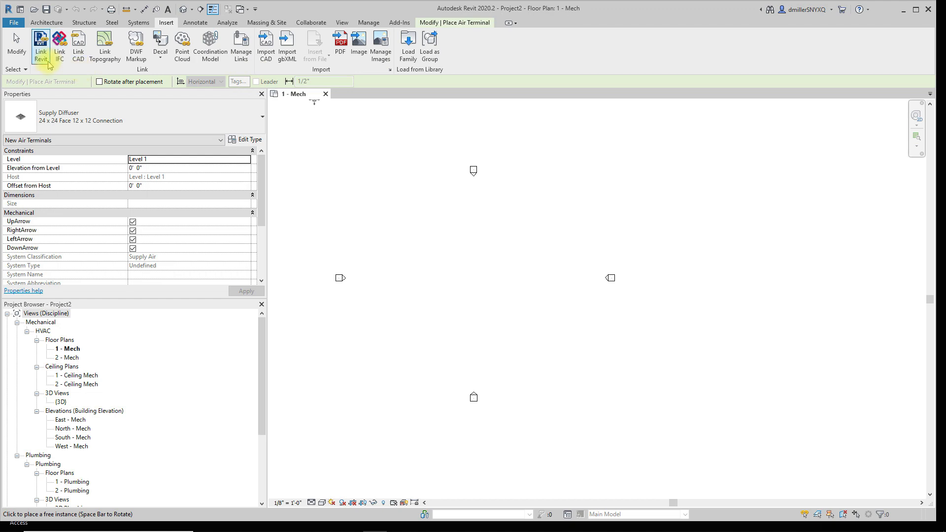
pyautogui.click(408, 46)
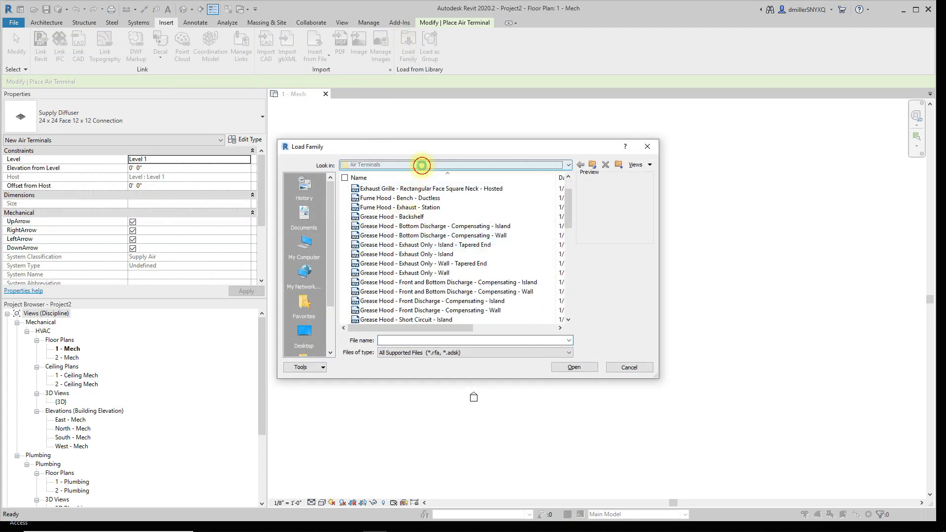
# Load Supply Diffuser - Hosted.rfa from the Air Terminals folder into the project.
pyautogui.click(566, 165)
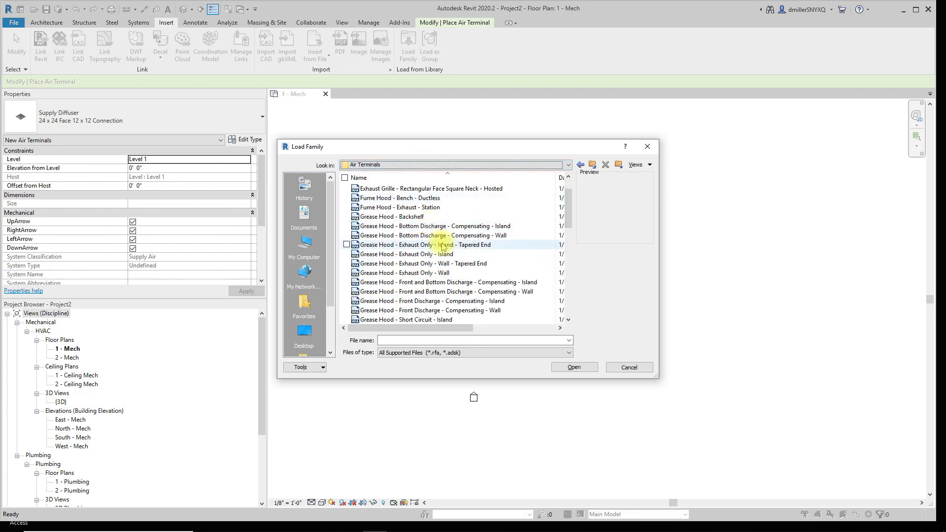
pyautogui.scroll(-3)
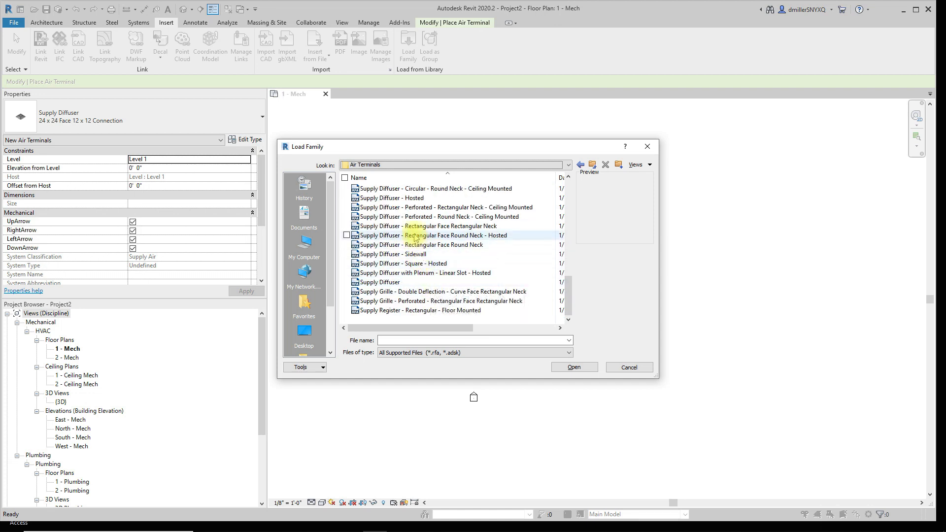
pyautogui.click(393, 198)
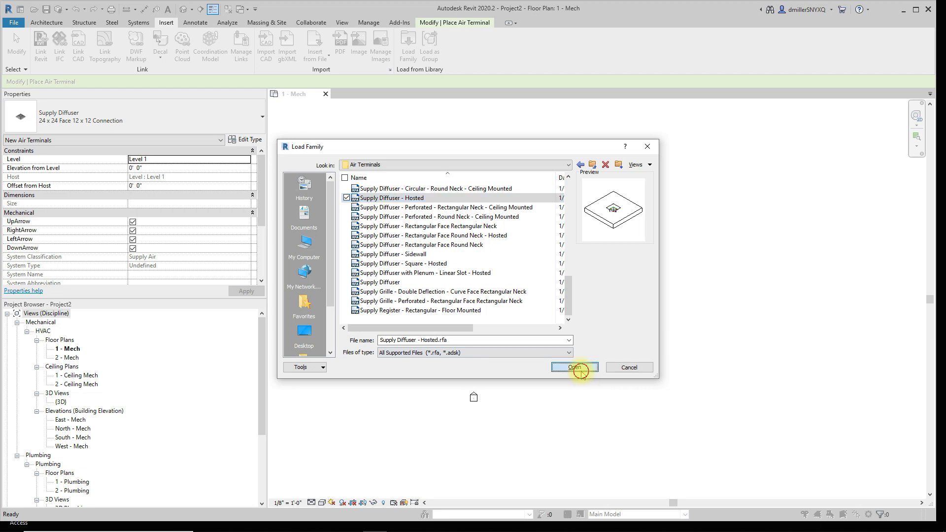
pyautogui.click(574, 367)
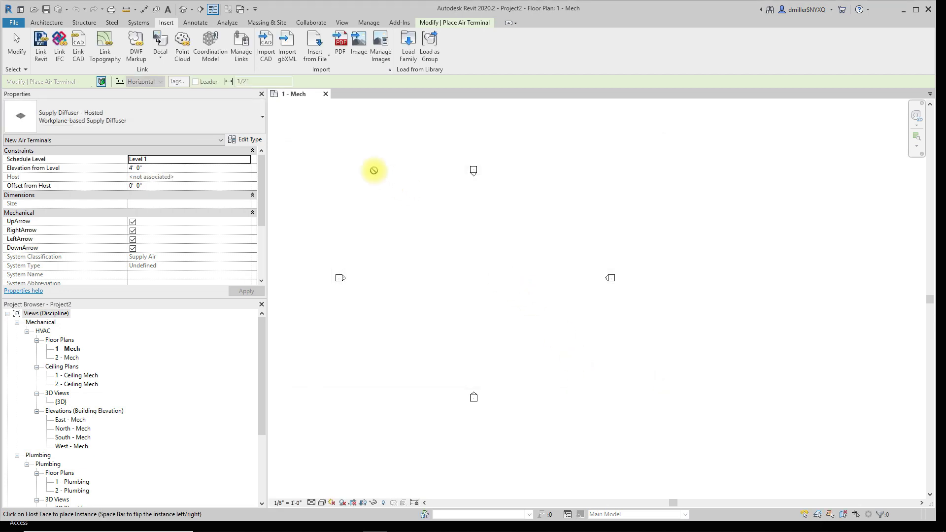
pyautogui.moveTo(426, 216)
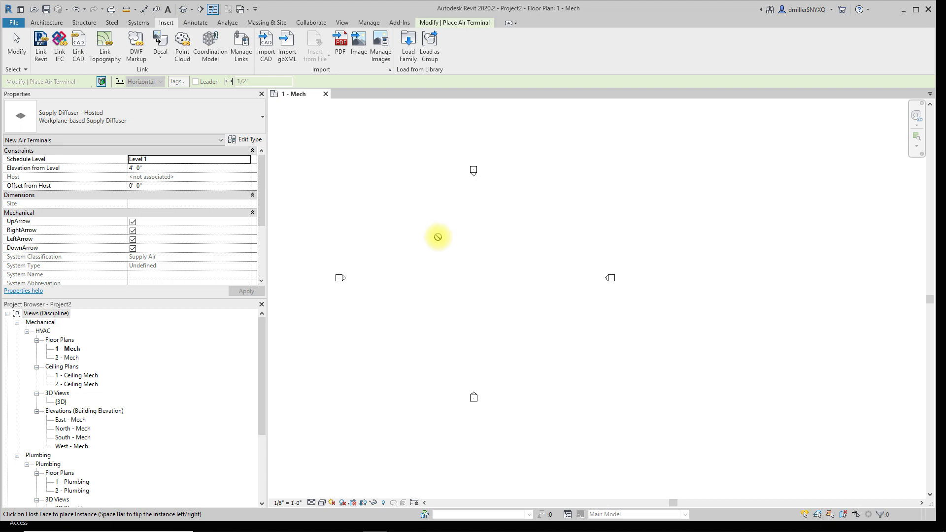
pyautogui.moveTo(451, 260)
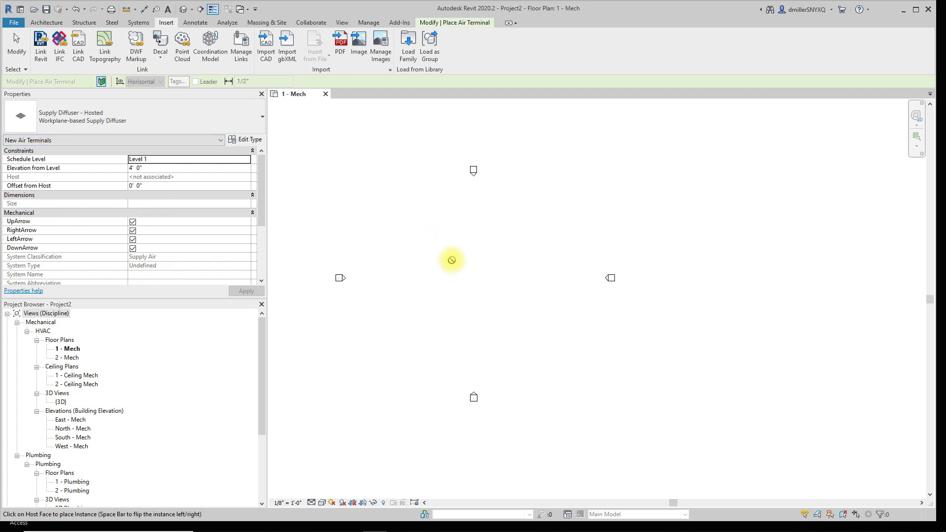
# Place a Supply Diffuser - Hosted instance on the level work plane in the 1 - Mech plan.
pyautogui.press('Escape')
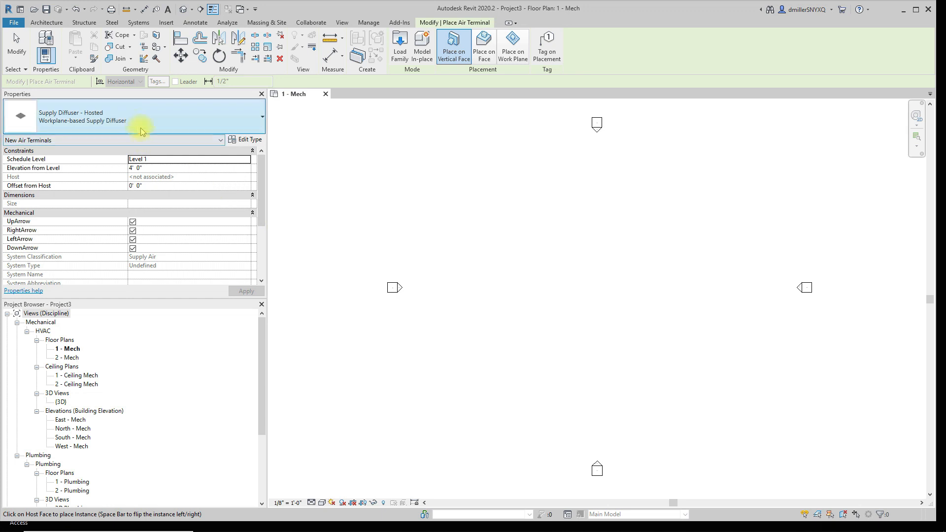
pyautogui.moveTo(127, 124)
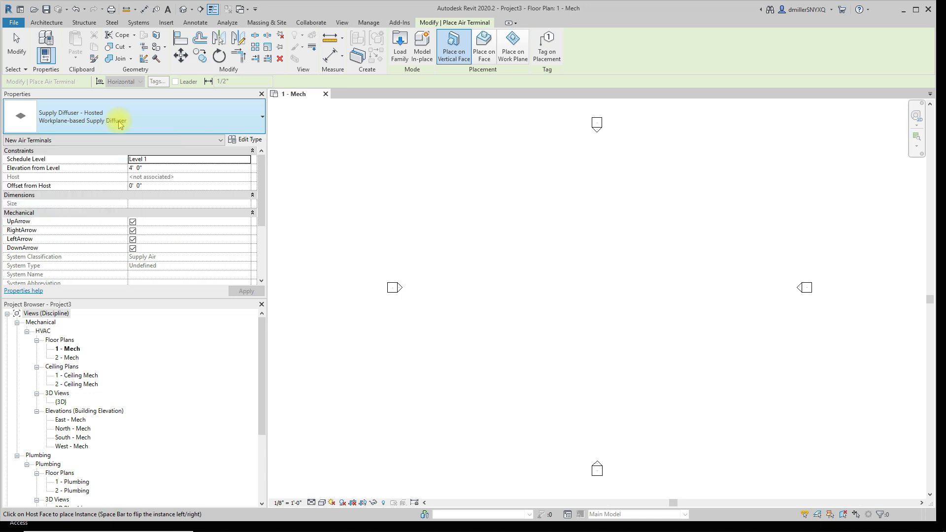
pyautogui.moveTo(492, 123)
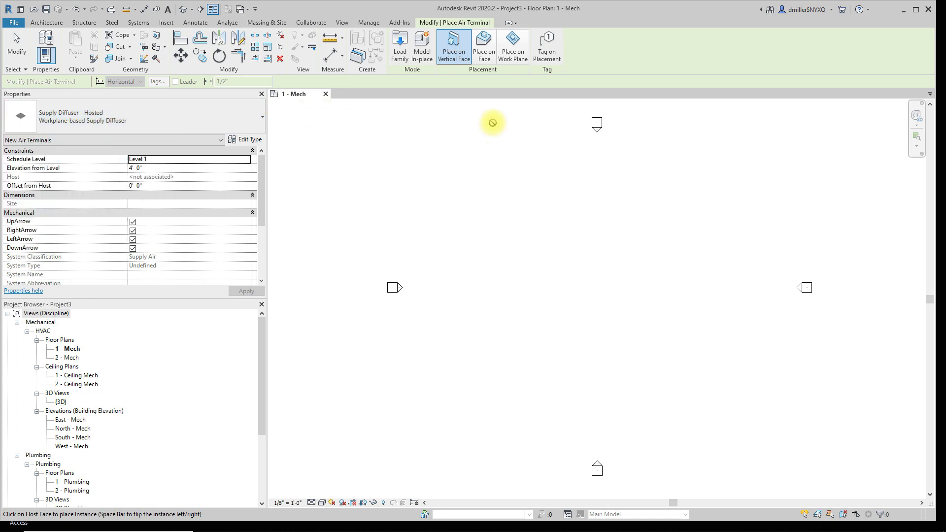
pyautogui.click(512, 46)
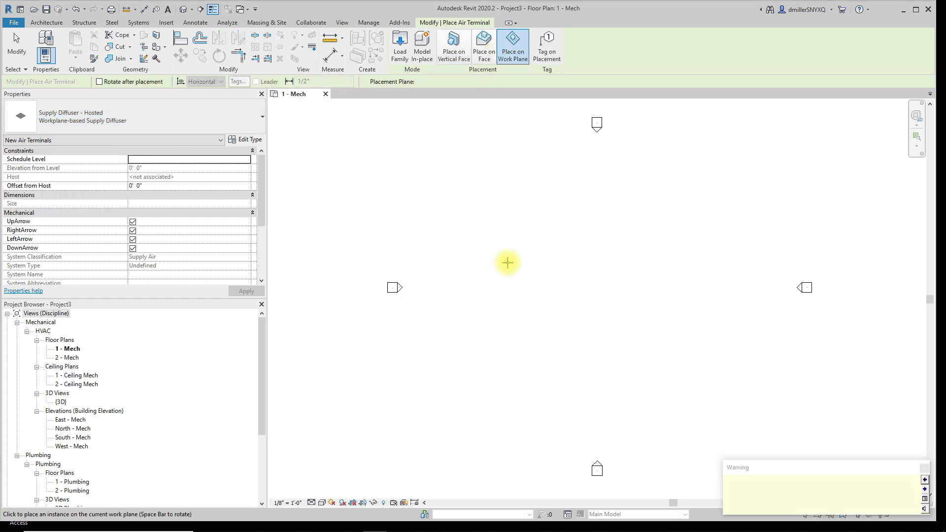
pyautogui.click(507, 262)
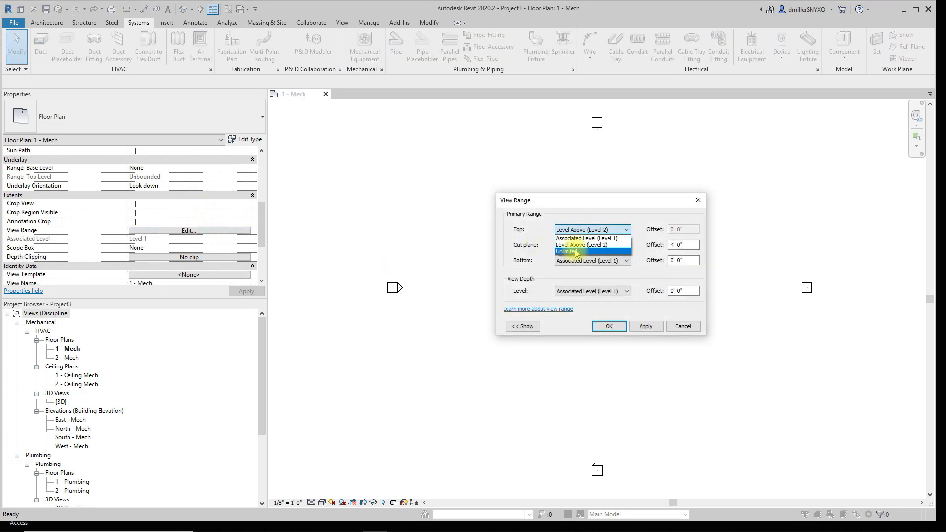
# Set the view range Top, Bottom and View Depth levels to Unlimited.
pyautogui.click(571, 251)
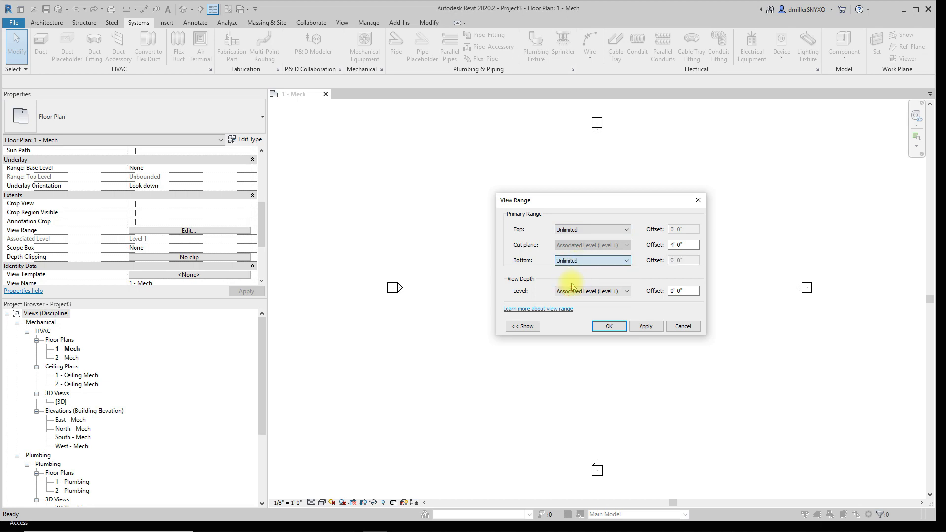
pyautogui.click(591, 291)
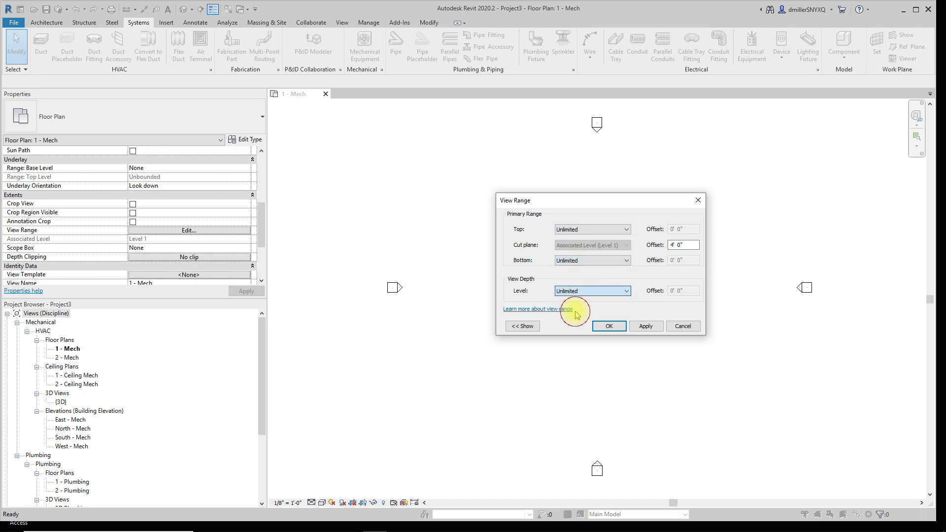
pyautogui.click(607, 326)
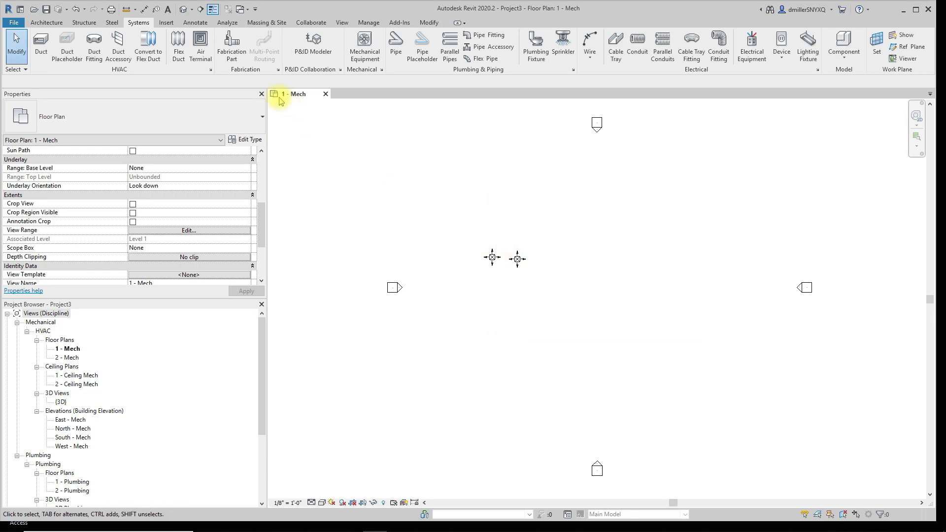
# Cut Section 1 through both diffusers, check a diffuser sits on Level 1, and return to the 1 - Mech plan.
pyautogui.click(458, 275)
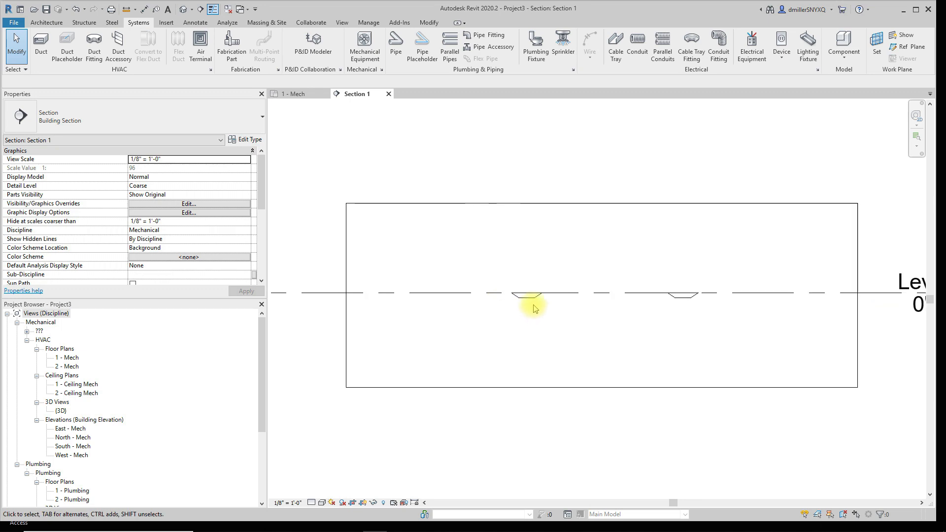
pyautogui.click(530, 293)
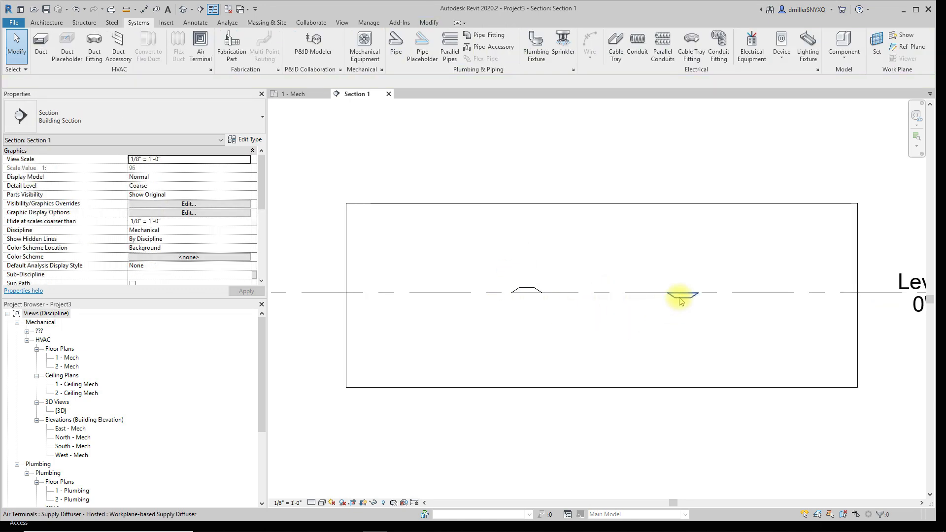
pyautogui.click(681, 298)
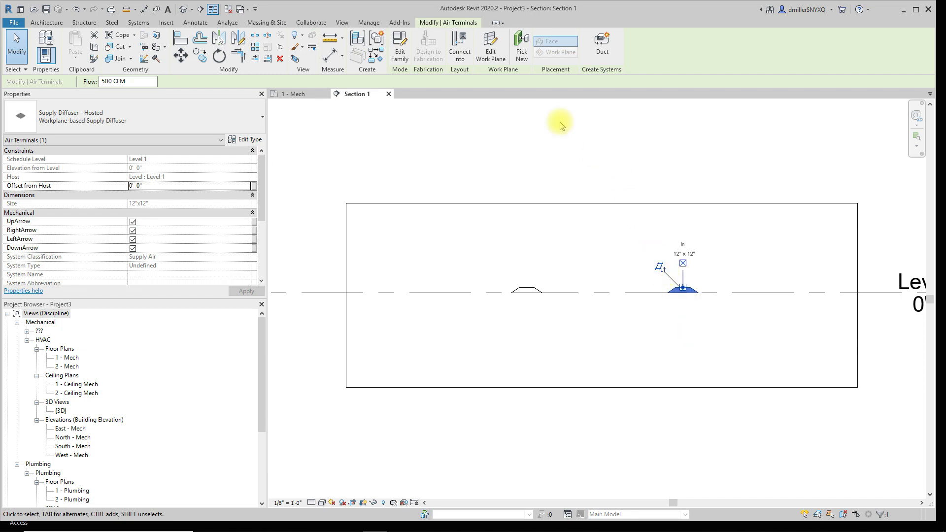
pyautogui.click(294, 94)
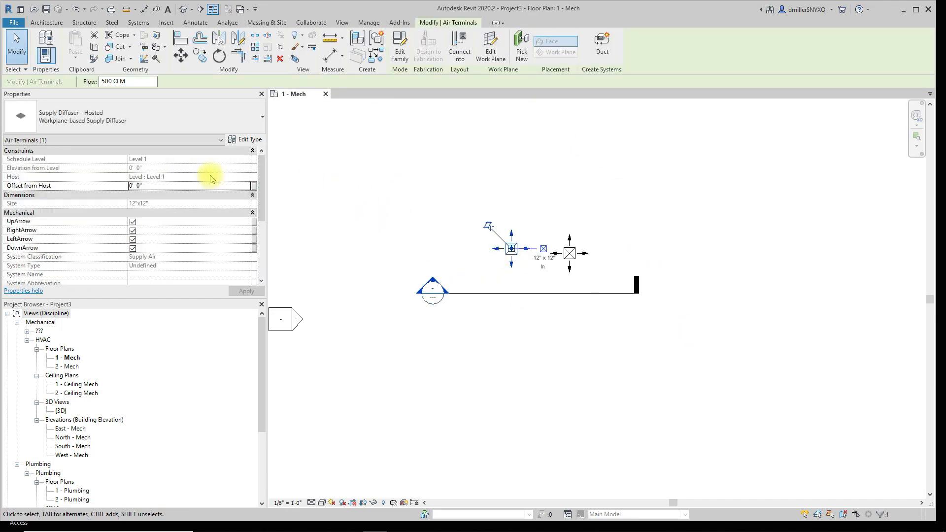
pyautogui.moveTo(57, 185)
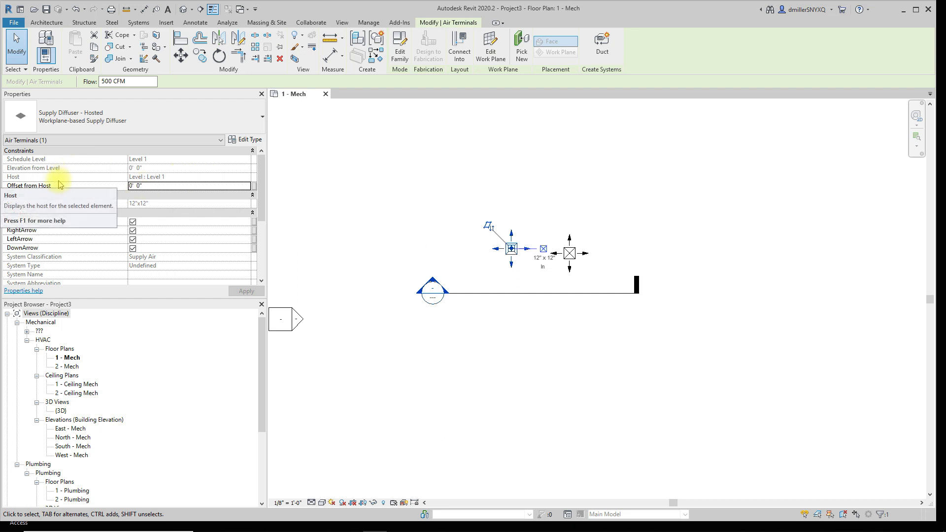
pyautogui.moveTo(43, 174)
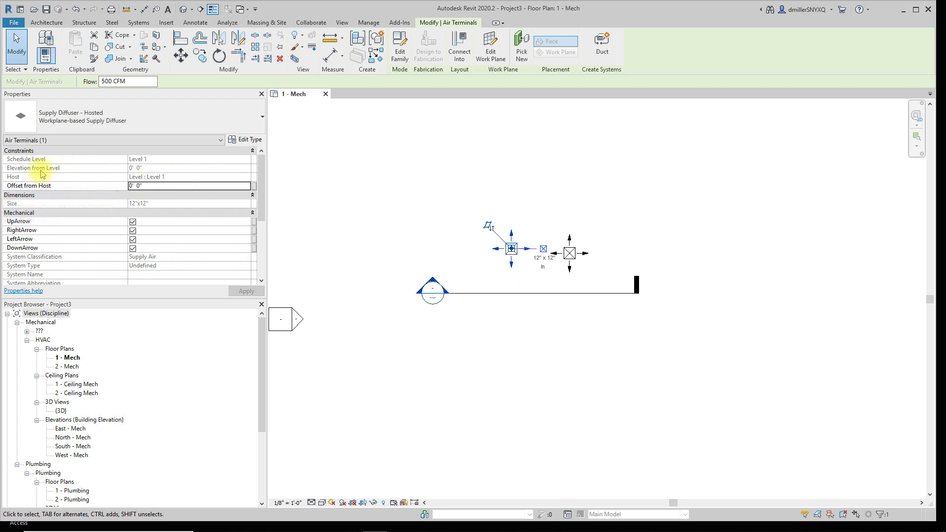
pyautogui.moveTo(107, 180)
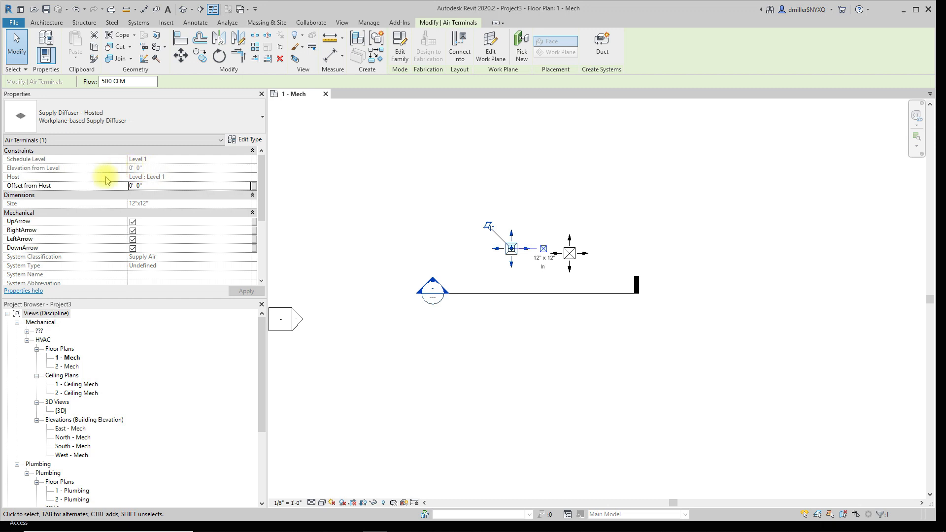
pyautogui.moveTo(48, 189)
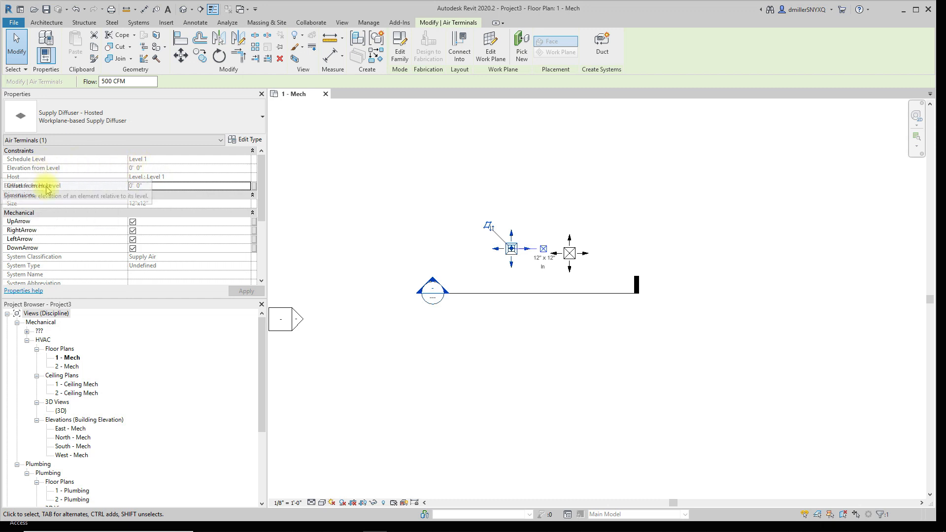
pyautogui.moveTo(54, 190)
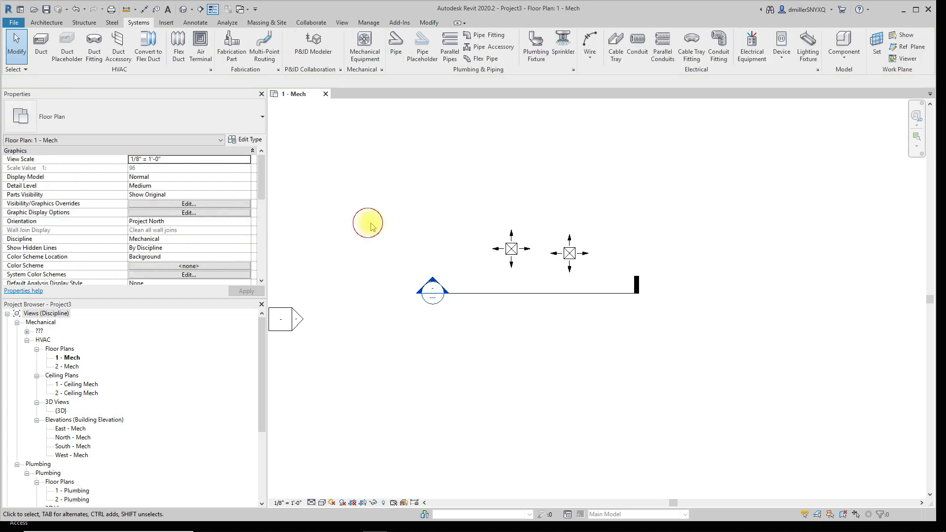
# Load Supply Diffuser - Square - Hosted.rfa from the Air Terminals library into the project.
pyautogui.click(569, 252)
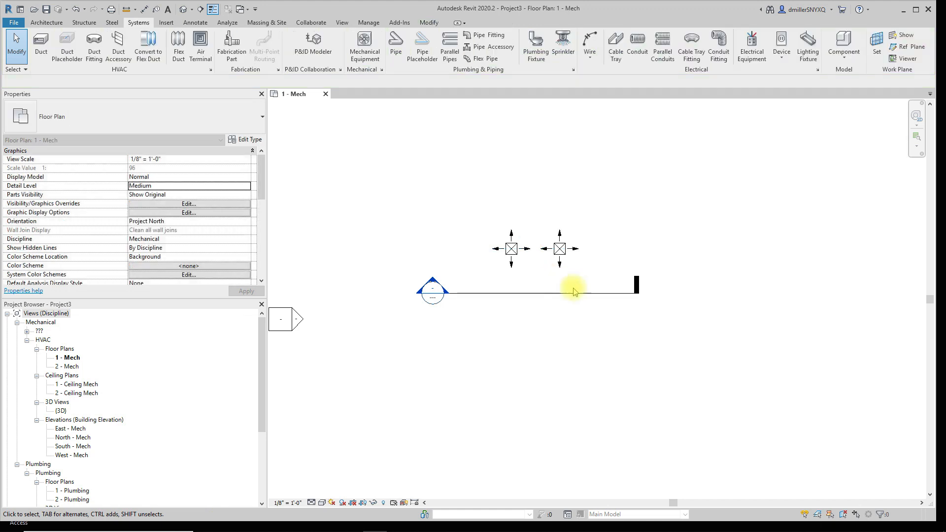
pyautogui.click(166, 22)
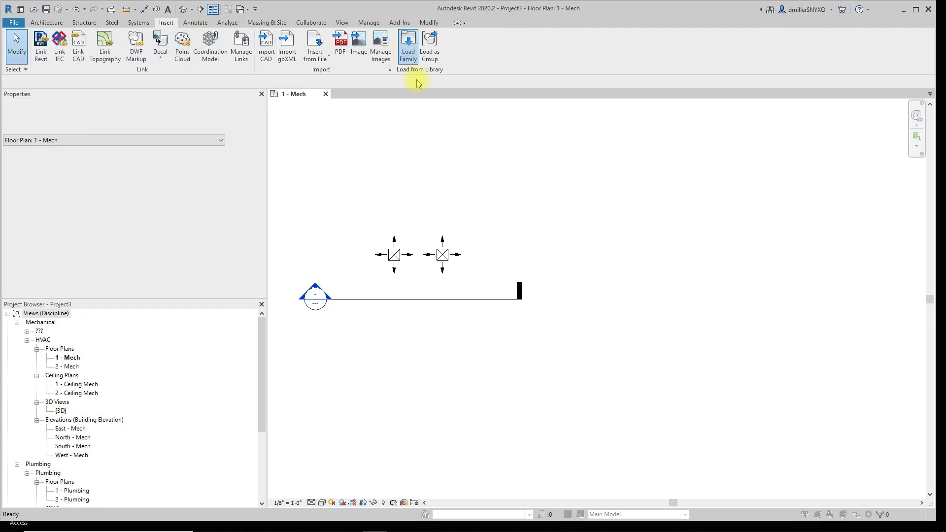
pyautogui.click(408, 42)
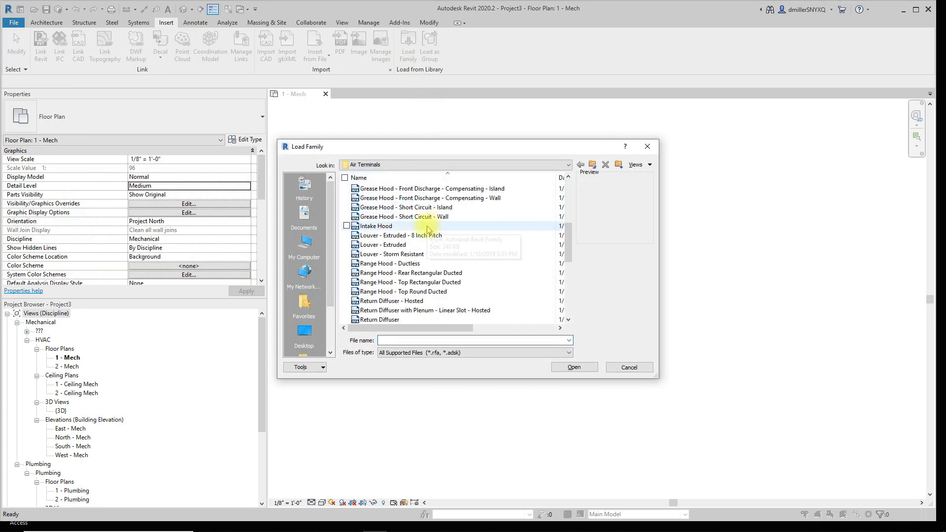
pyautogui.scroll(-3)
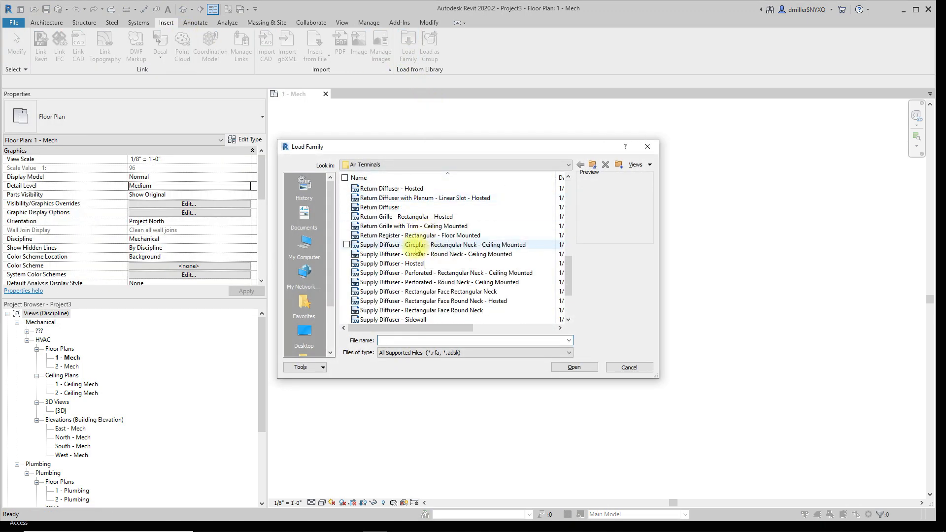
pyautogui.scroll(-3)
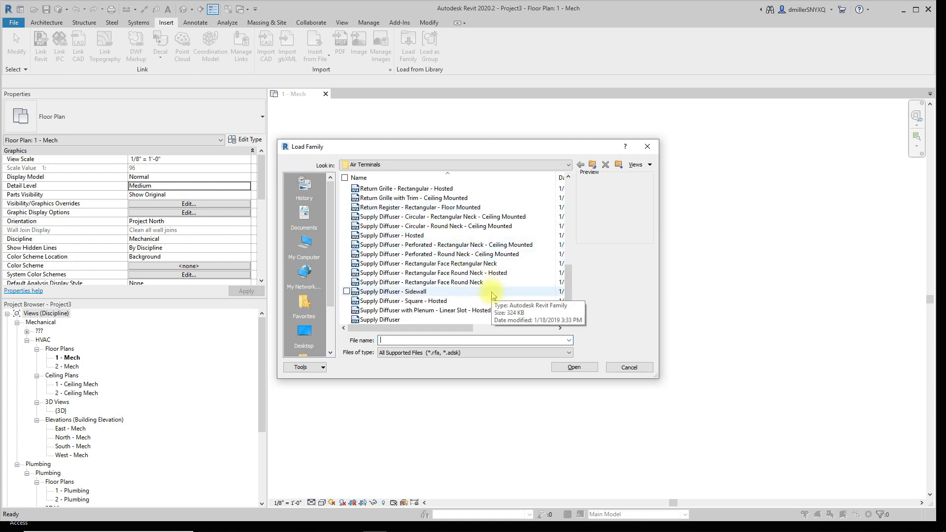
pyautogui.click(431, 273)
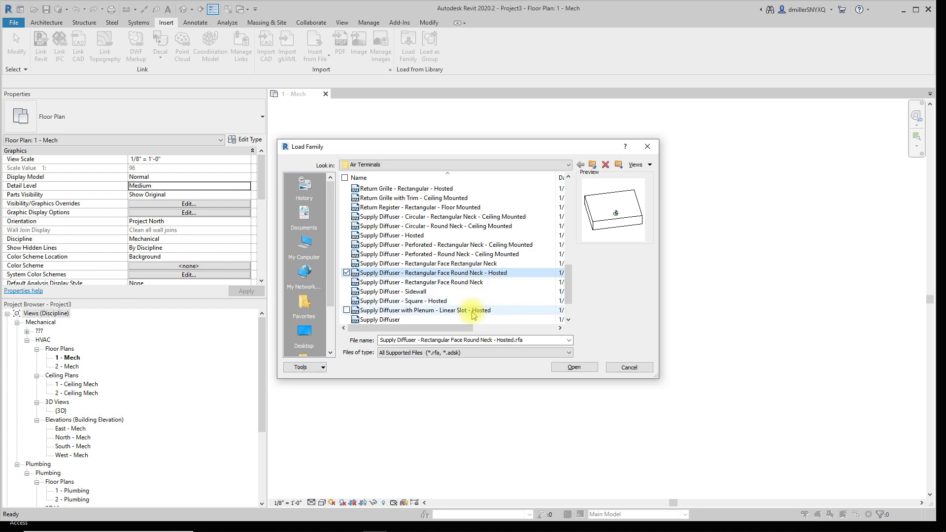
pyautogui.click(405, 300)
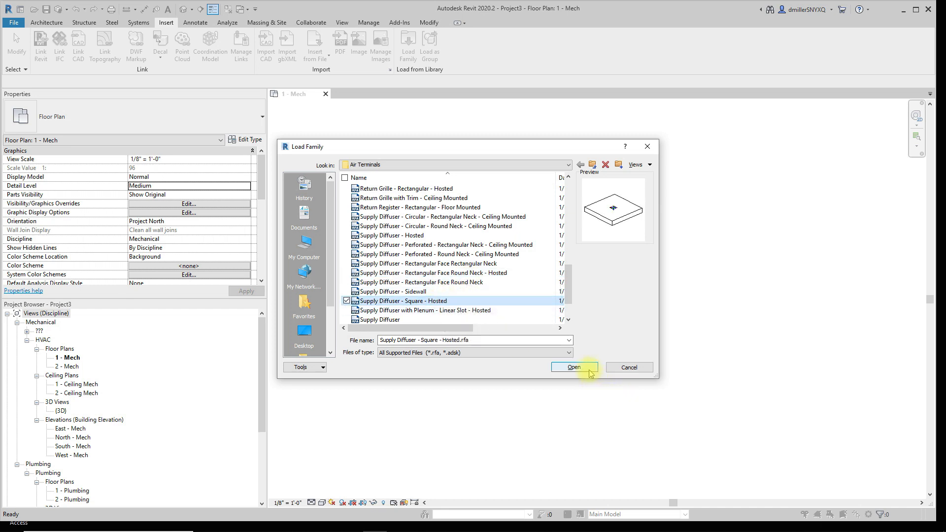
pyautogui.click(573, 367)
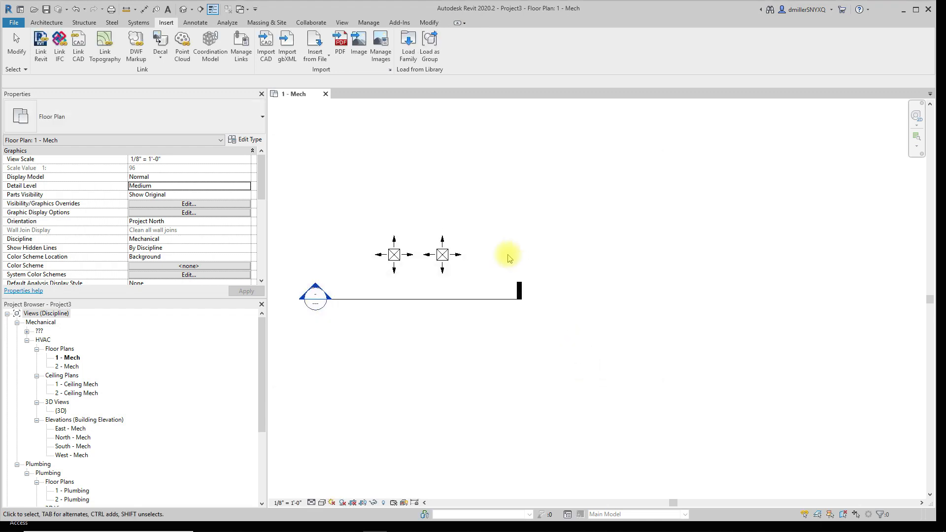
pyautogui.click(138, 23)
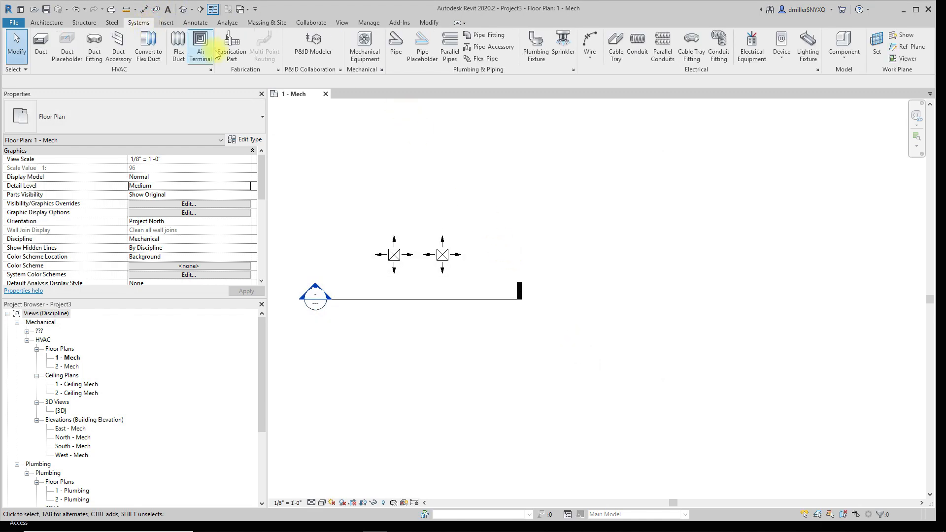
# Place square supply diffusers on the Level 1 work plane right of the existing pair and open the section view.
pyautogui.click(200, 47)
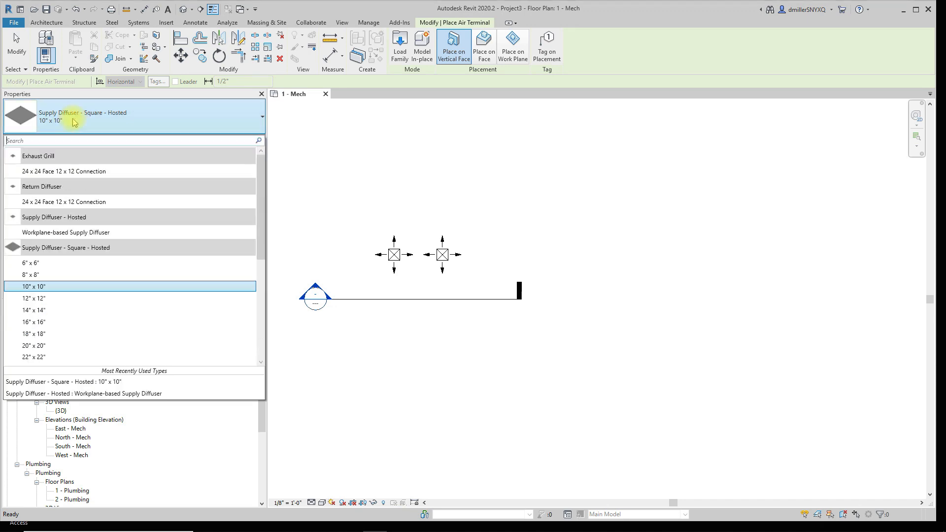
pyautogui.scroll(-3)
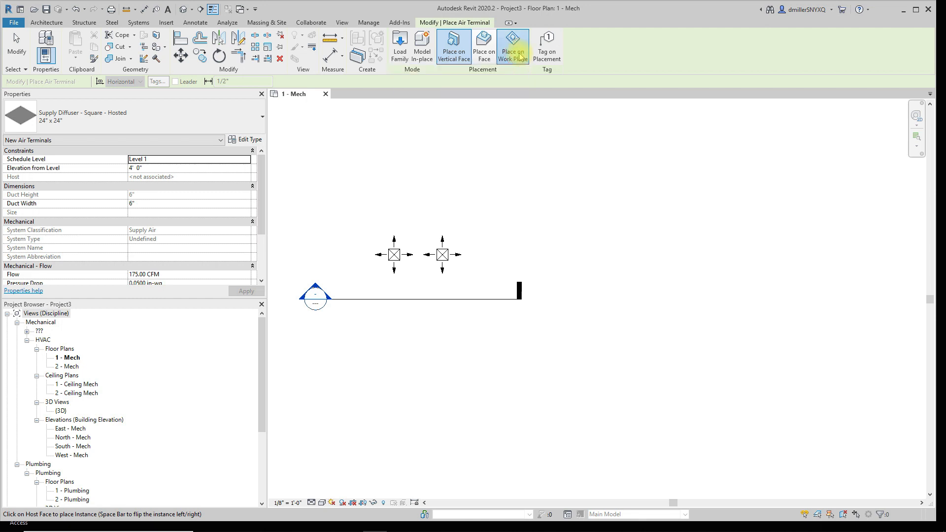
pyautogui.click(513, 46)
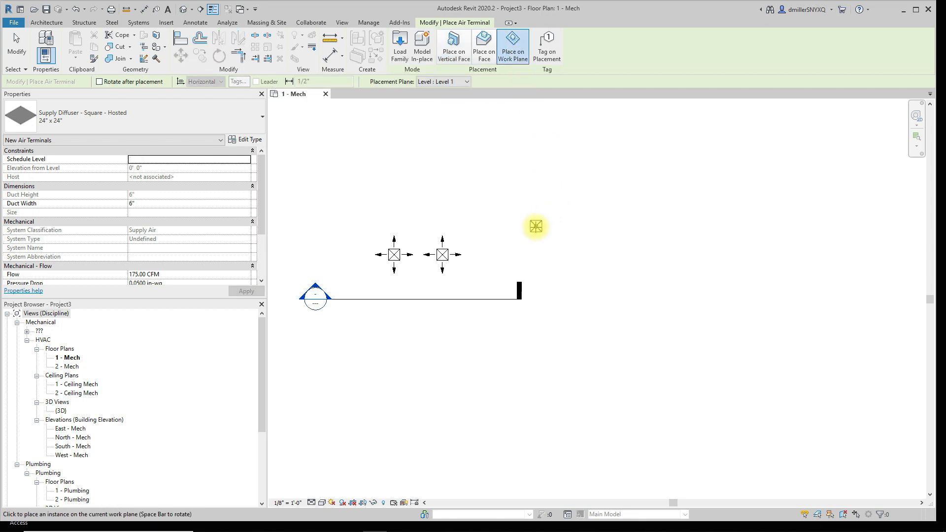
pyautogui.moveTo(471, 222)
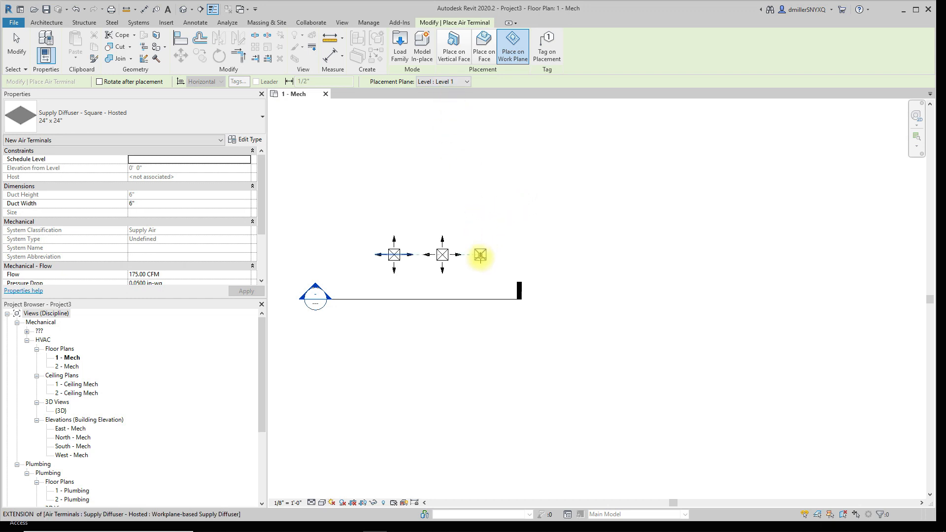
pyautogui.click(479, 255)
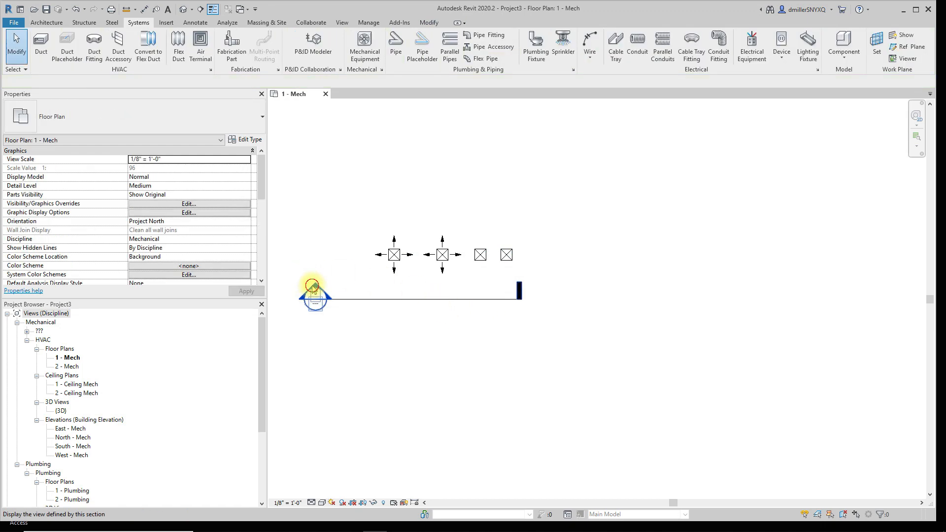
pyautogui.doubleClick(313, 289)
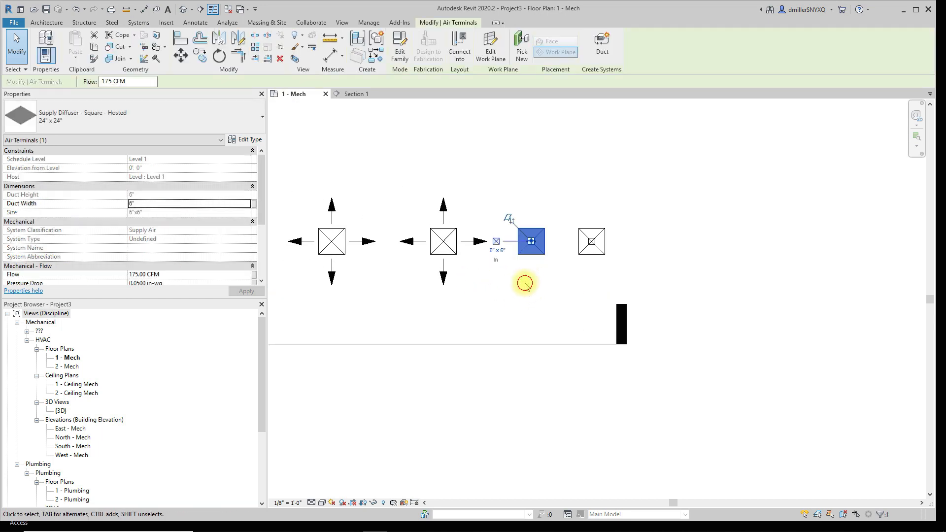
# Inspect the placed square and work-plane-based diffusers by selecting them in turn.
pyautogui.click(525, 283)
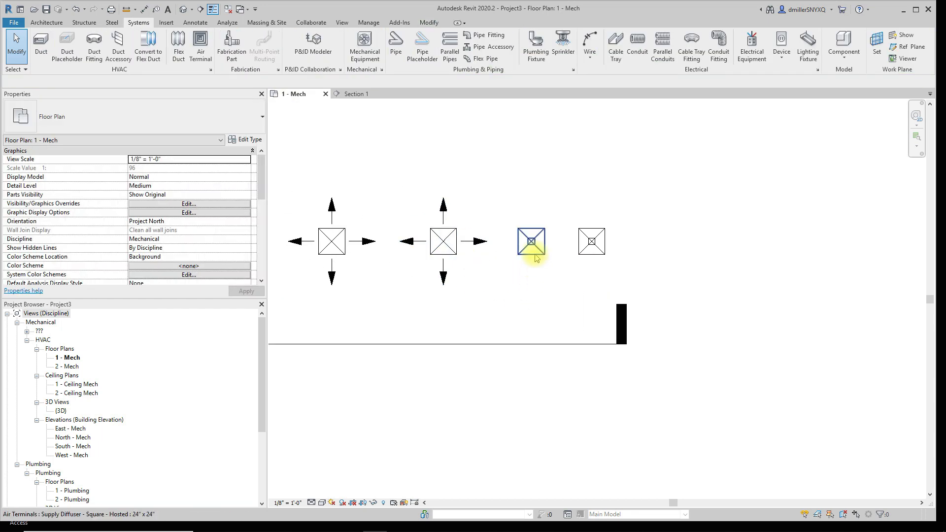
pyautogui.click(531, 240)
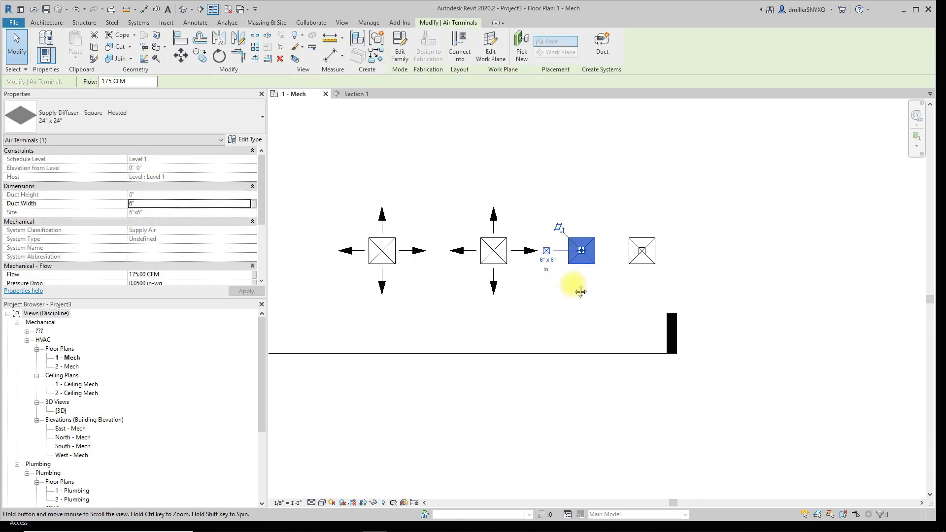
pyautogui.moveTo(568, 289)
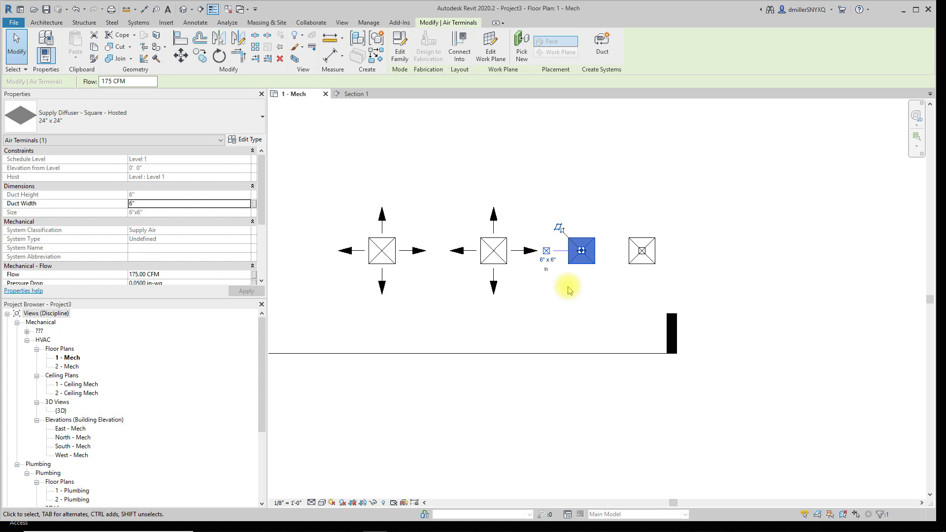
pyautogui.moveTo(40, 191)
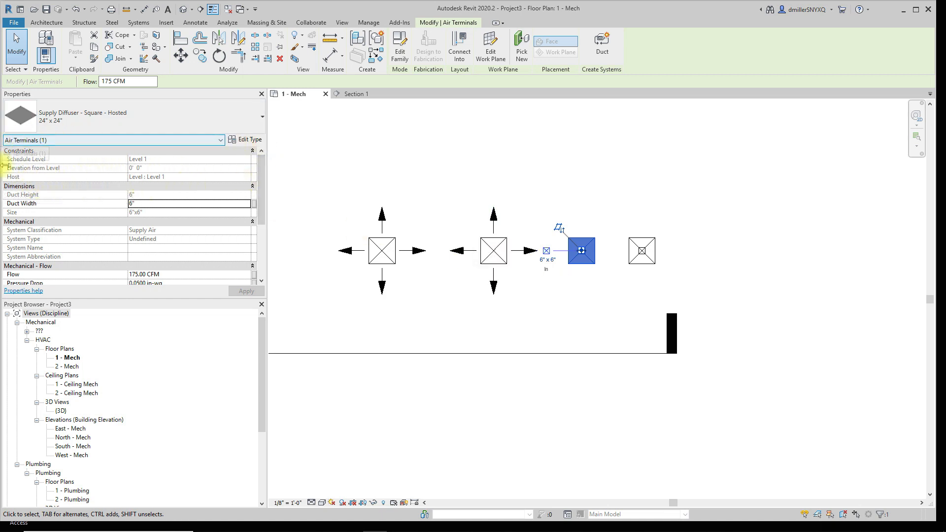
pyautogui.moveTo(160, 148)
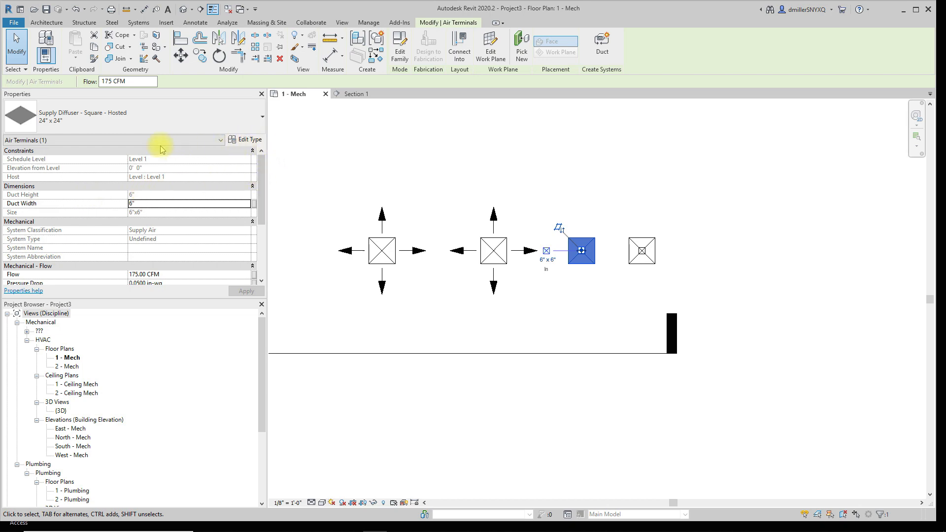
pyautogui.click(549, 301)
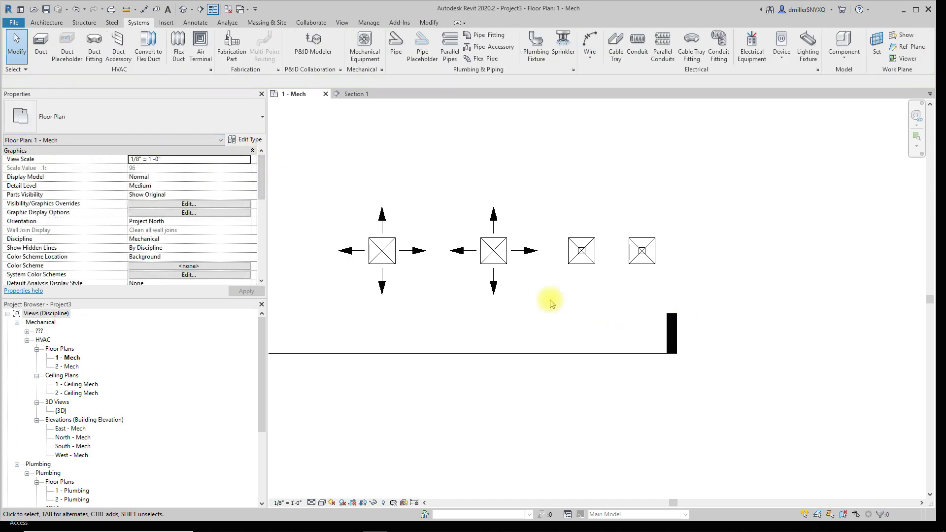
pyautogui.click(494, 250)
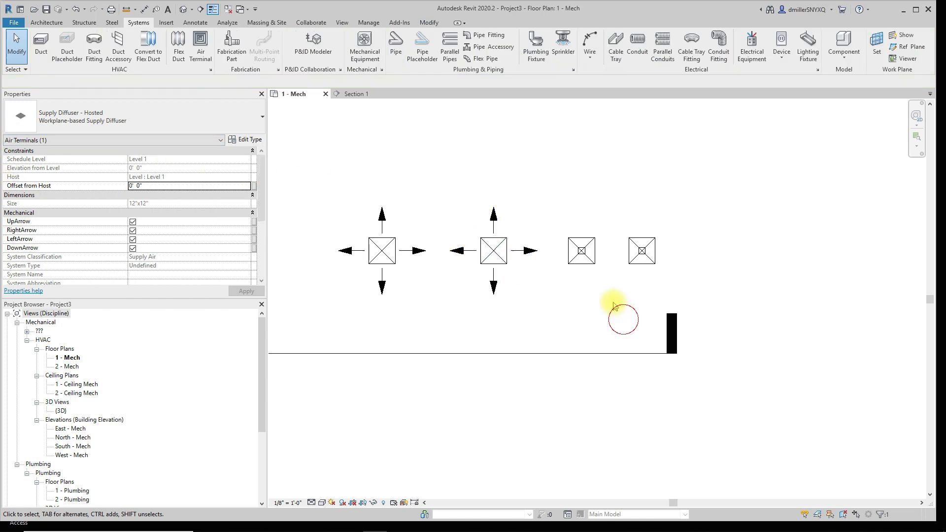
pyautogui.click(582, 255)
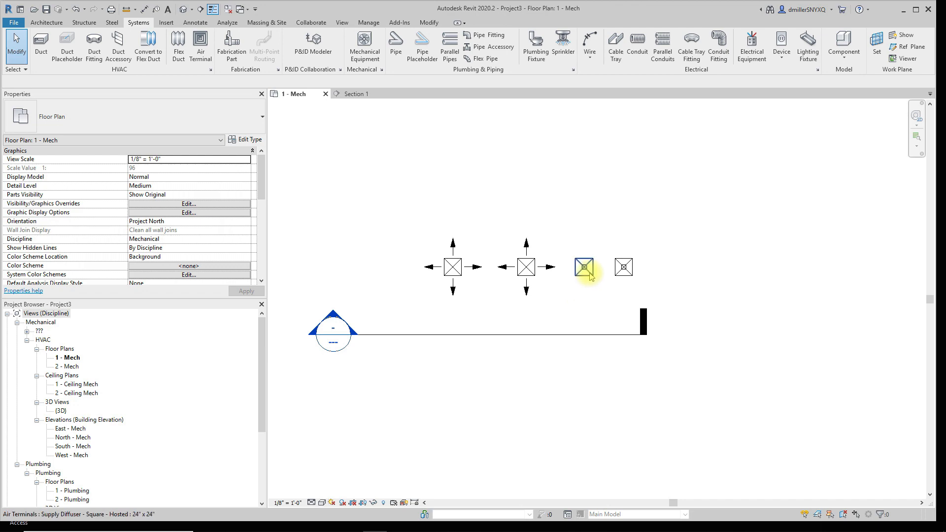
# Select the third diffuser and open its Supply Diffuser - Hosted family for editing.
pyautogui.click(583, 267)
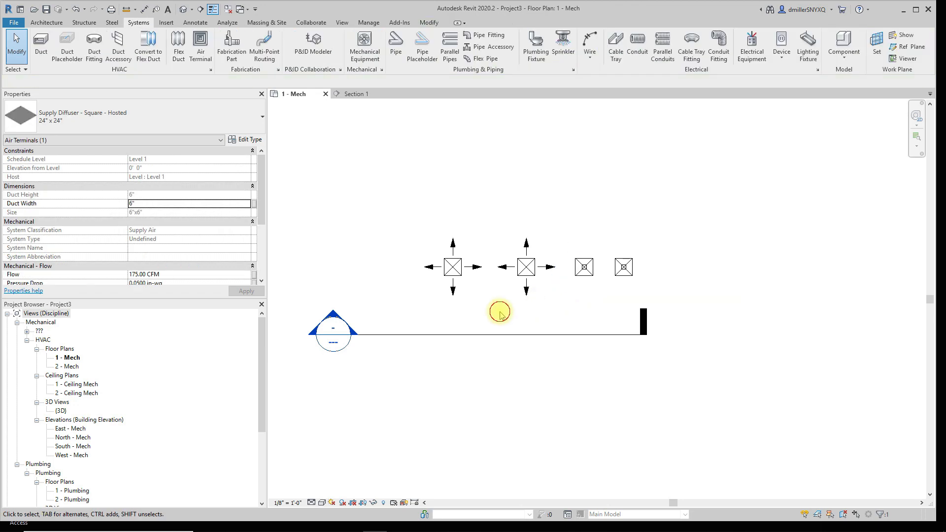
pyautogui.click(583, 266)
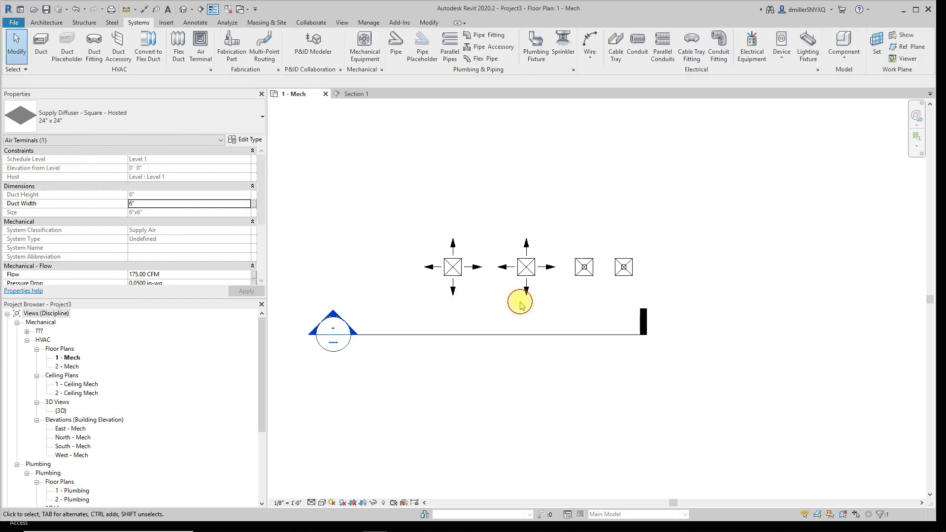
pyautogui.click(585, 266)
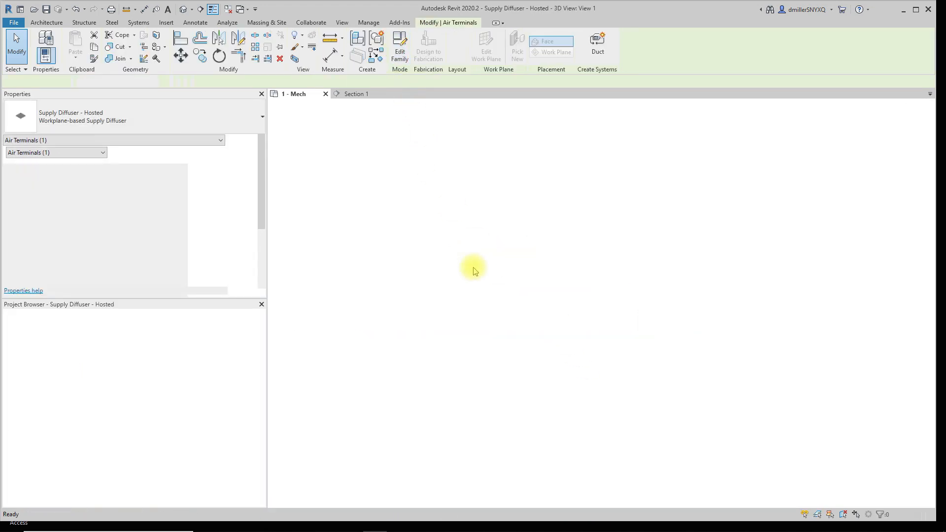
# View the family from the Left elevation and delete the too-thin host extrusion.
pyautogui.click(398, 46)
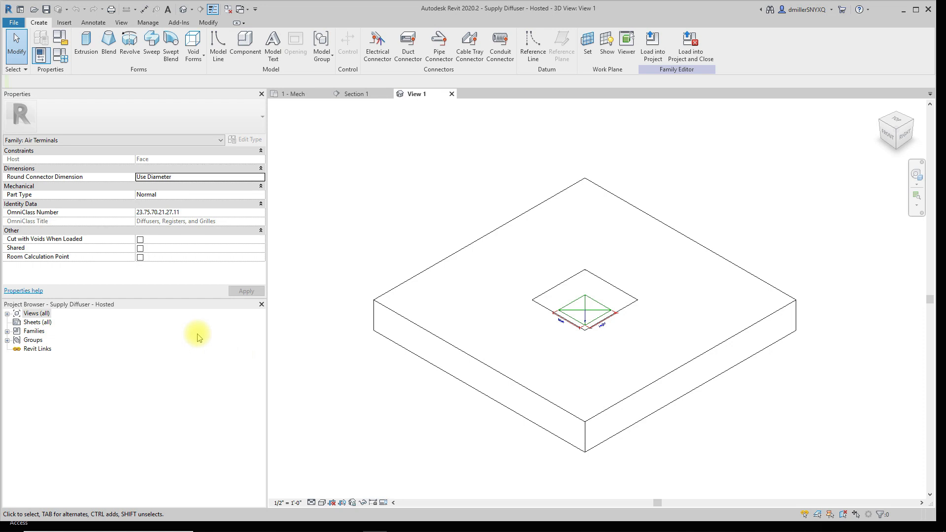
pyautogui.moveTo(907, 135)
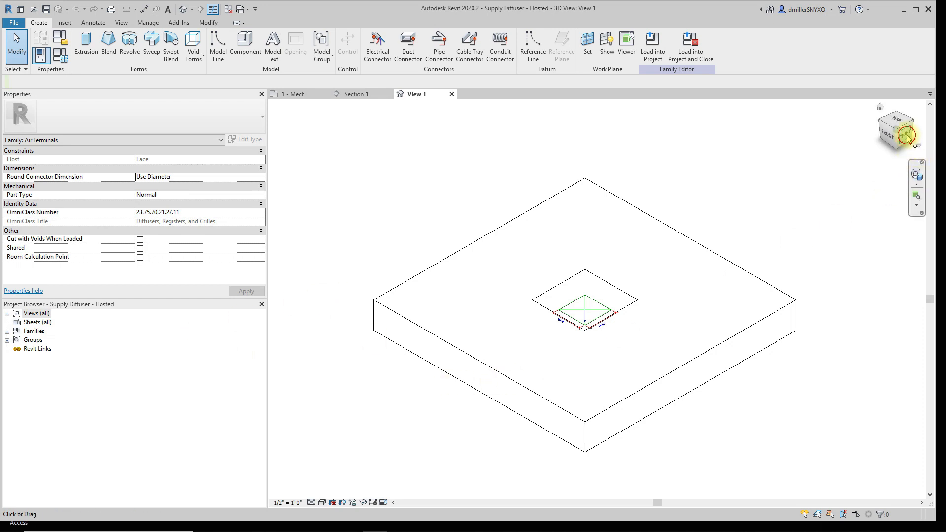
pyautogui.click(898, 129)
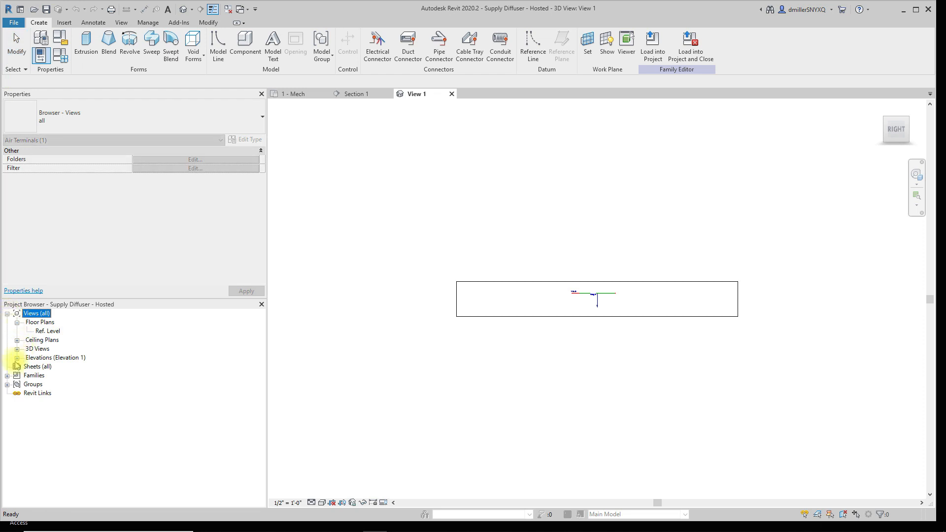
pyautogui.doubleClick(41, 384)
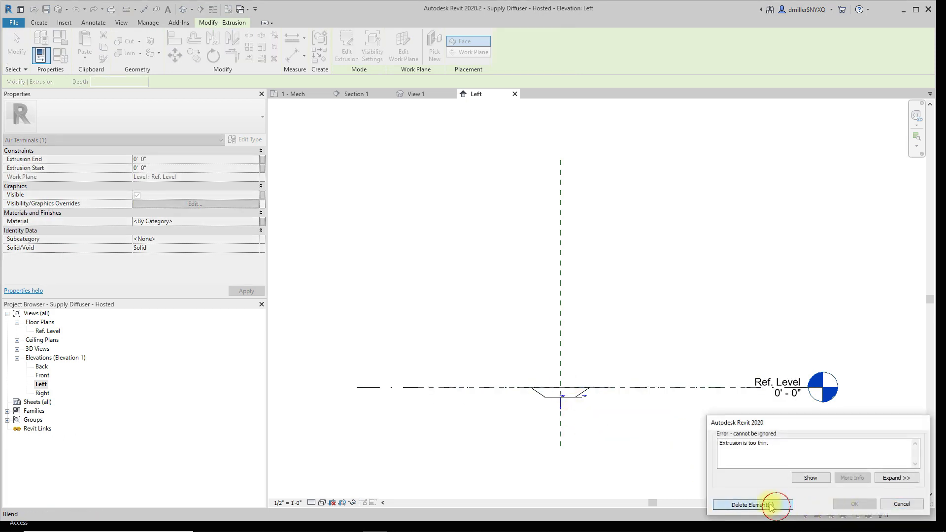
pyautogui.click(749, 504)
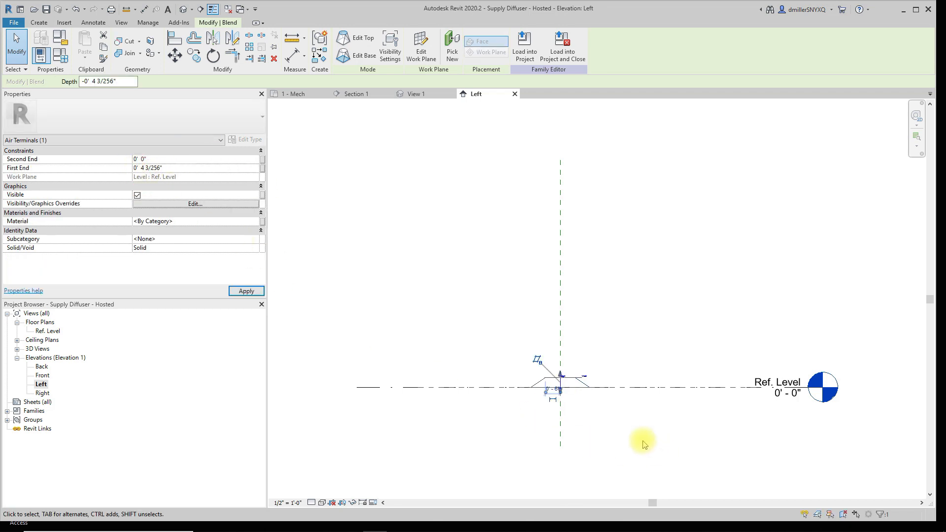
# Rotate the duct connector 180° to point upward and load the family into the project.
pyautogui.click(561, 377)
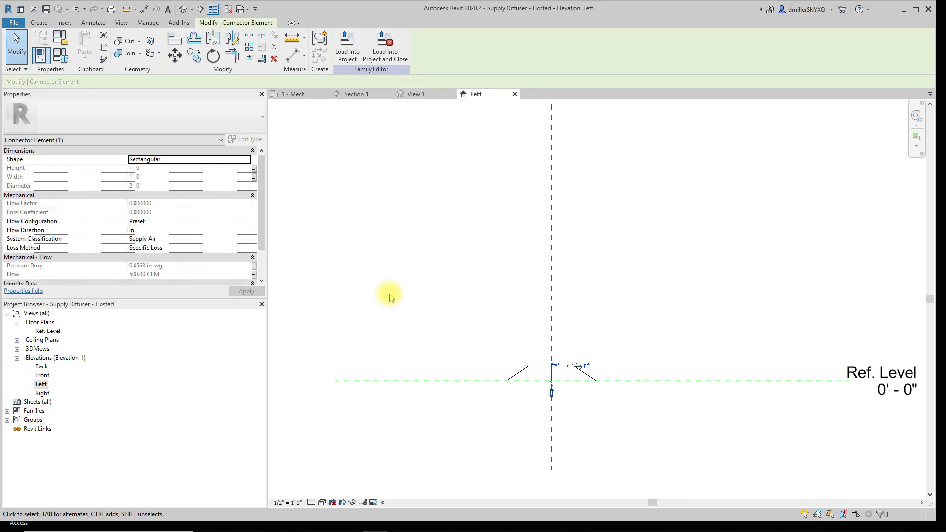
pyautogui.click(213, 55)
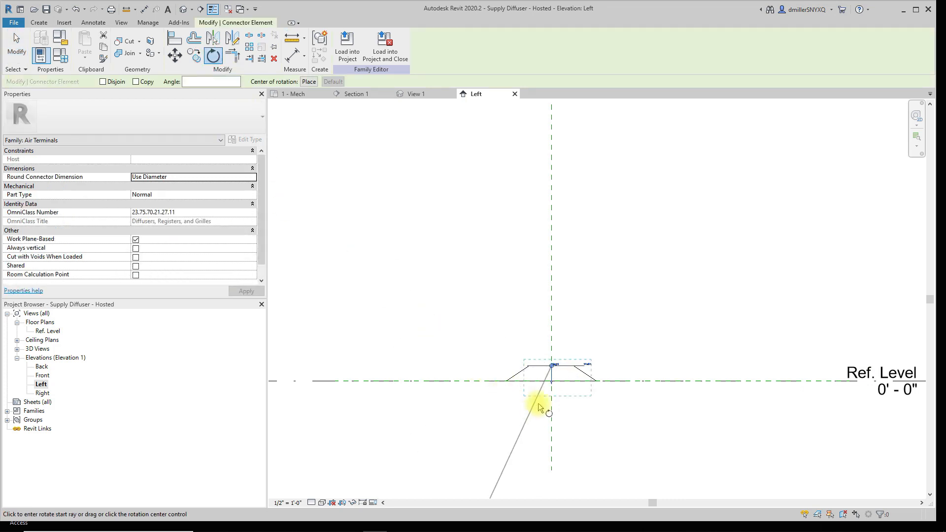
pyautogui.click(537, 407)
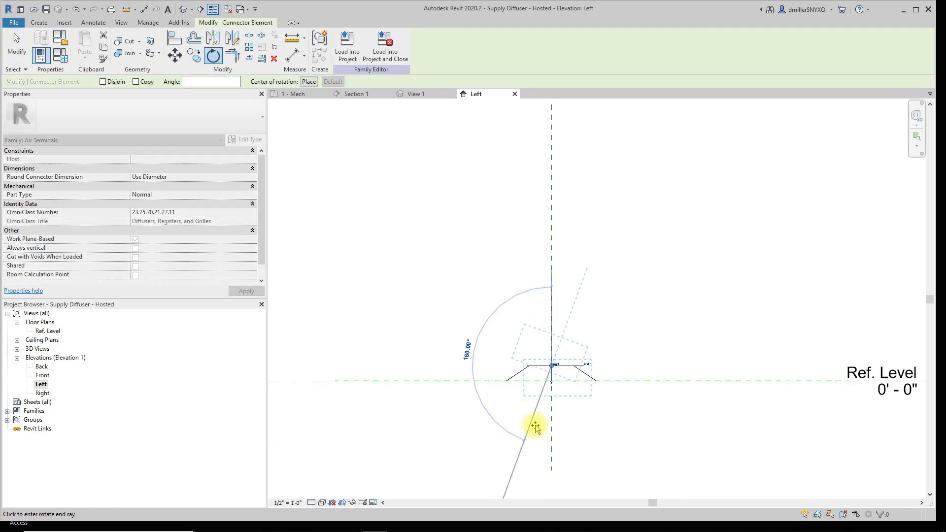
pyautogui.click(535, 423)
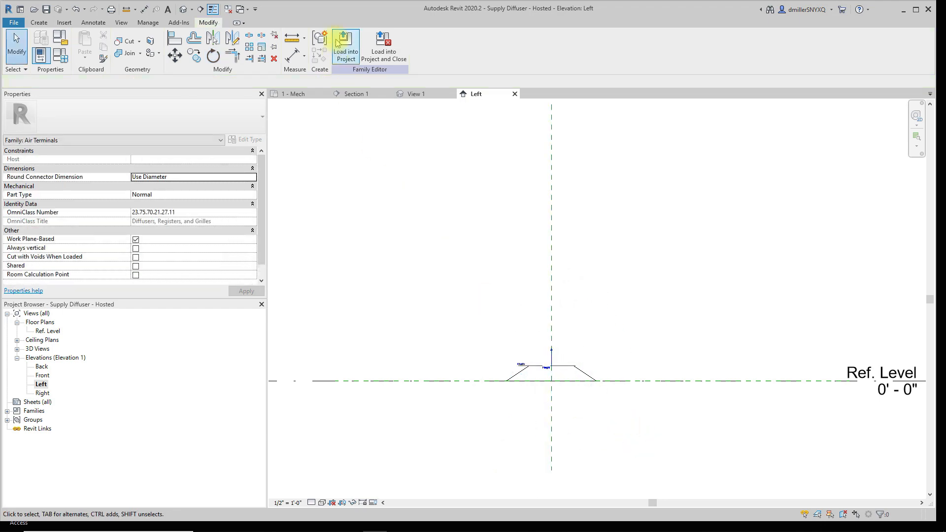
pyautogui.click(345, 47)
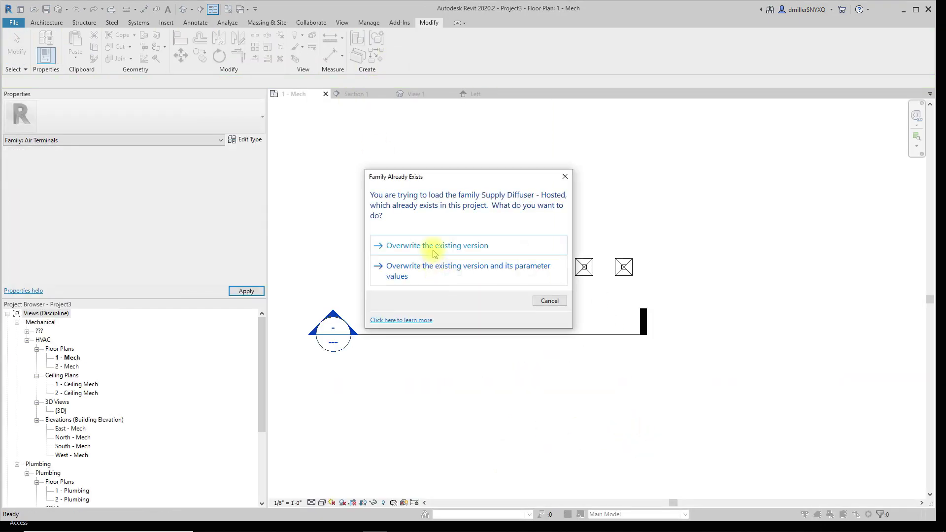
# Overwrite the existing diffuser family version, then place two more diffusers via Create Similar.
pyautogui.click(437, 245)
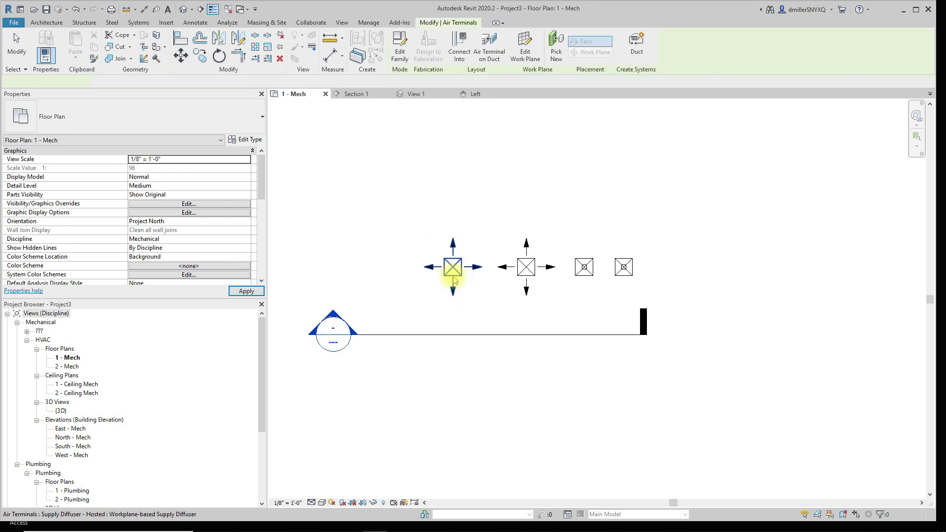
pyautogui.rightClick(452, 267)
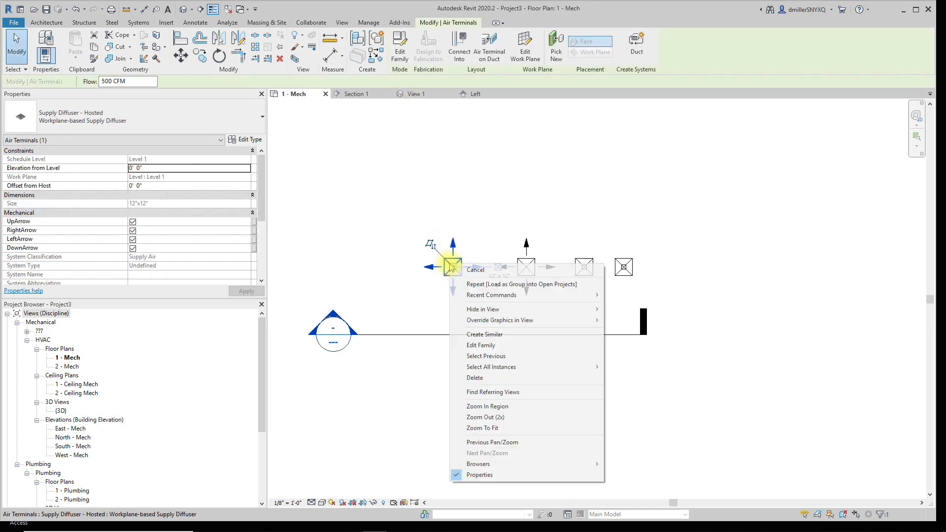
pyautogui.moveTo(488, 355)
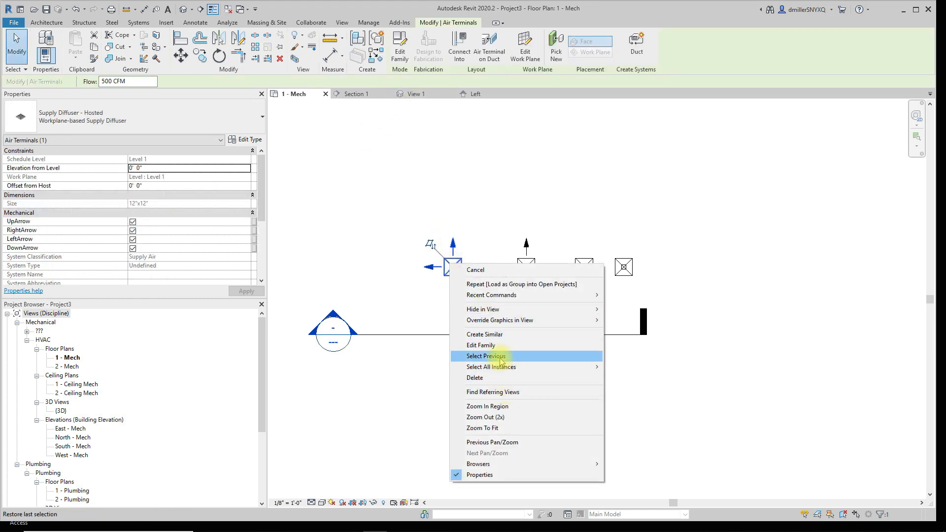
pyautogui.moveTo(485, 335)
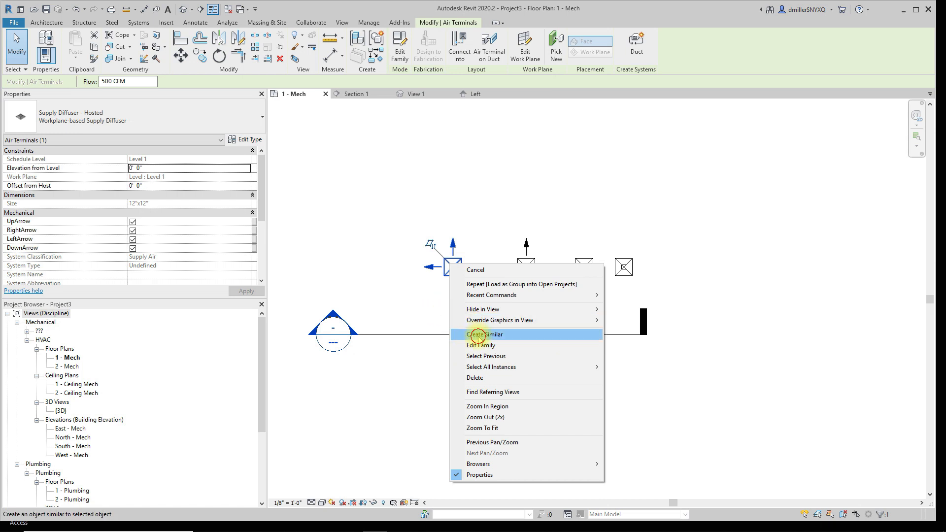
pyautogui.click(484, 334)
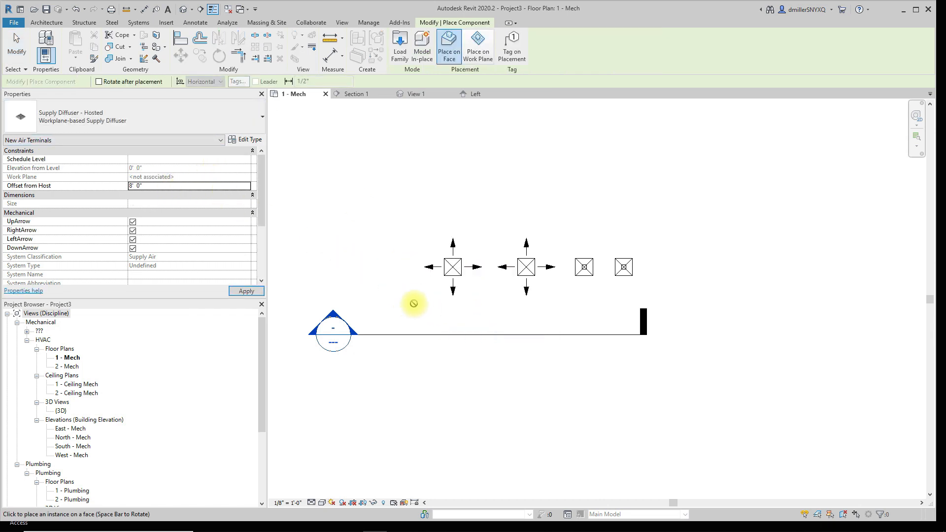
pyautogui.moveTo(390, 297)
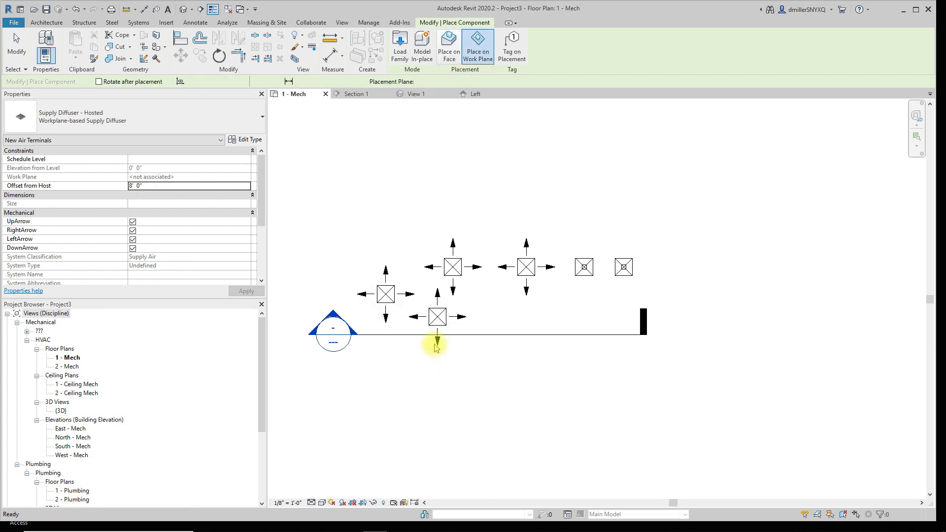
pyautogui.click(356, 93)
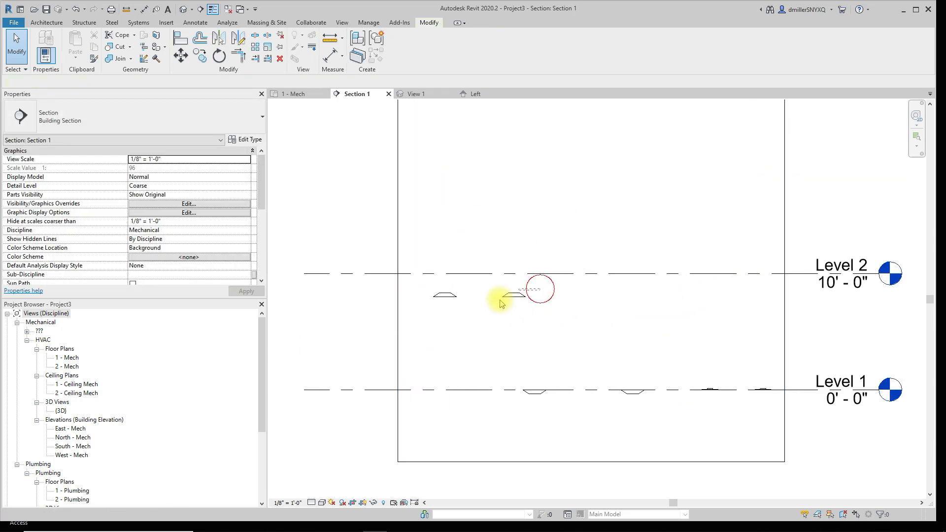
# Set the two new diffusers' Offset from Host to 7' 0" and return to the 1 - Mech plan.
pyautogui.click(503, 296)
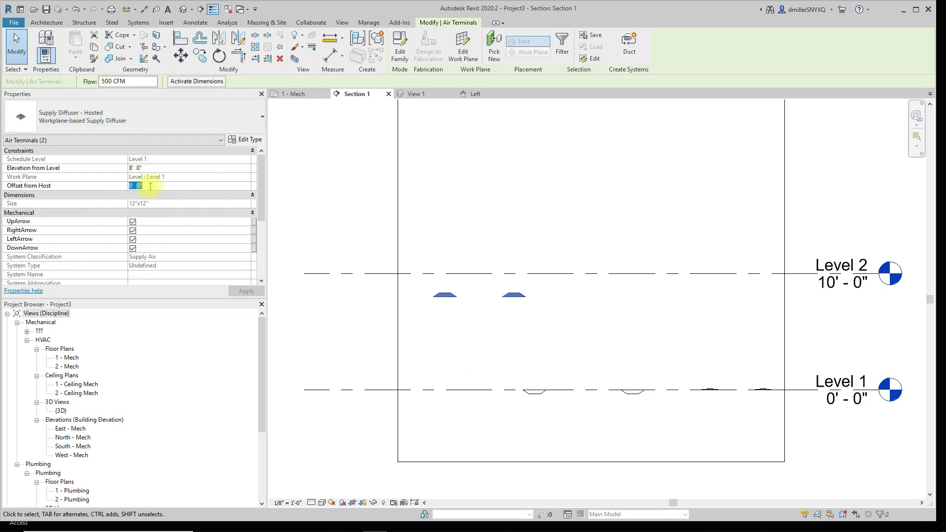
pyautogui.write('7\' 0"')
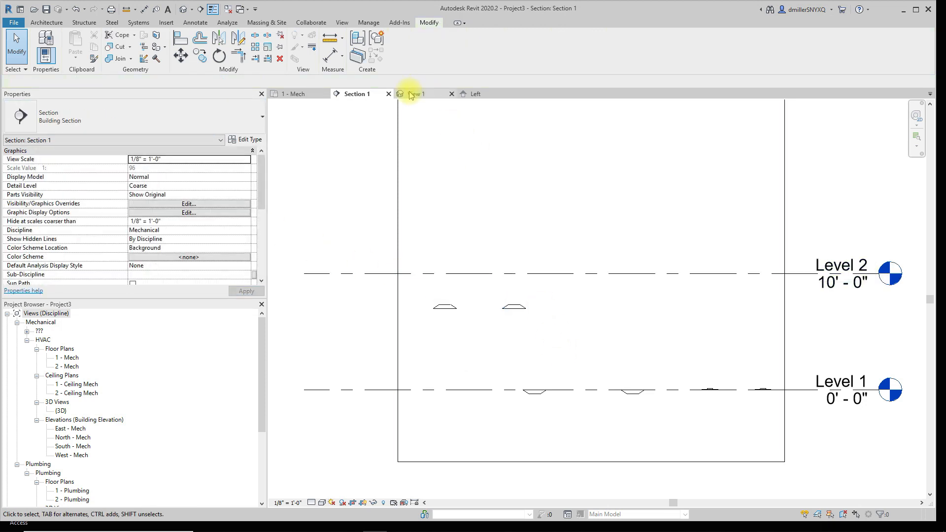
pyautogui.moveTo(301, 94)
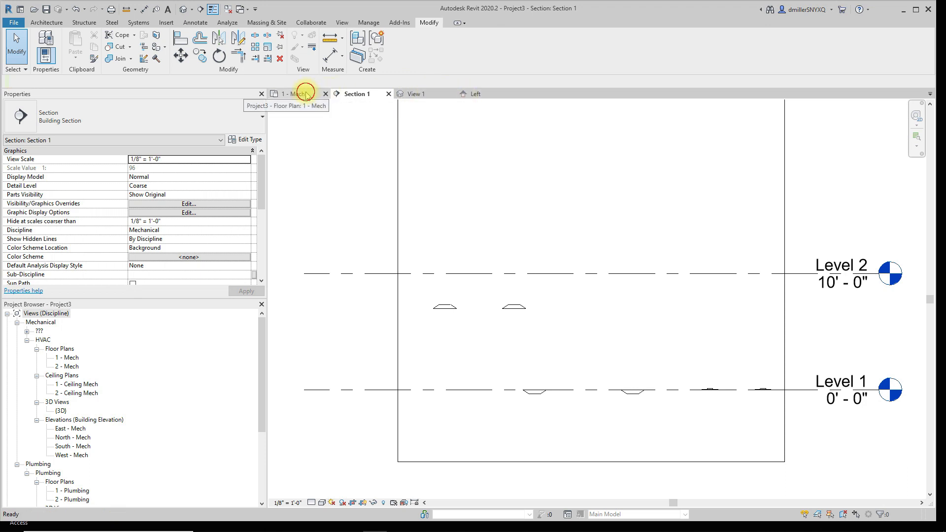
pyautogui.click(293, 93)
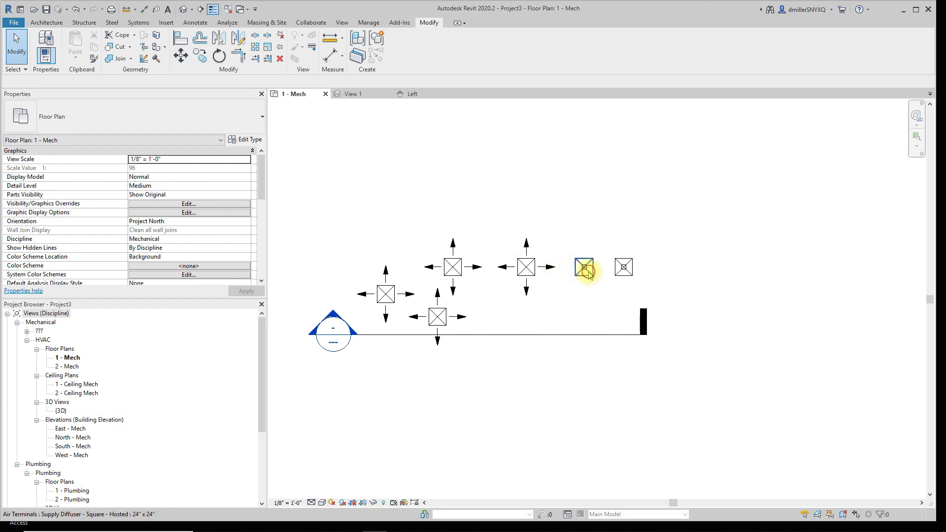
# Edit the square hosted diffuser family, hide the level in the Left elevation and name the reference plane Test.
pyautogui.doubleClick(584, 270)
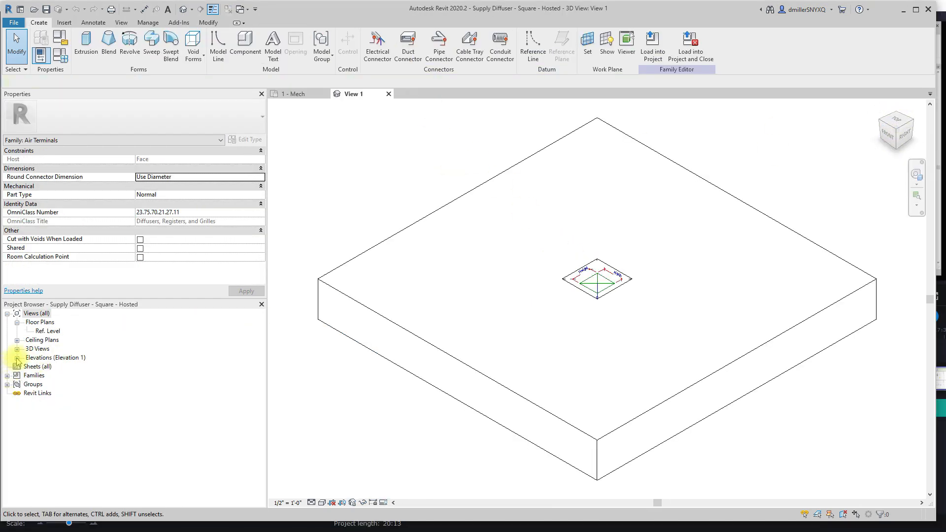
pyautogui.doubleClick(41, 383)
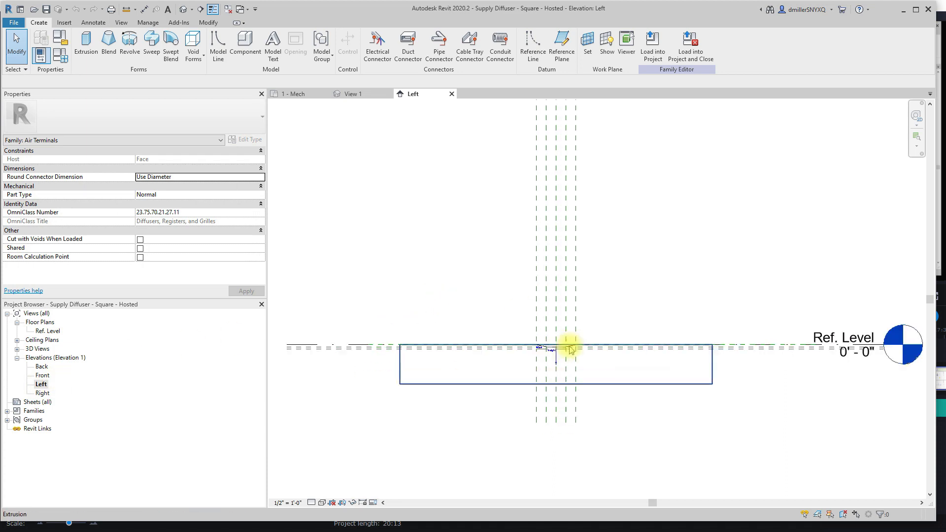
pyautogui.click(571, 348)
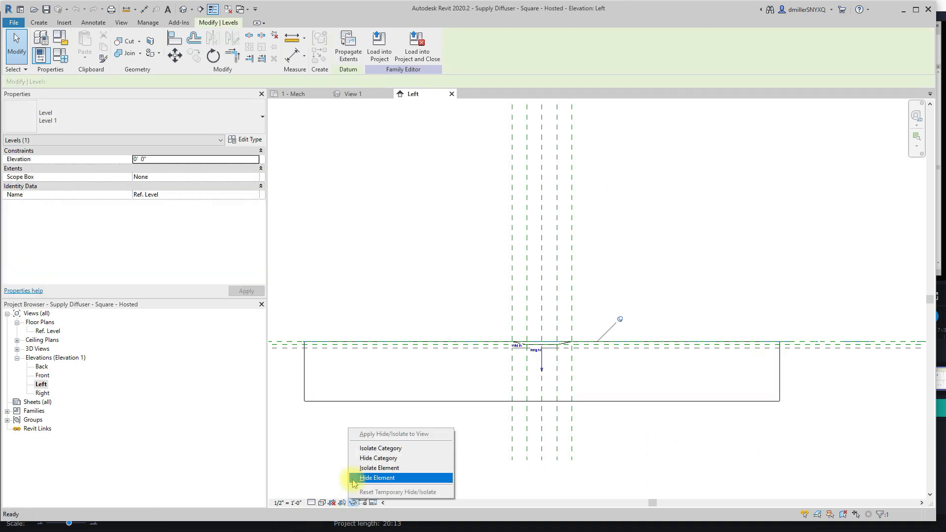
pyautogui.click(377, 476)
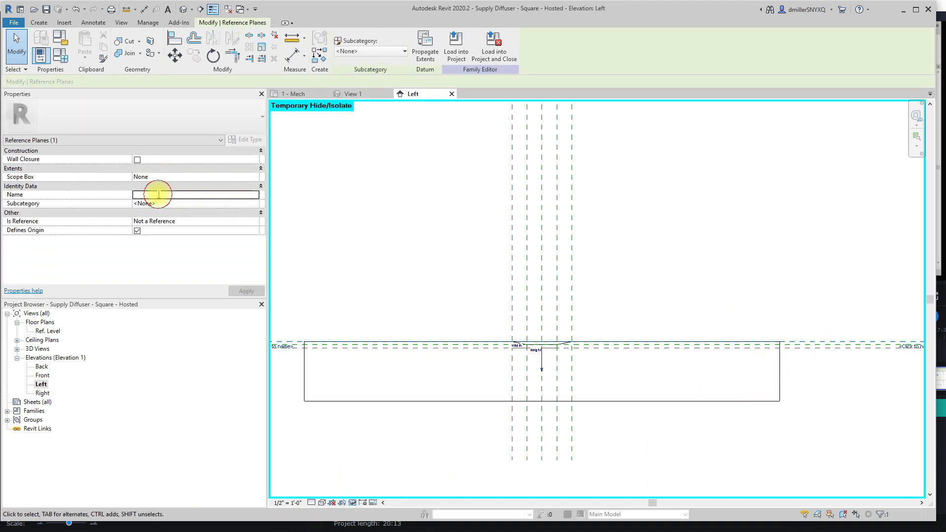
pyautogui.write('Test')
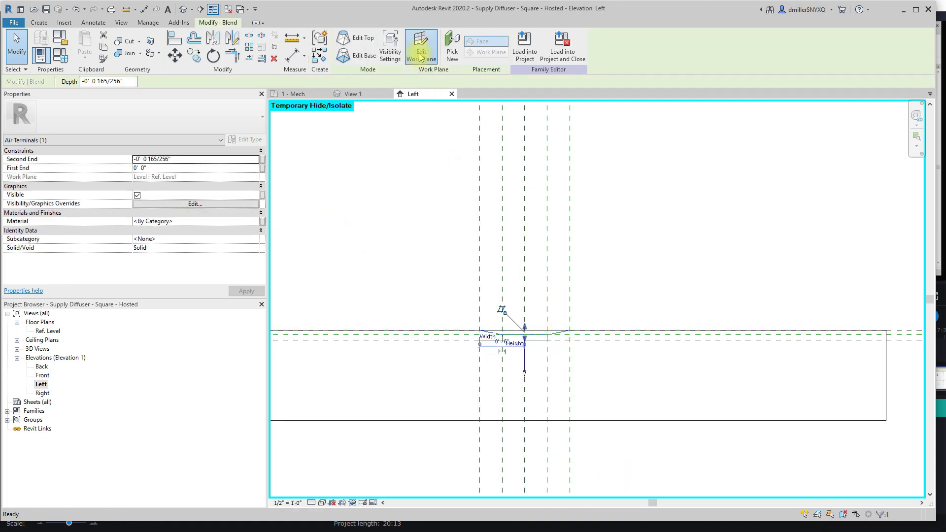
# Reassign the diffuser geometry's work plane to Test and make the family work-plane-based.
pyautogui.click(420, 47)
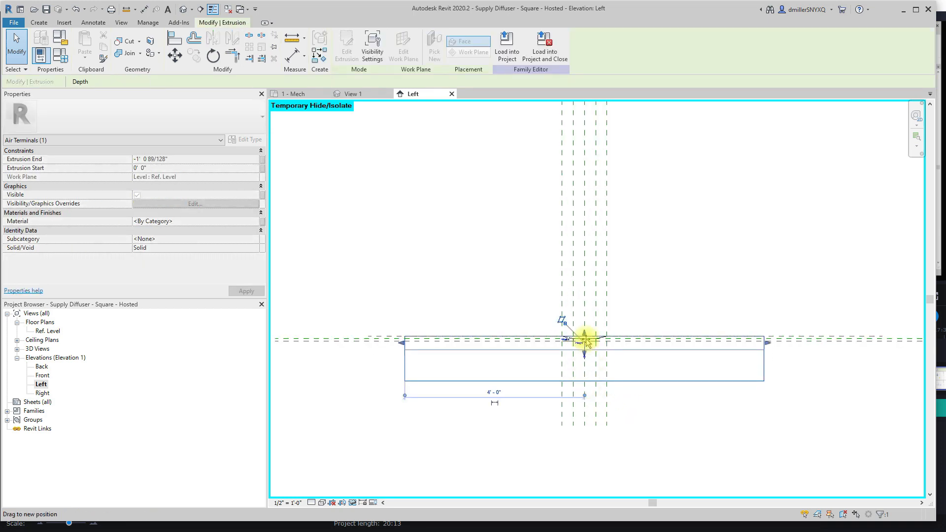
pyautogui.click(611, 345)
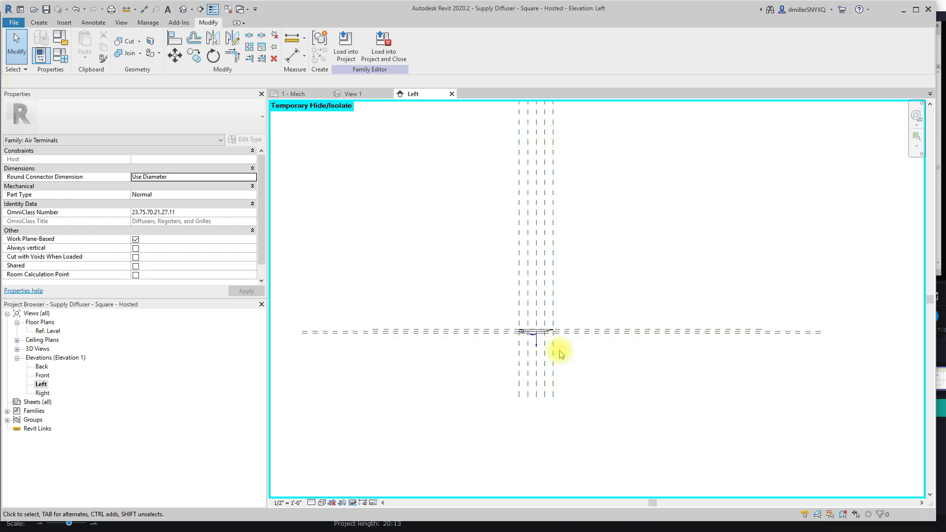
pyautogui.doubleClick(49, 331)
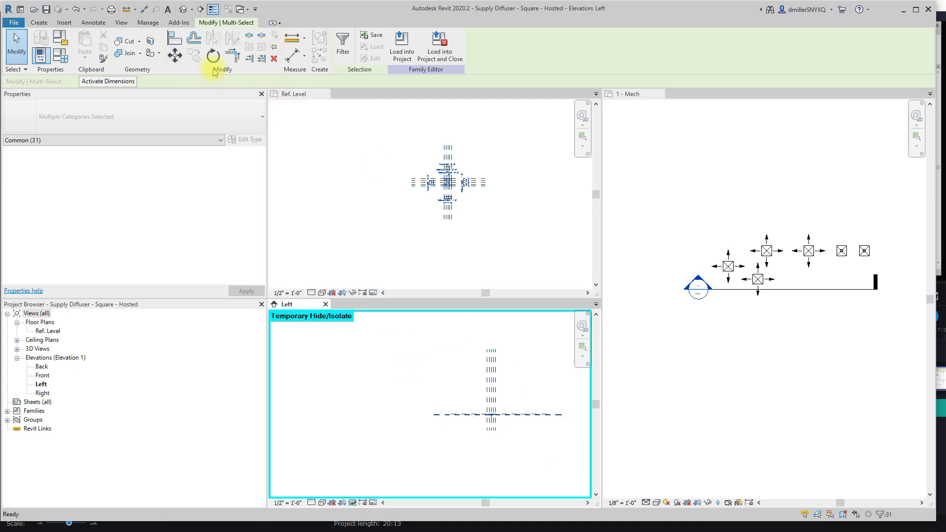
# Align the Test reference plane to Ref. Level and dimension between them.
pyautogui.click(212, 54)
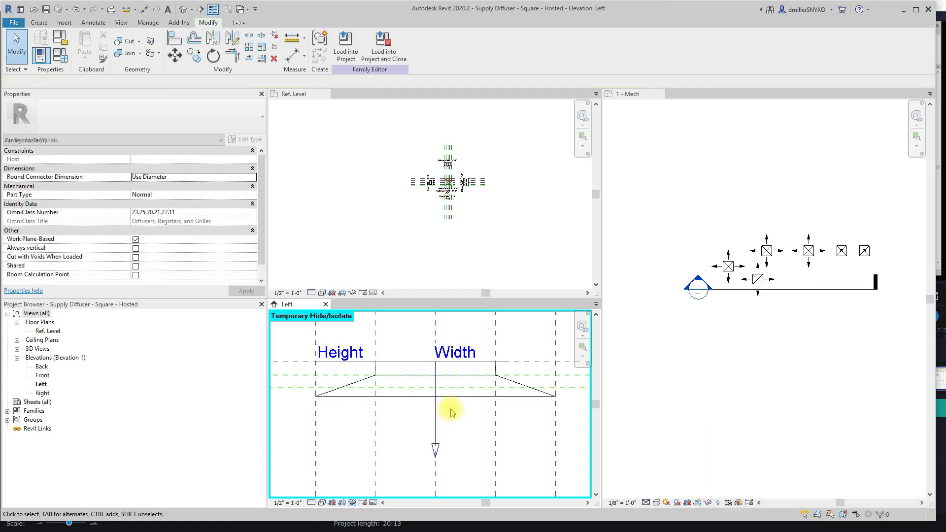
pyautogui.click(174, 38)
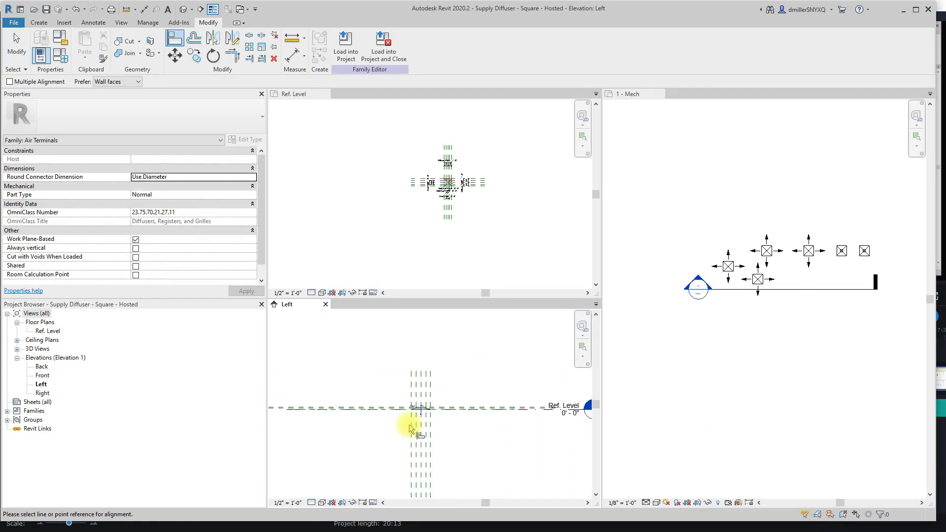
pyautogui.click(412, 408)
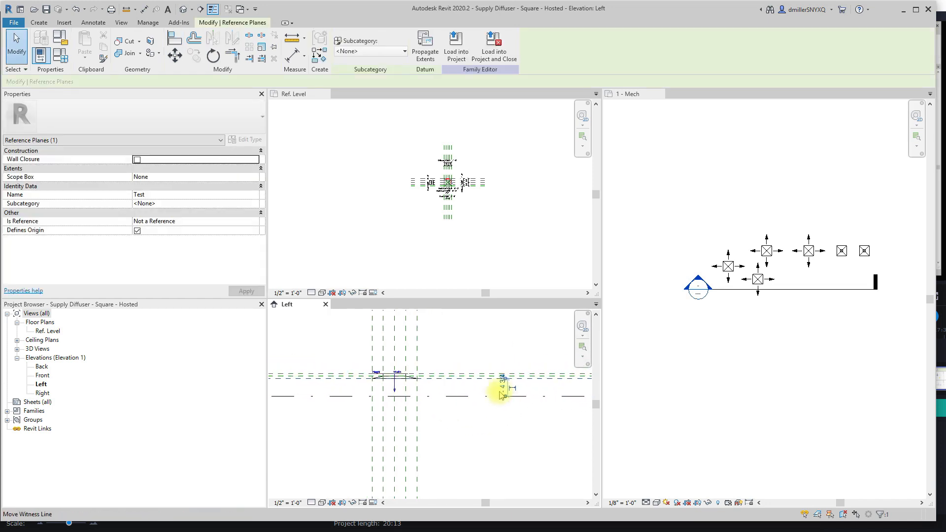
pyautogui.click(501, 392)
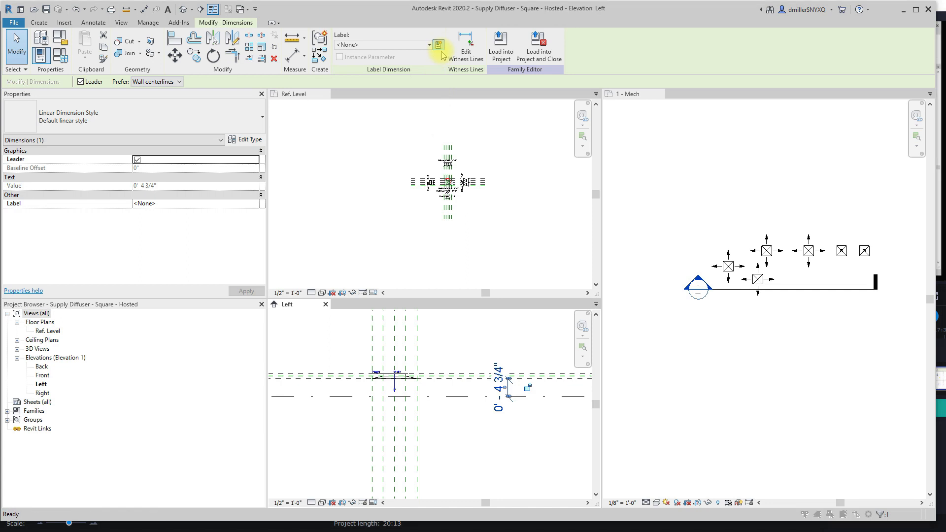
# Label the dimension with a new instance parameter Elevation From Level and load the family into the project.
pyautogui.click(437, 44)
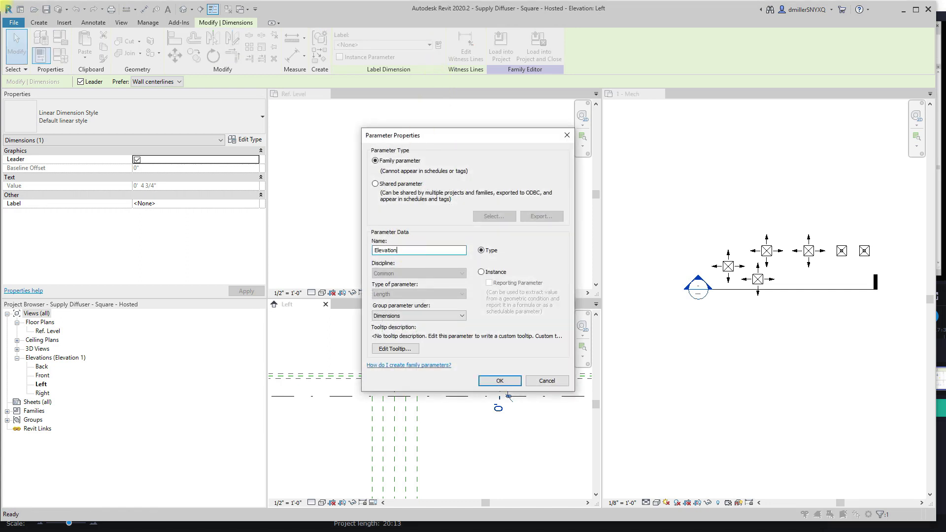
pyautogui.write('From Level')
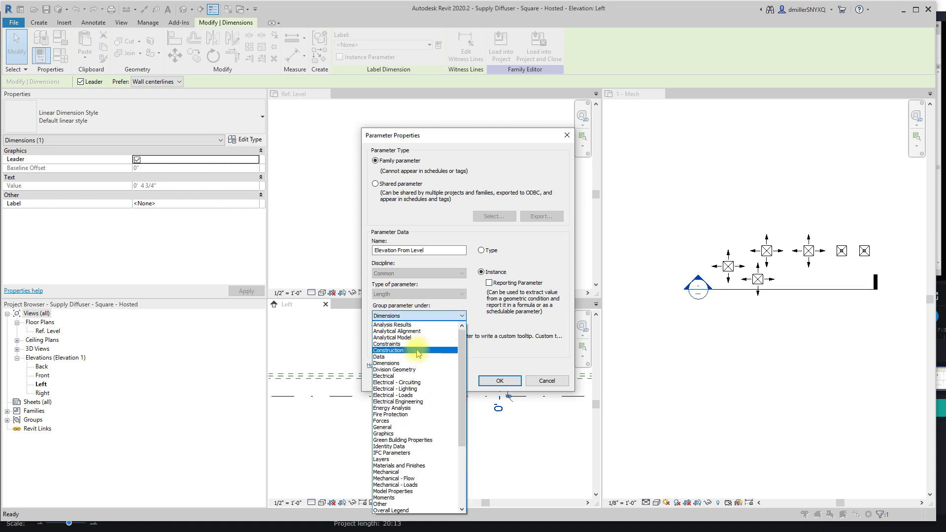
pyautogui.click(499, 380)
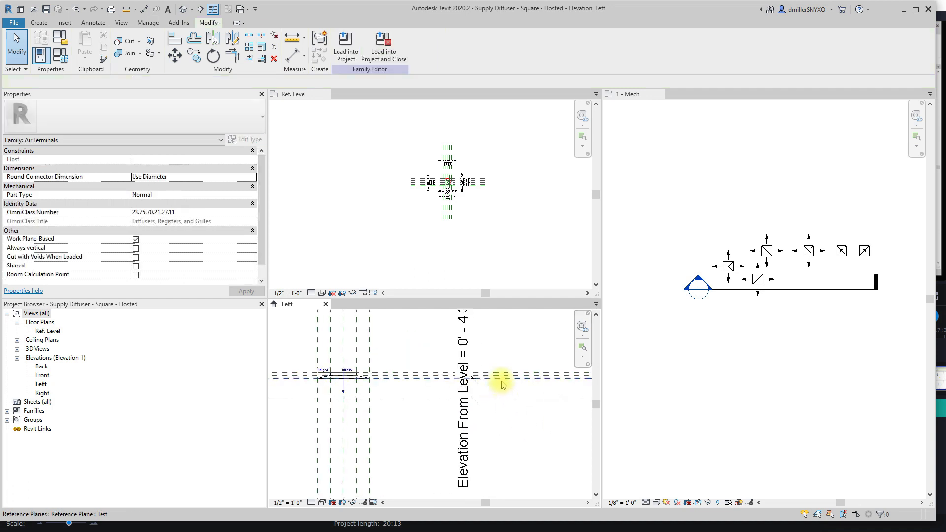
pyautogui.click(500, 385)
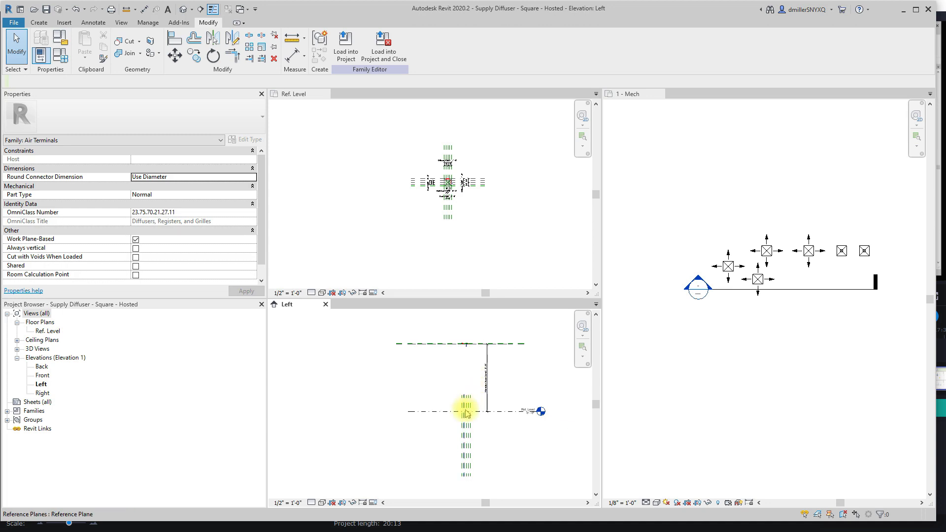
pyautogui.click(466, 411)
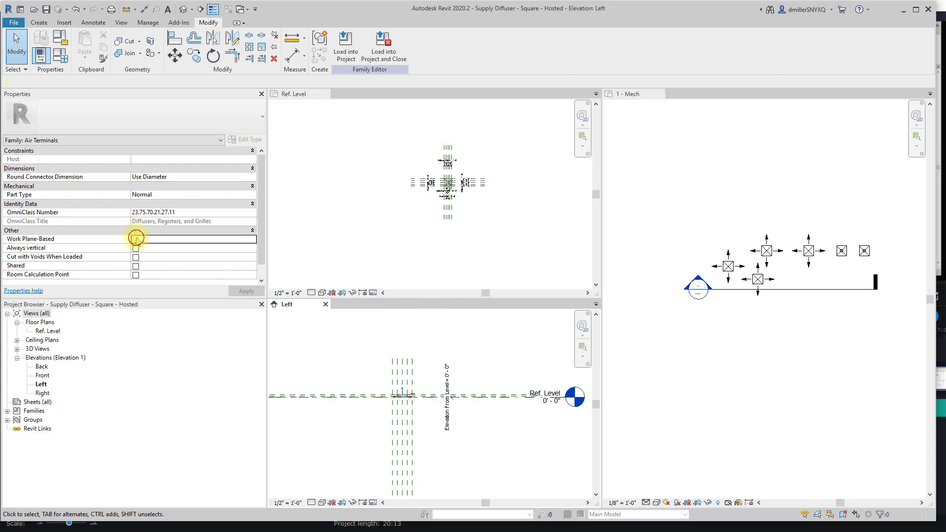
pyautogui.click(346, 46)
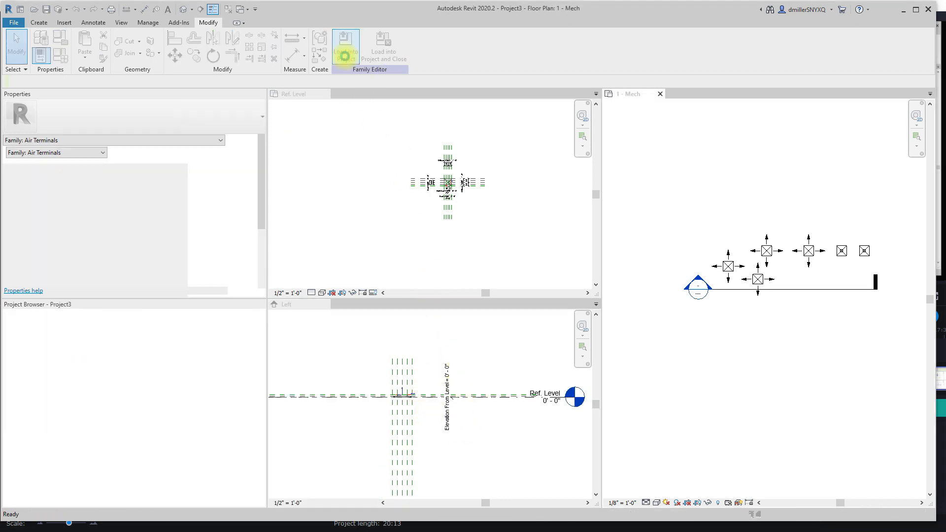
# Close the family without saving, then place two square diffusers with Elevation From Level 8' 0".
pyautogui.click(345, 48)
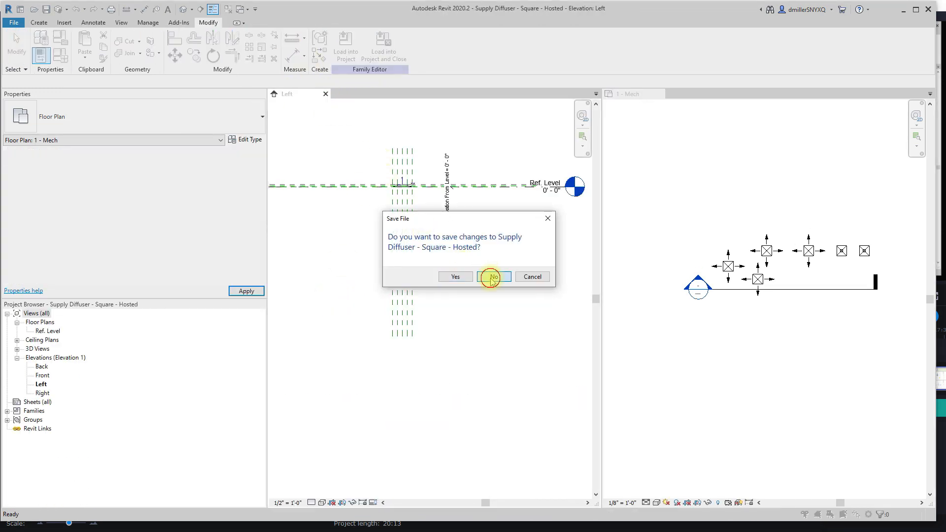
pyautogui.click(493, 276)
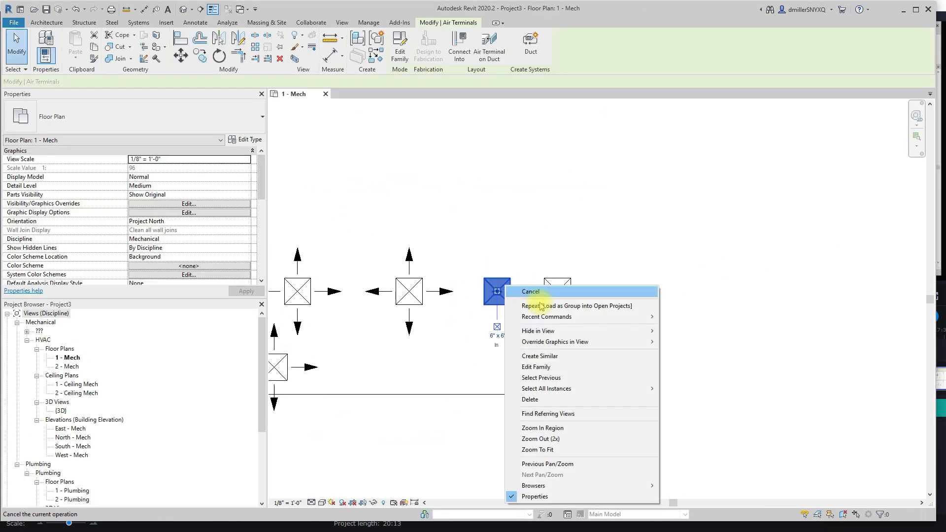
pyautogui.click(538, 356)
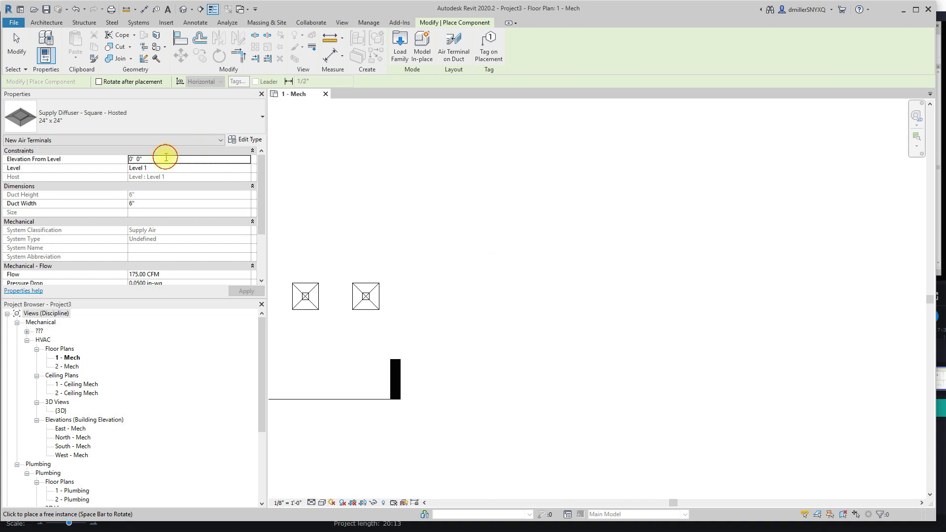
pyautogui.write('8\' 0"')
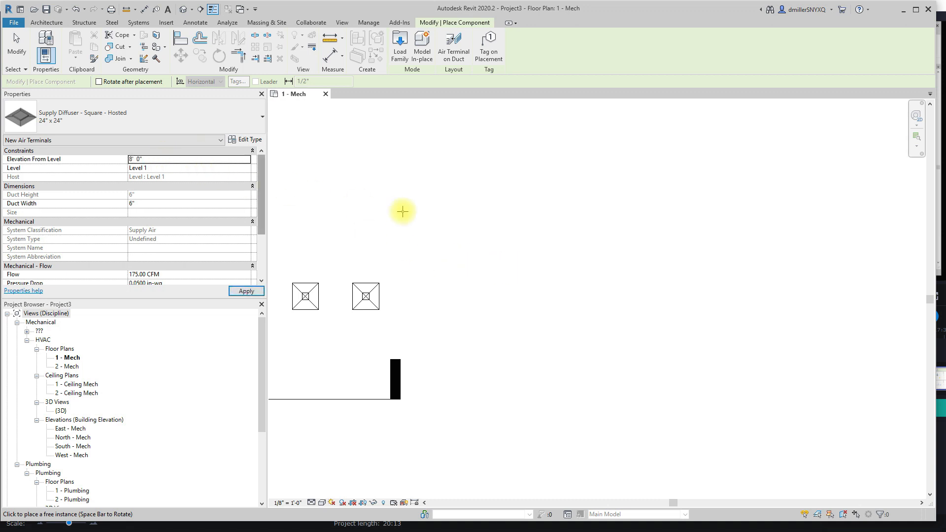
pyautogui.click(492, 227)
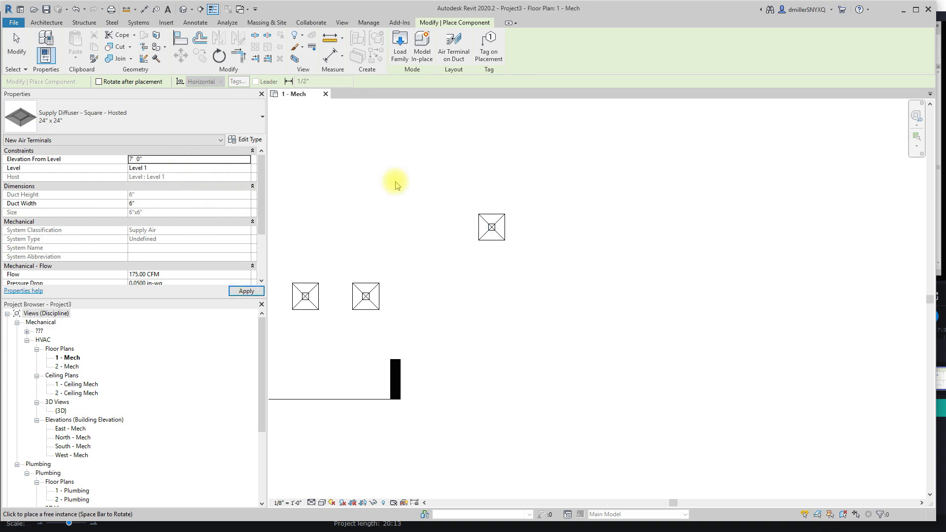
pyautogui.click(548, 227)
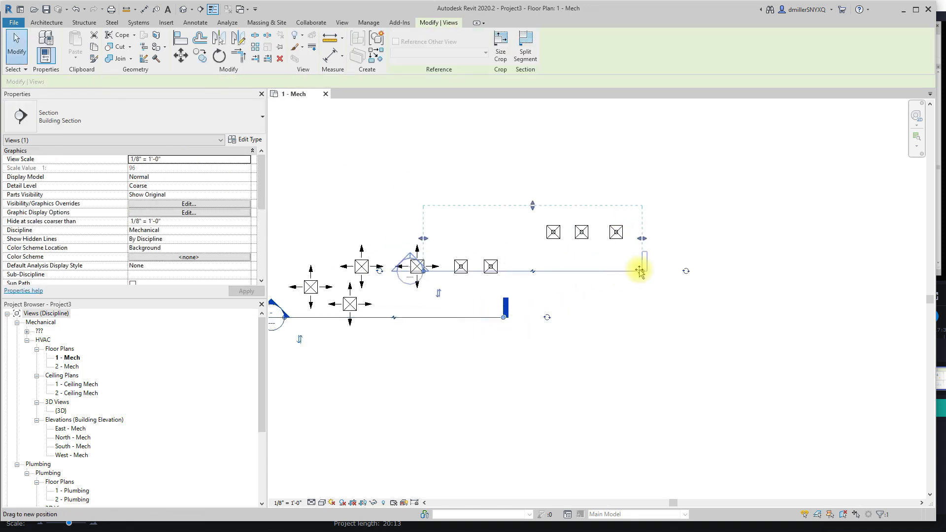
# Move the section line across the new diffusers and open Section 1 to check their heights.
pyautogui.click(477, 238)
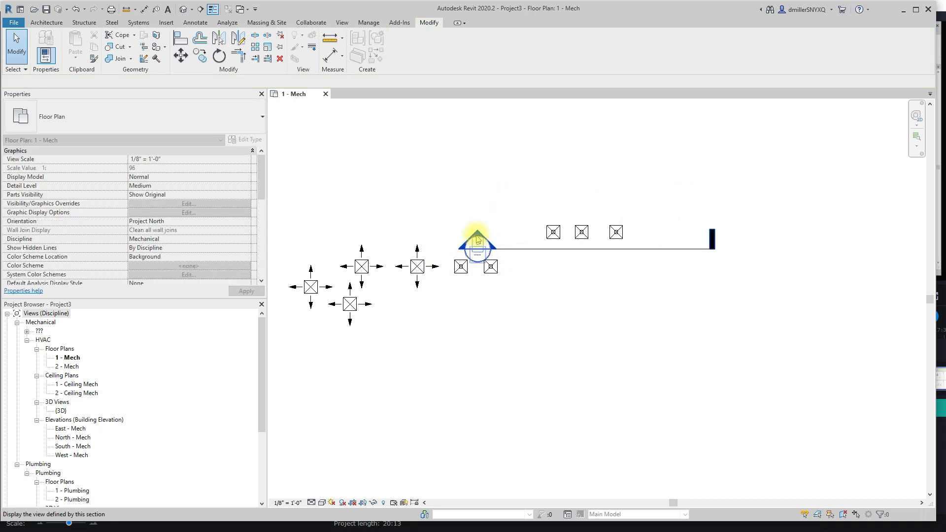
pyautogui.doubleClick(477, 235)
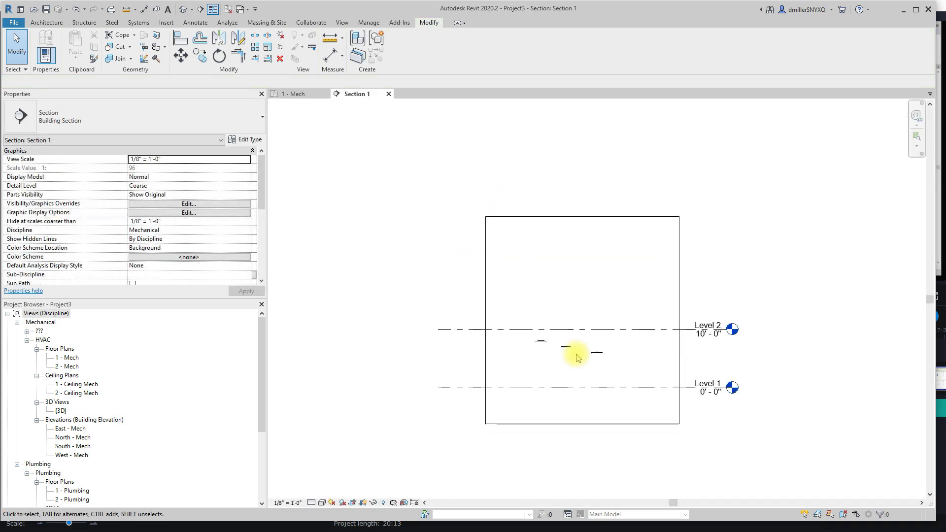